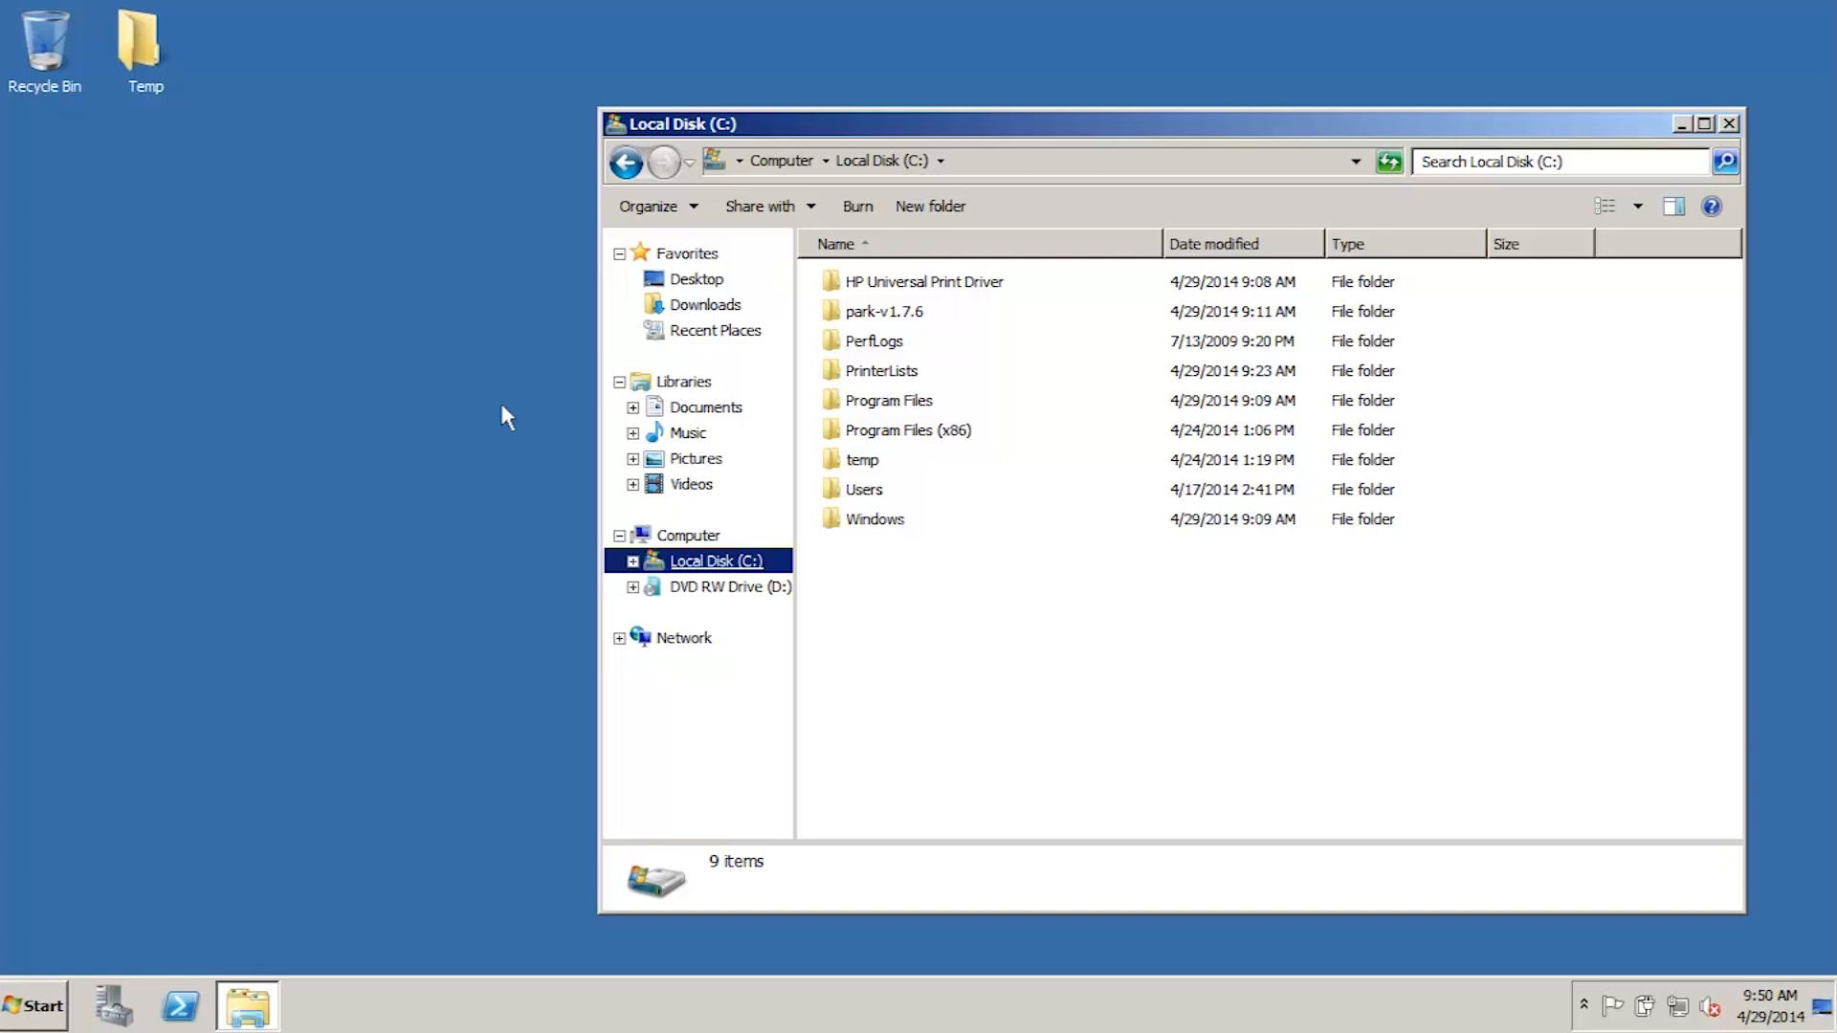
mouse_move(759, 343)
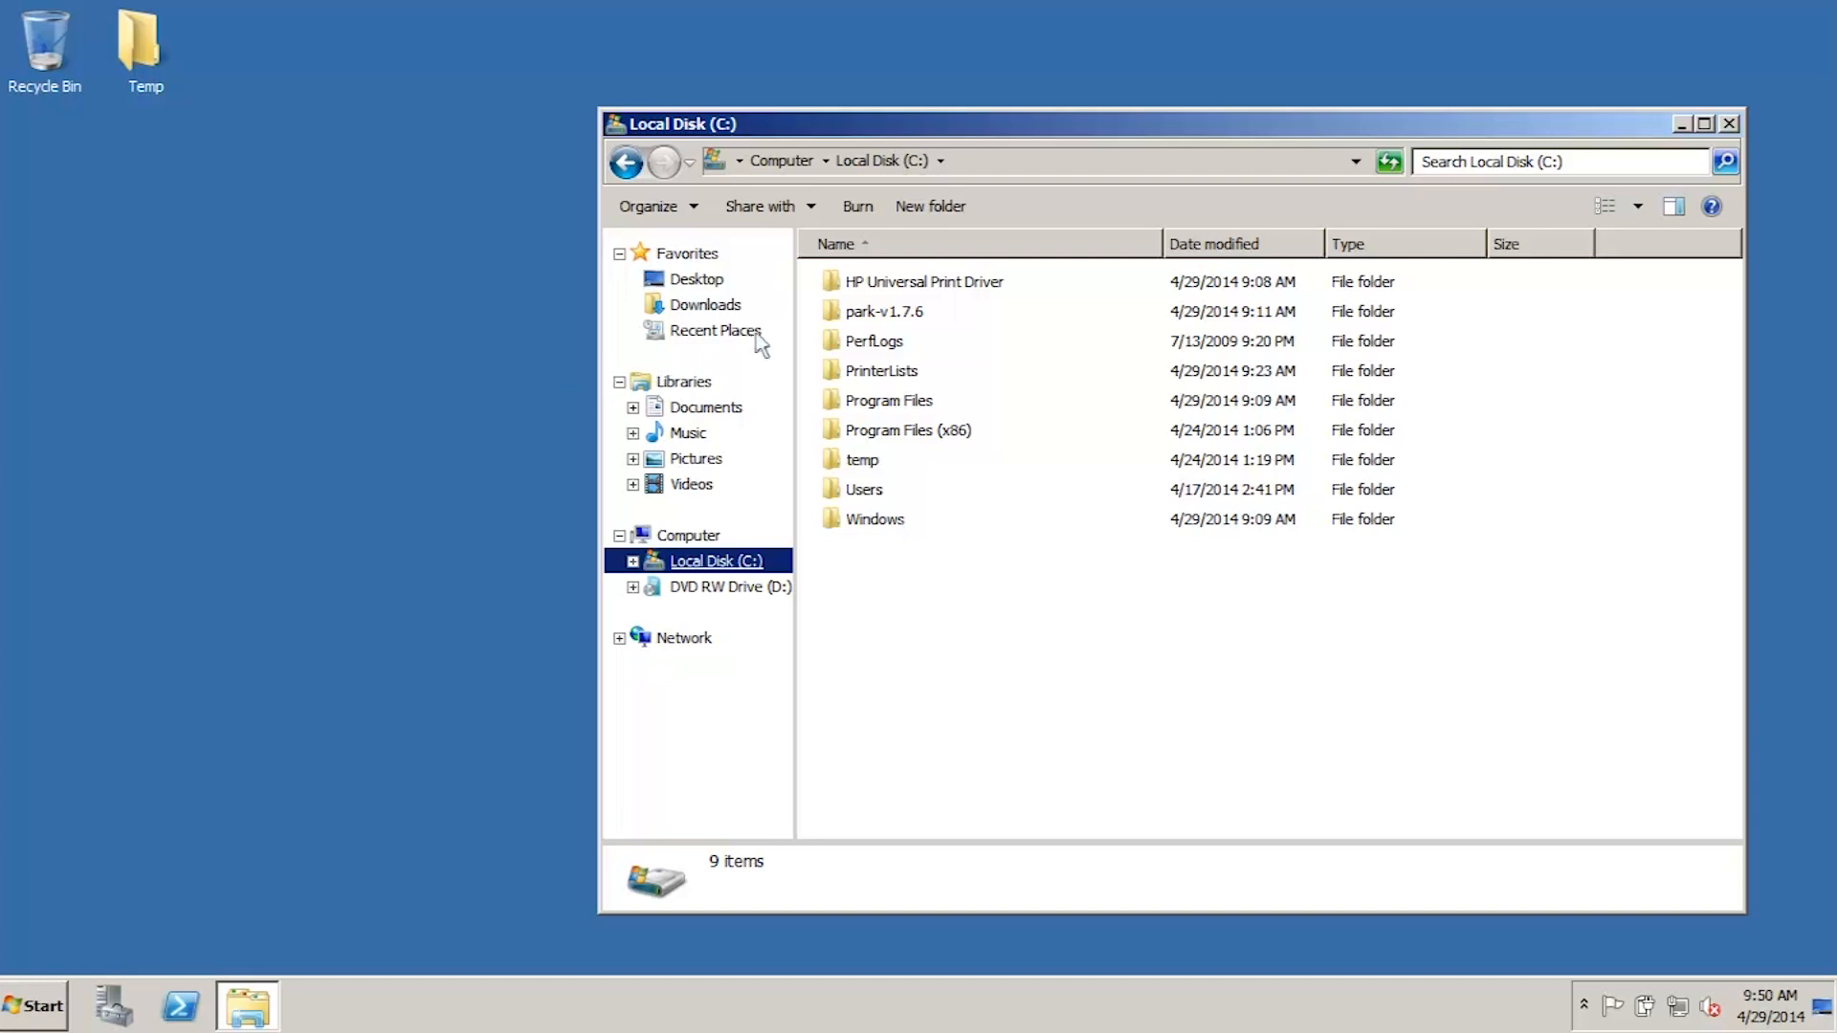
Open the ADMX folder inside park-v1.7.6's active directory administrator template.
double_click(884, 310)
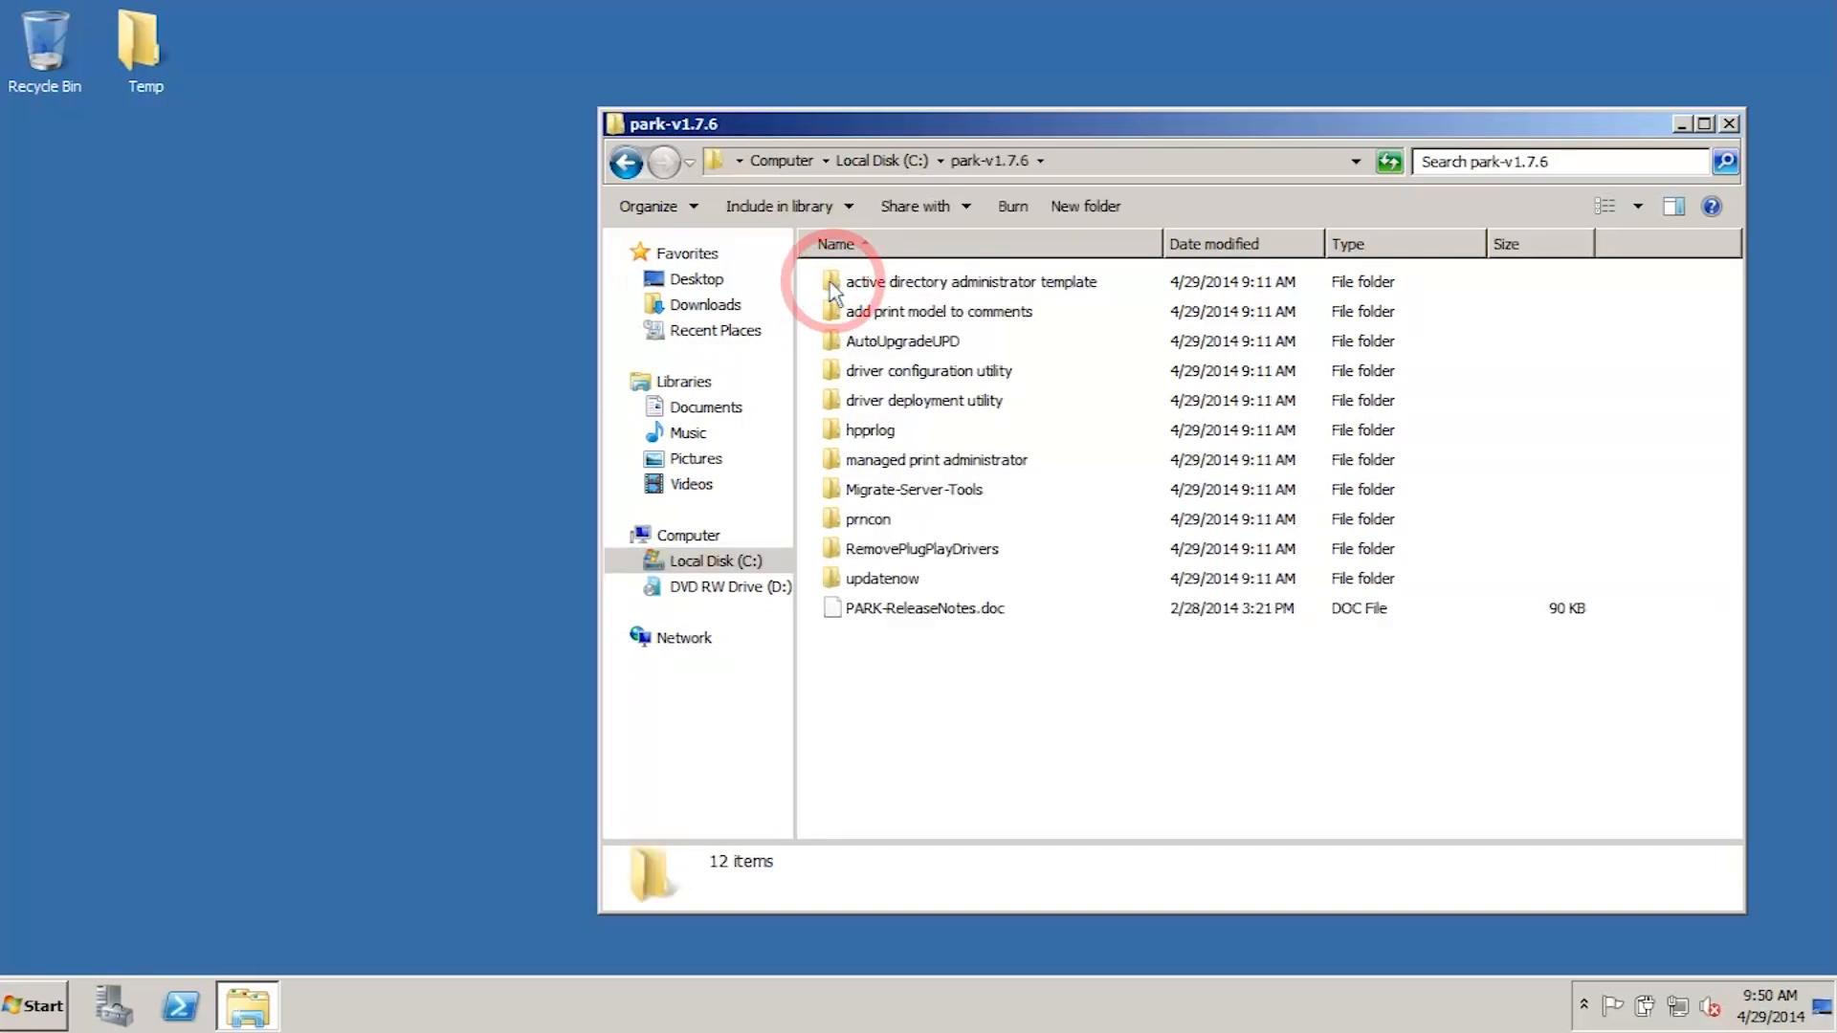
double_click(970, 281)
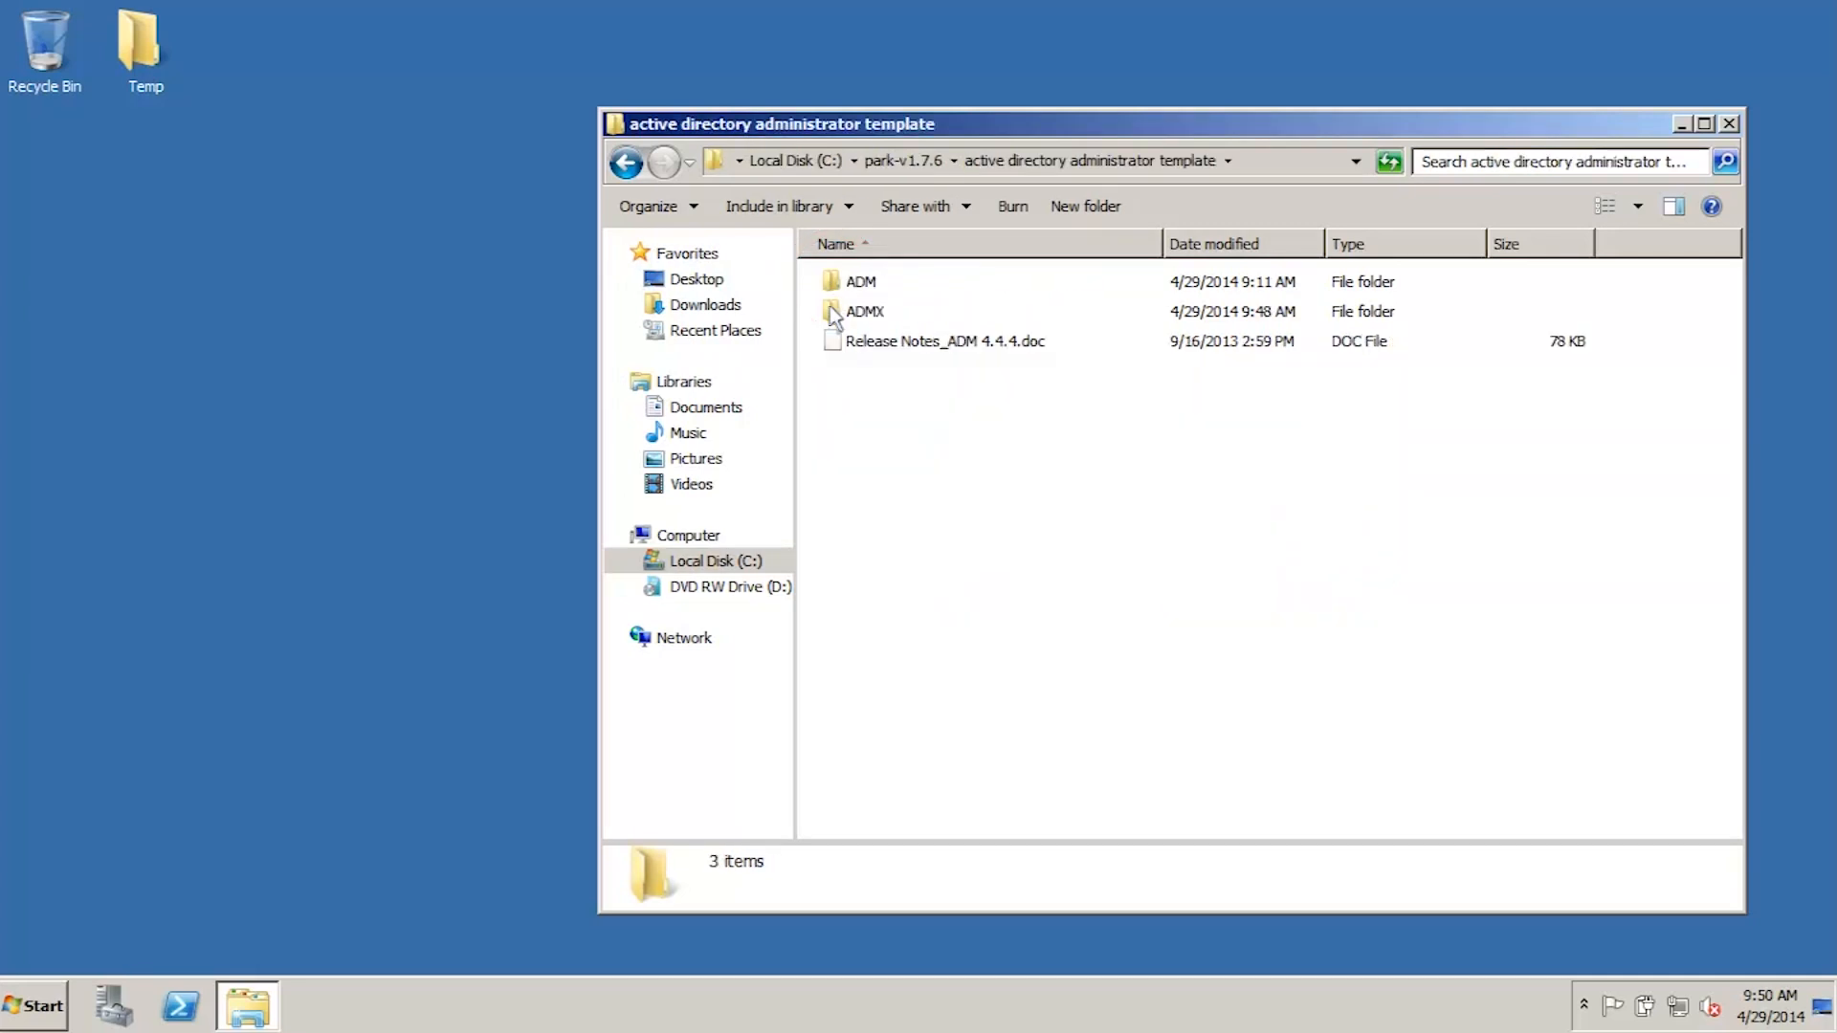
double_click(863, 310)
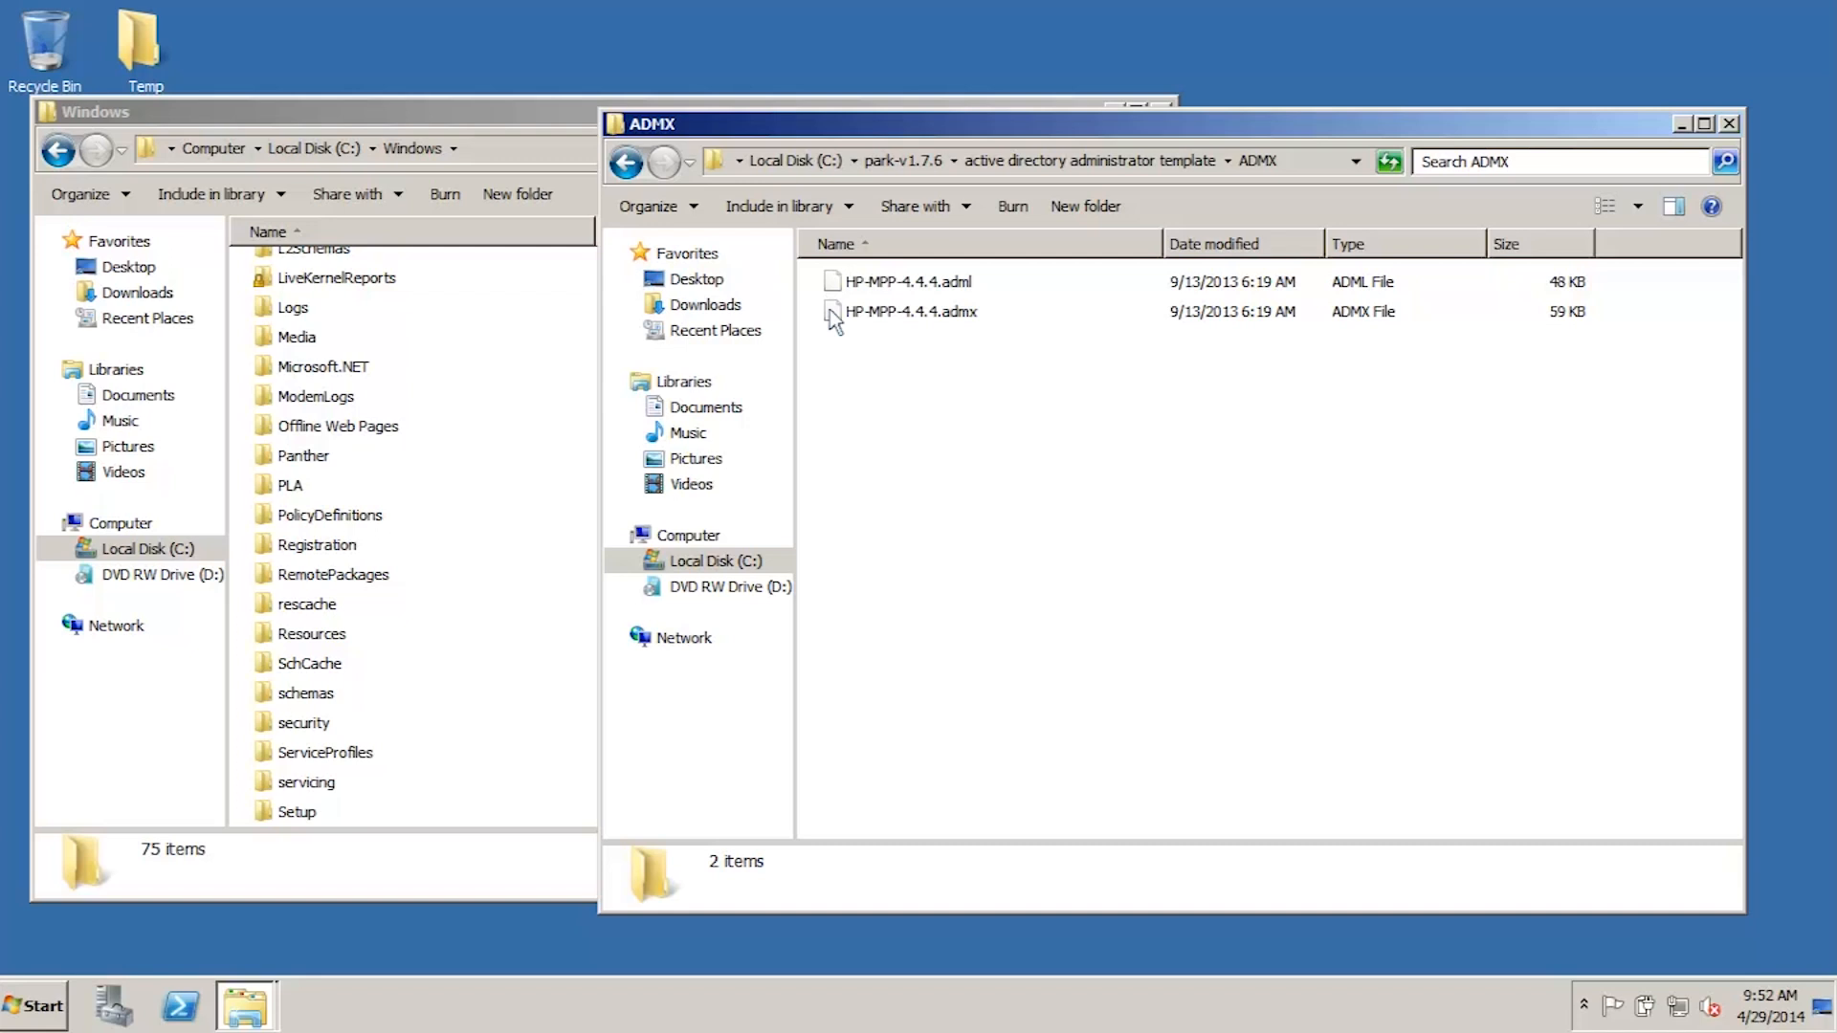
Copy HP-MPP-4.4.4.admx into C:\Windows\PolicyDefinitions.
right_click(910, 310)
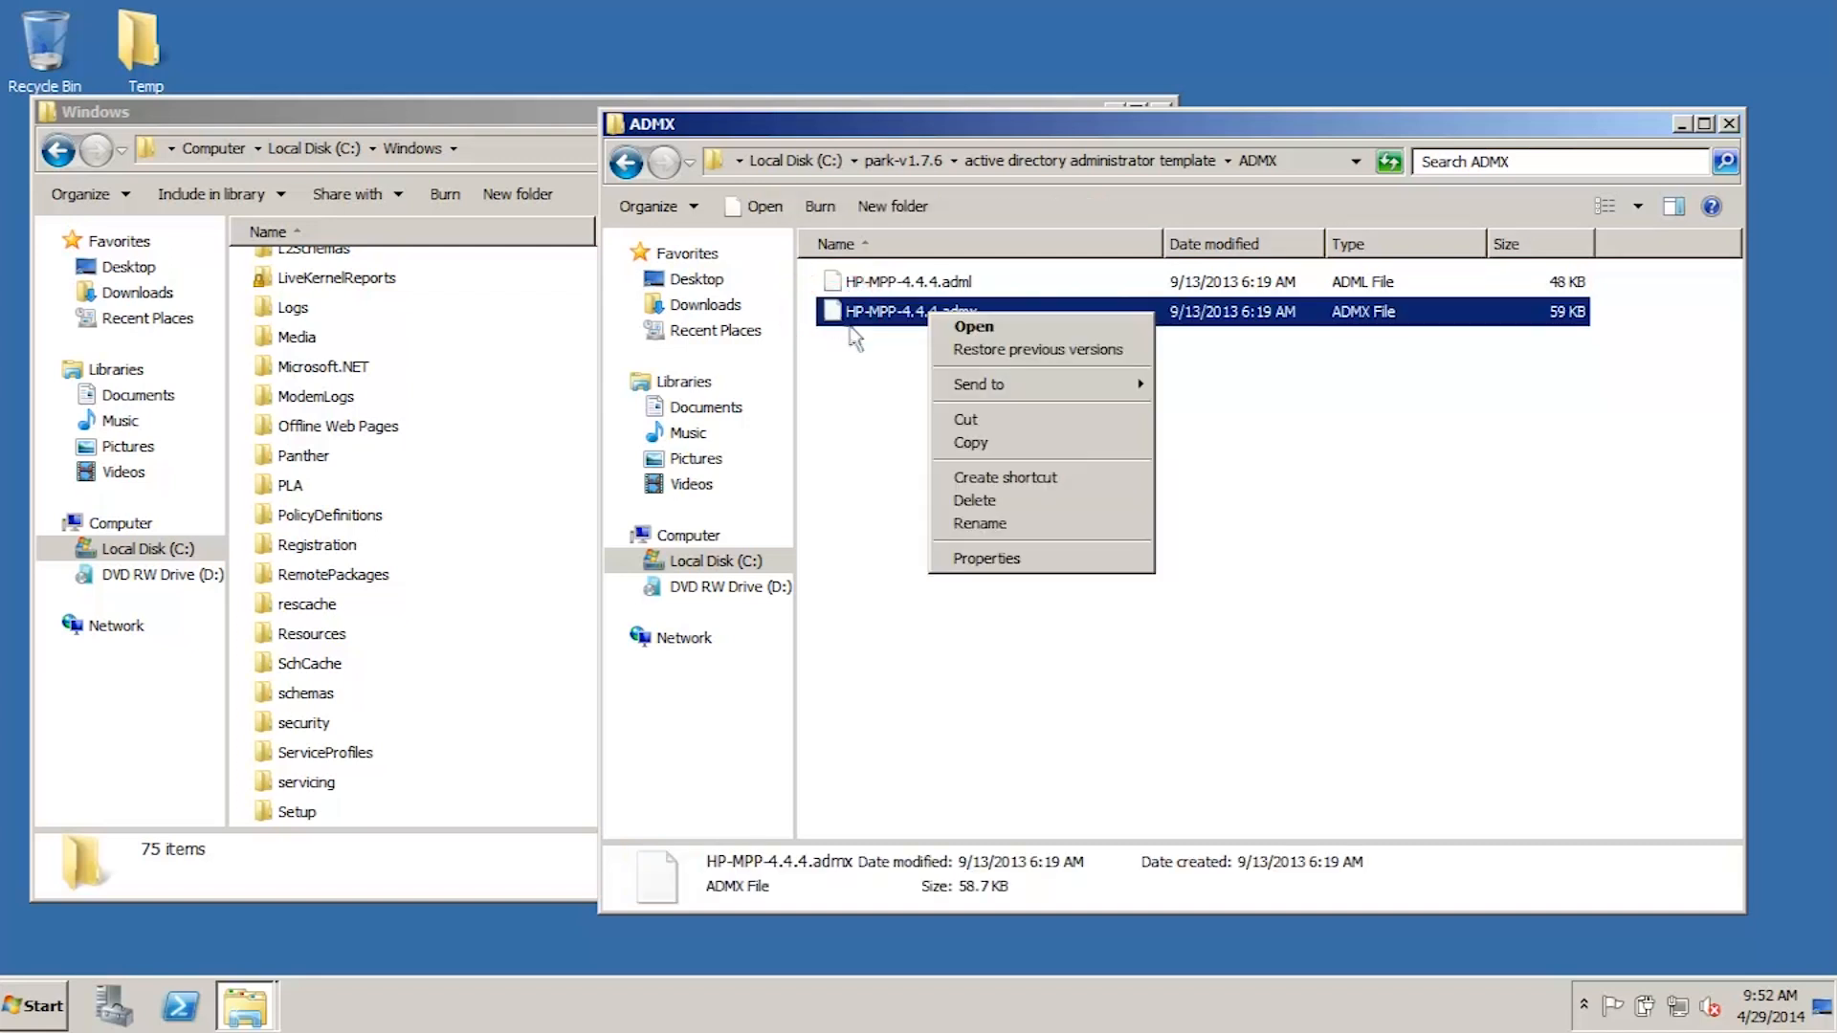
mouse_move(995, 454)
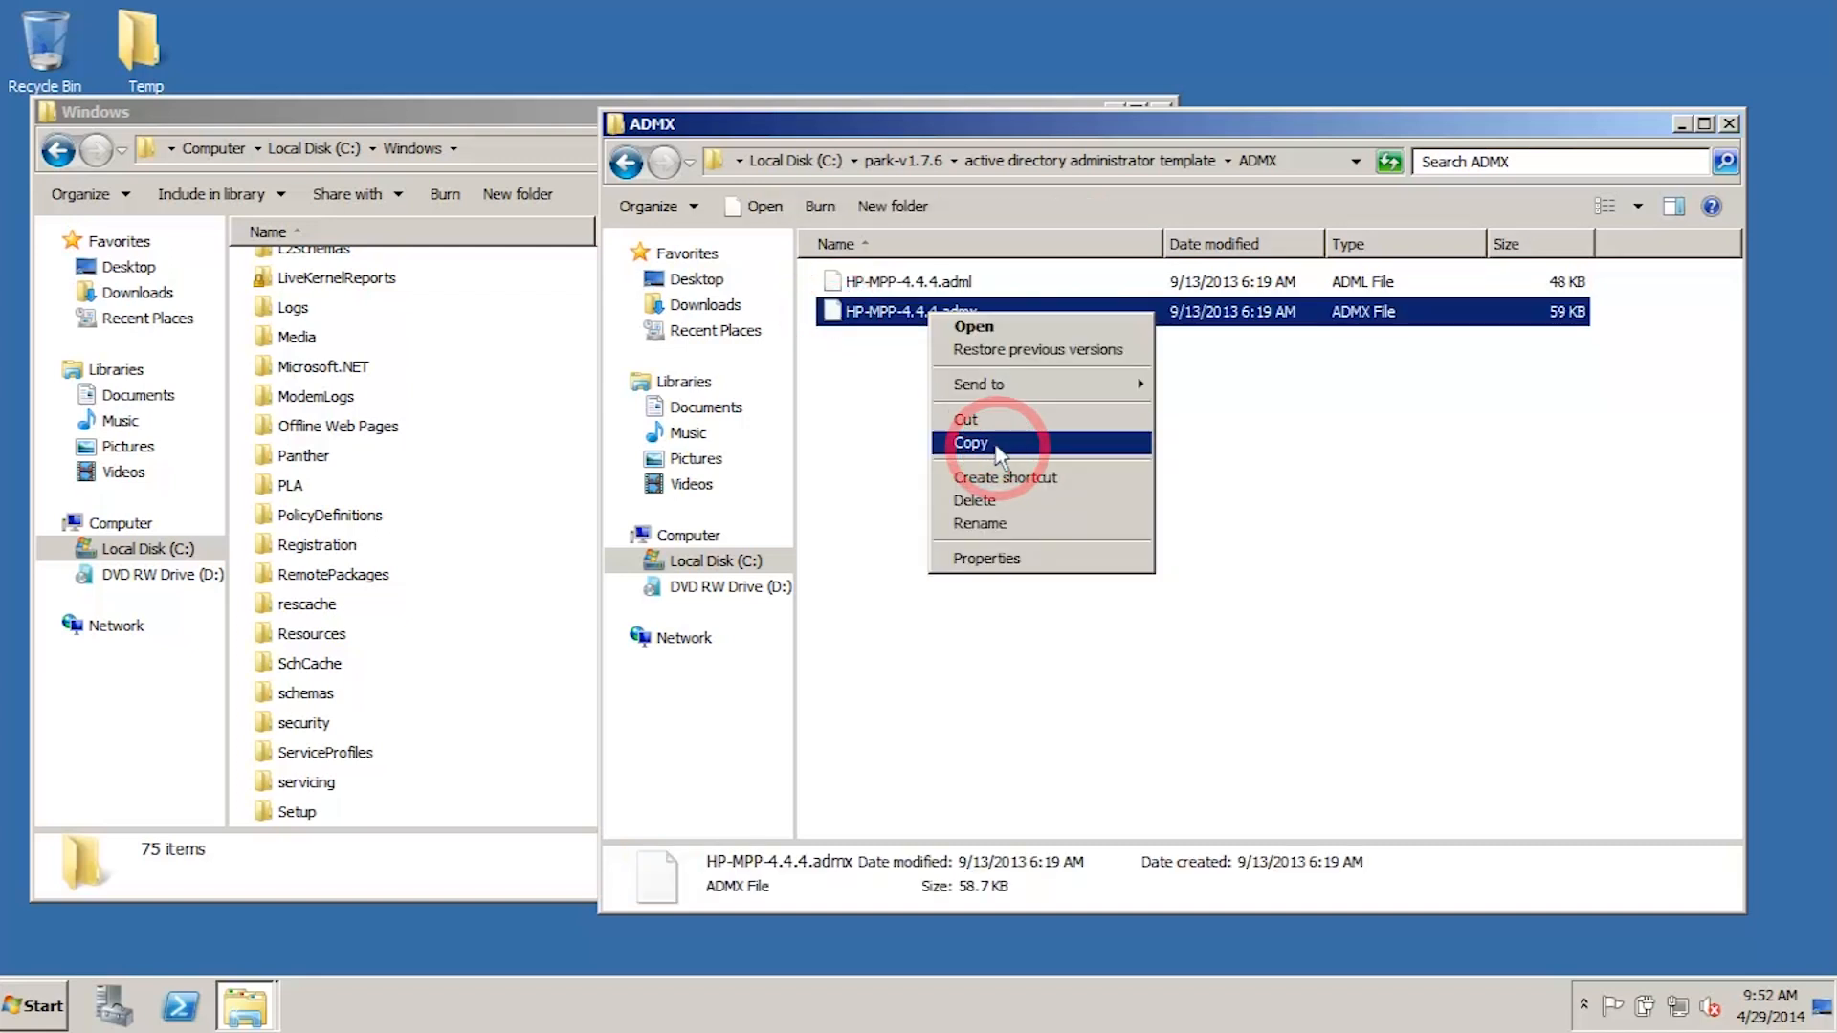
left_click(971, 443)
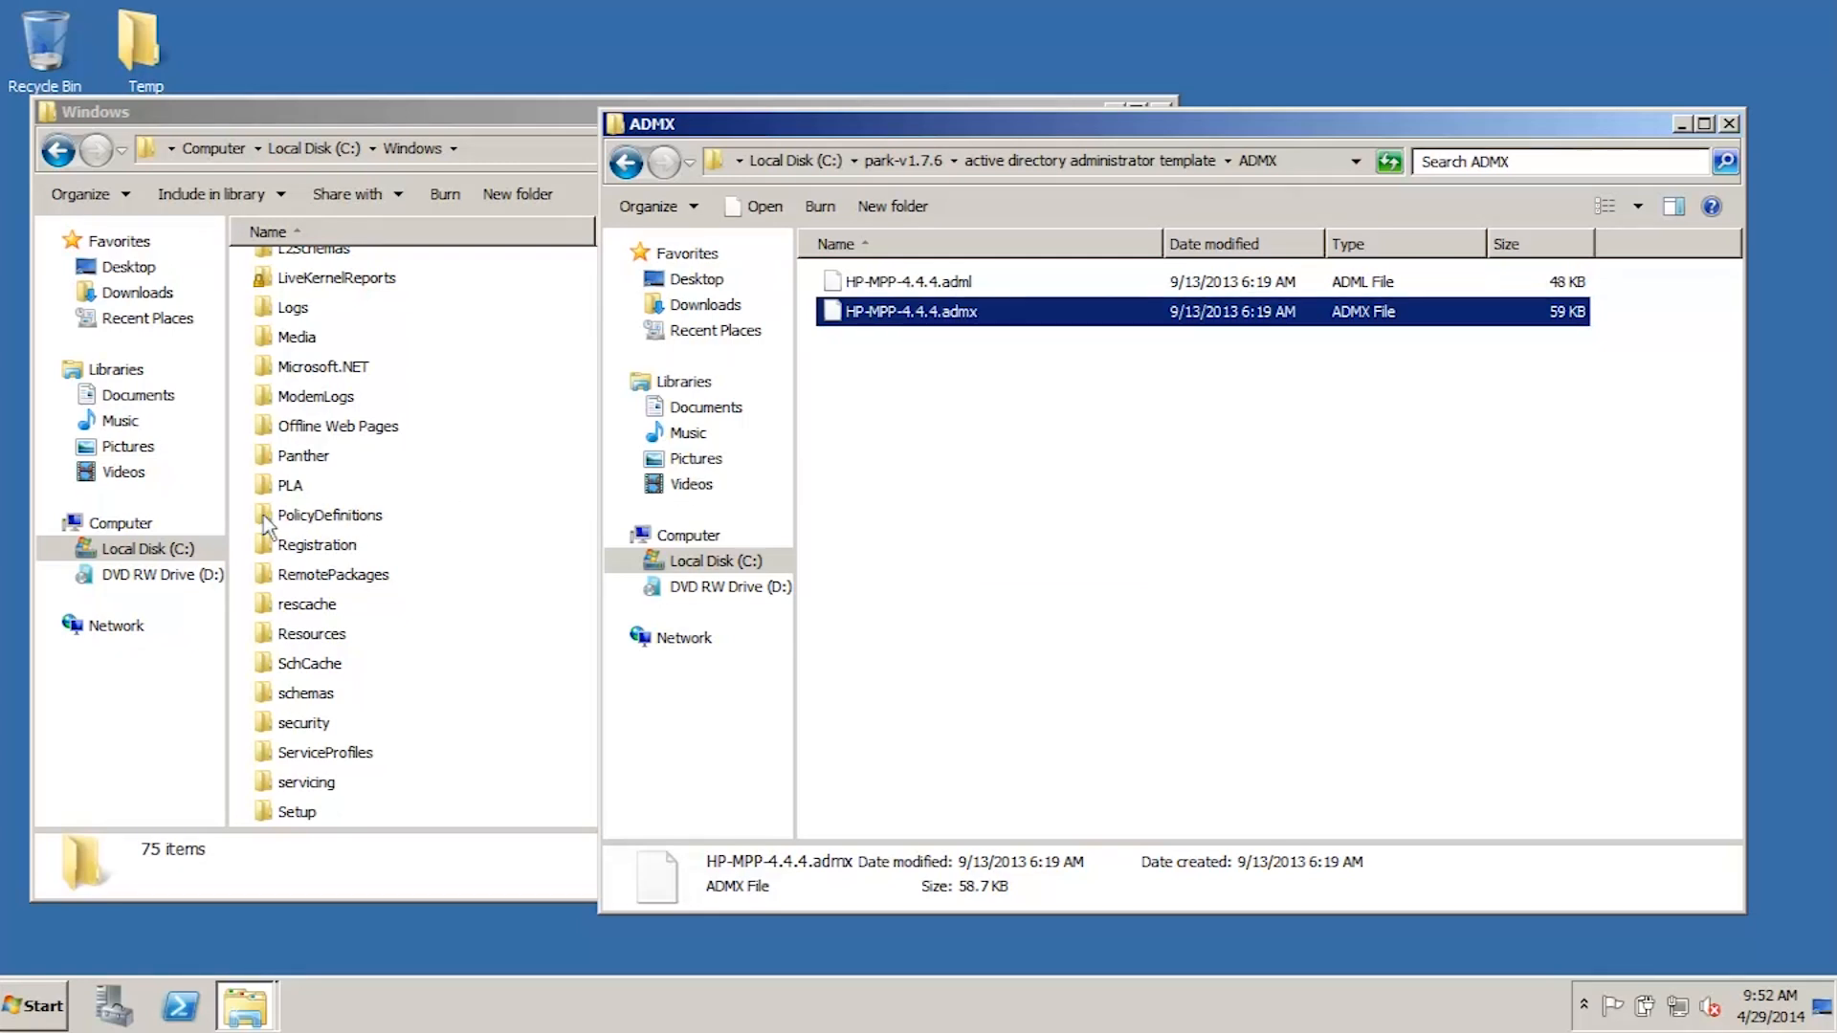
right_click(329, 515)
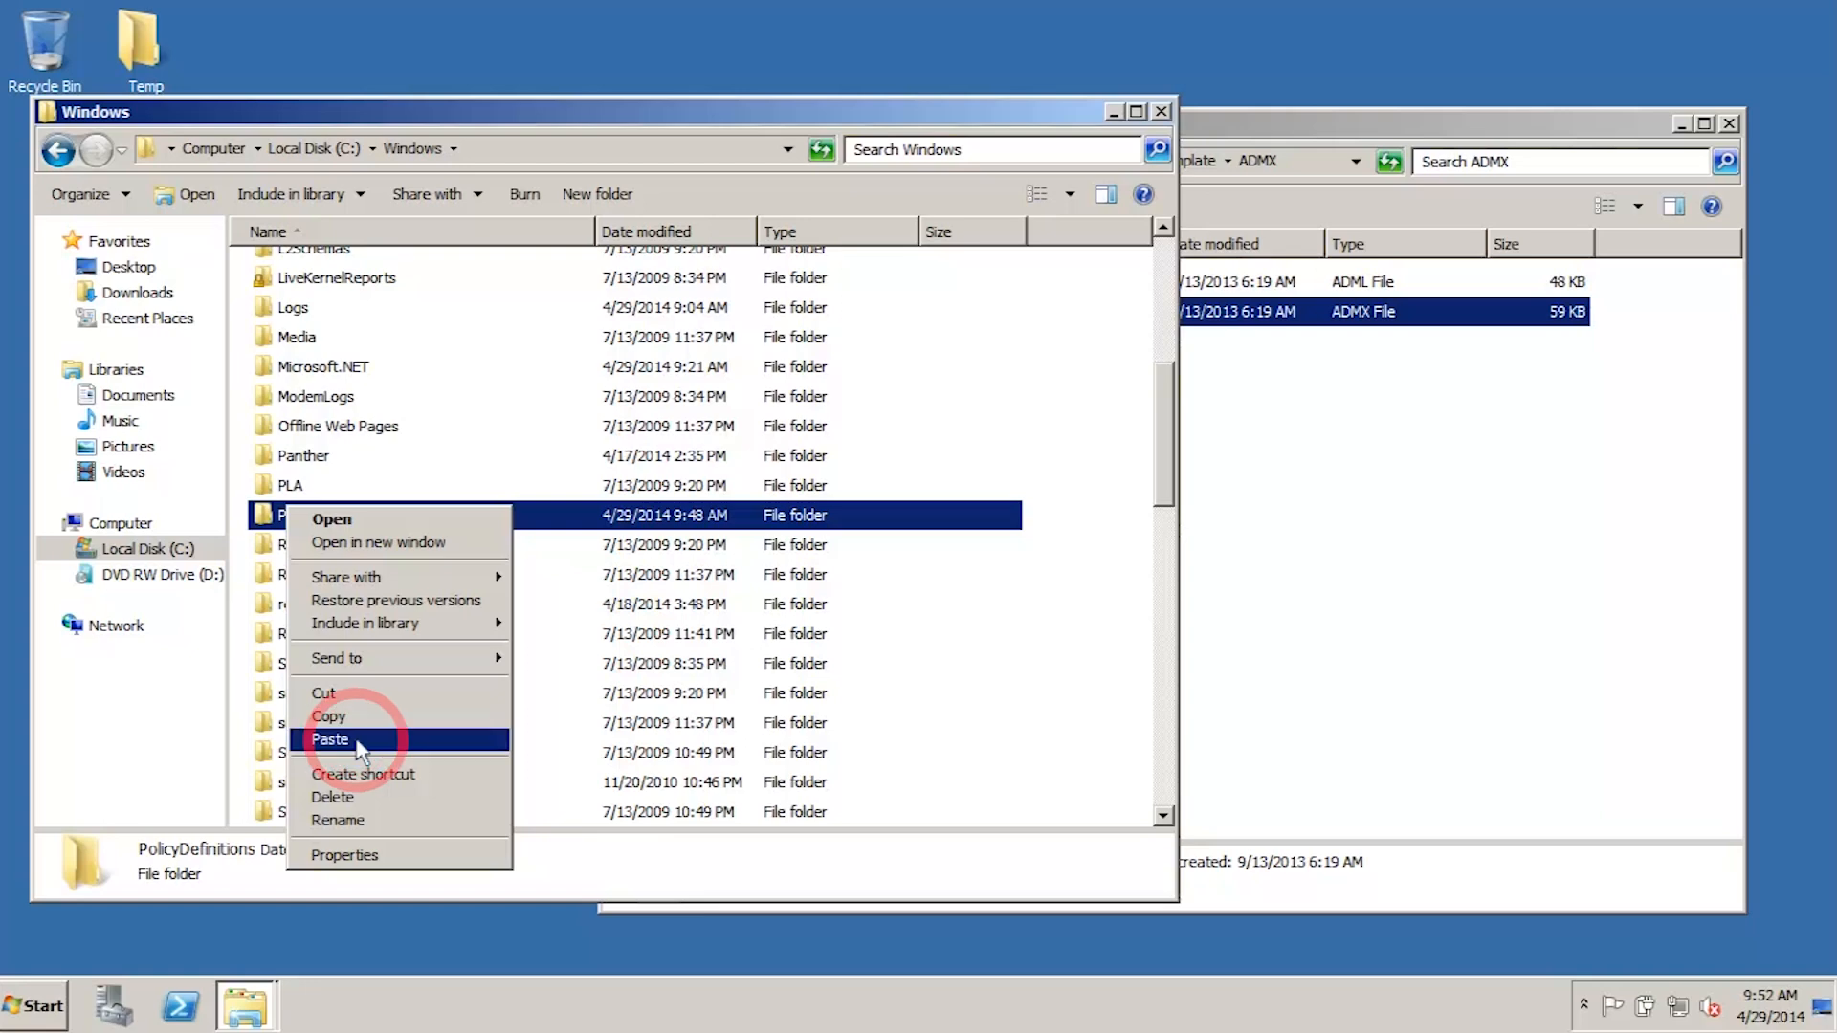
left_click(329, 740)
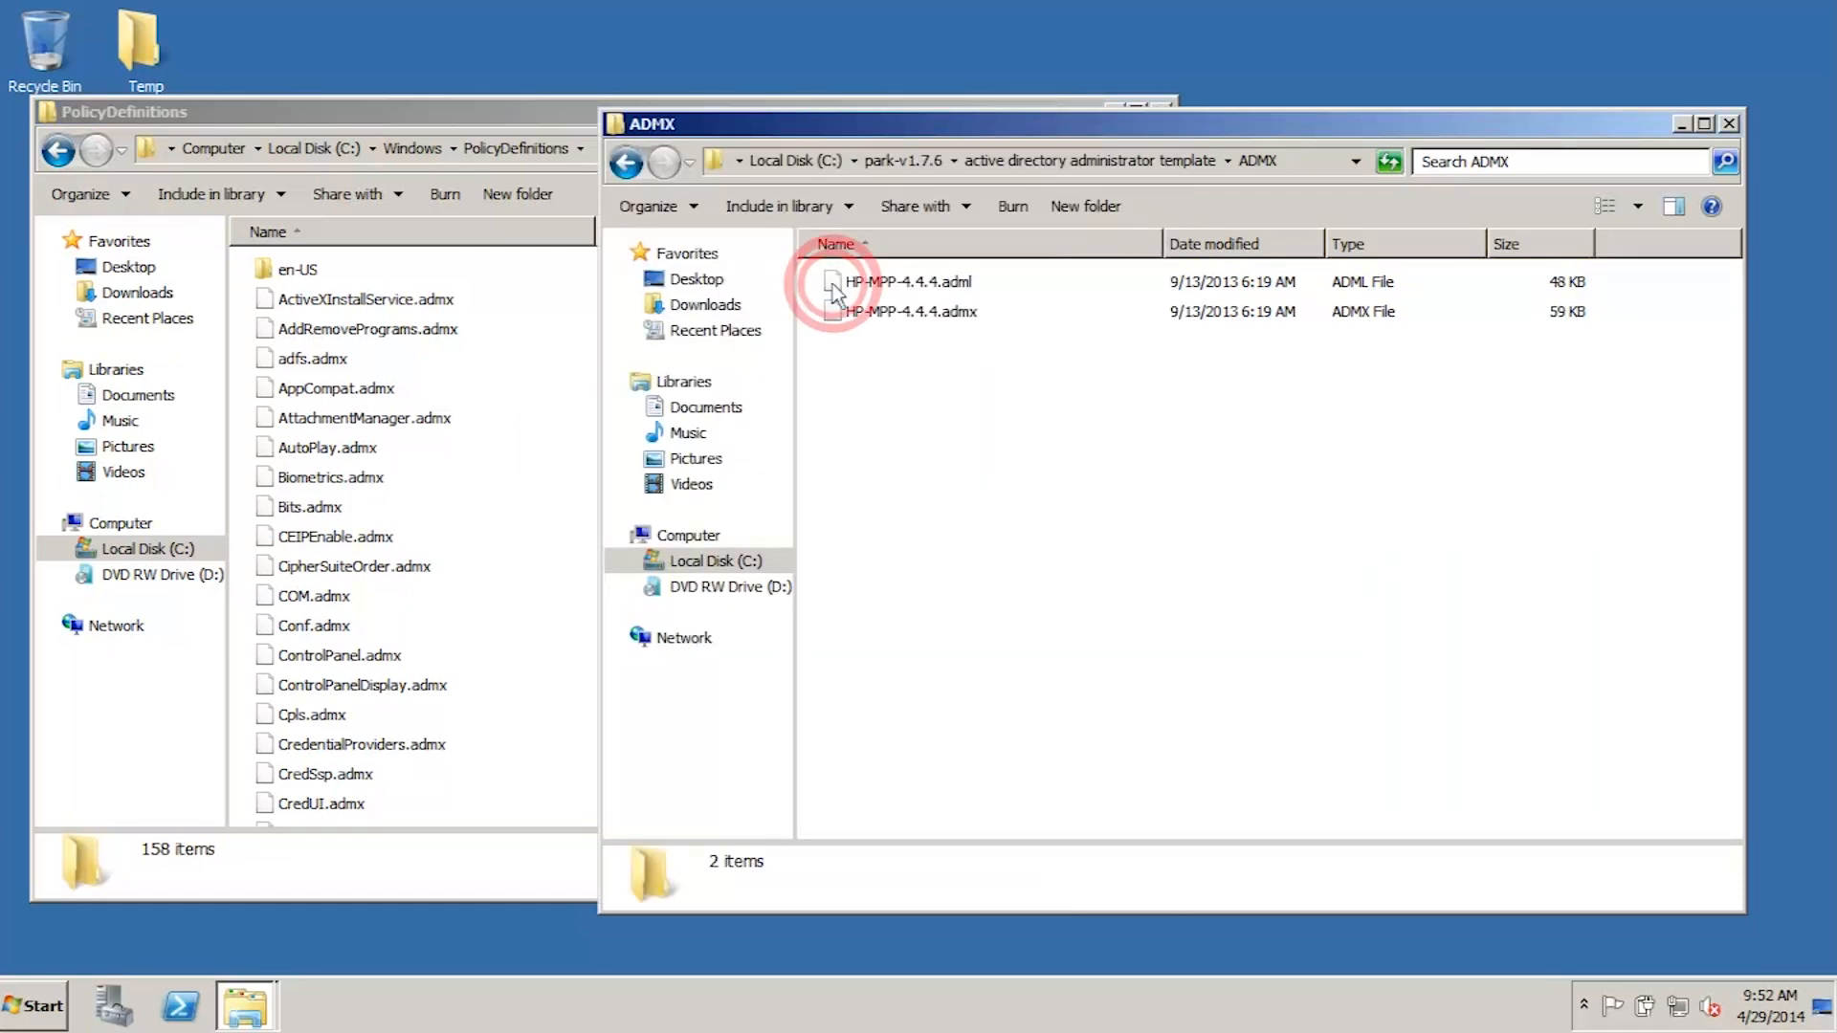
Copy HP-MPP-4.4.4.adml into the PolicyDefinitions en-US folder.
right_click(908, 282)
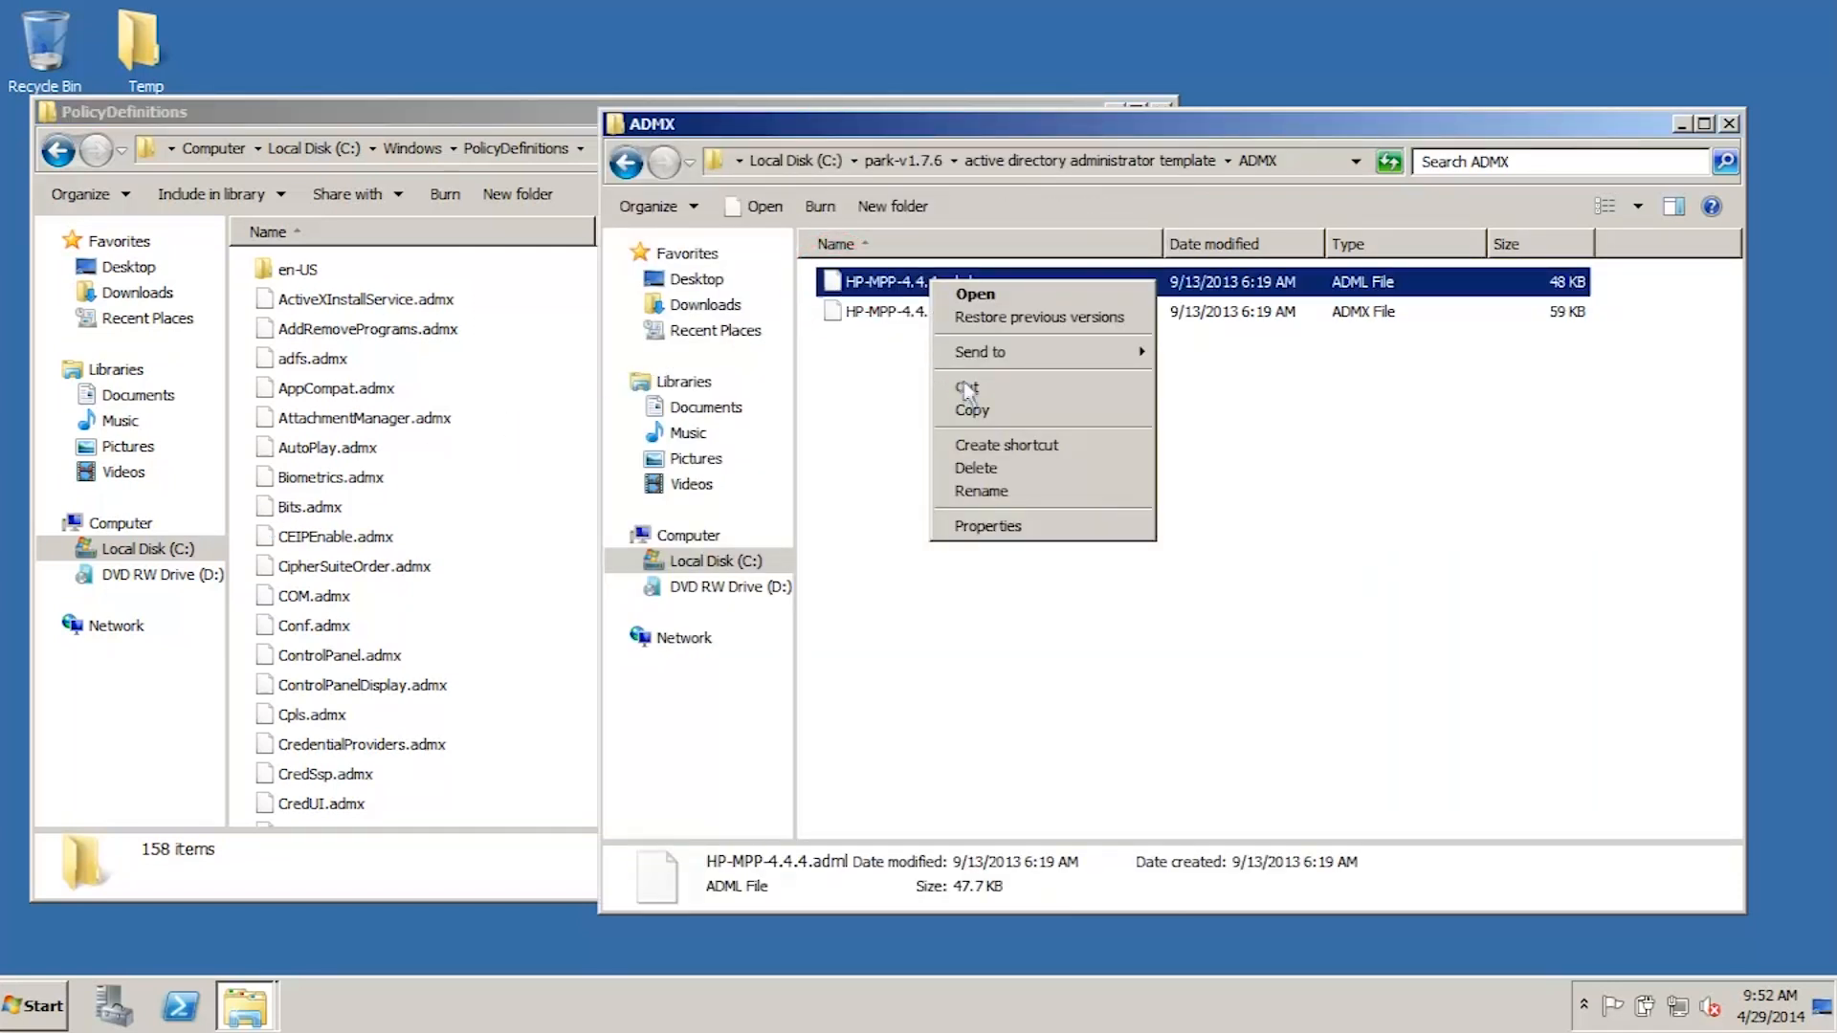
left_click(749, 372)
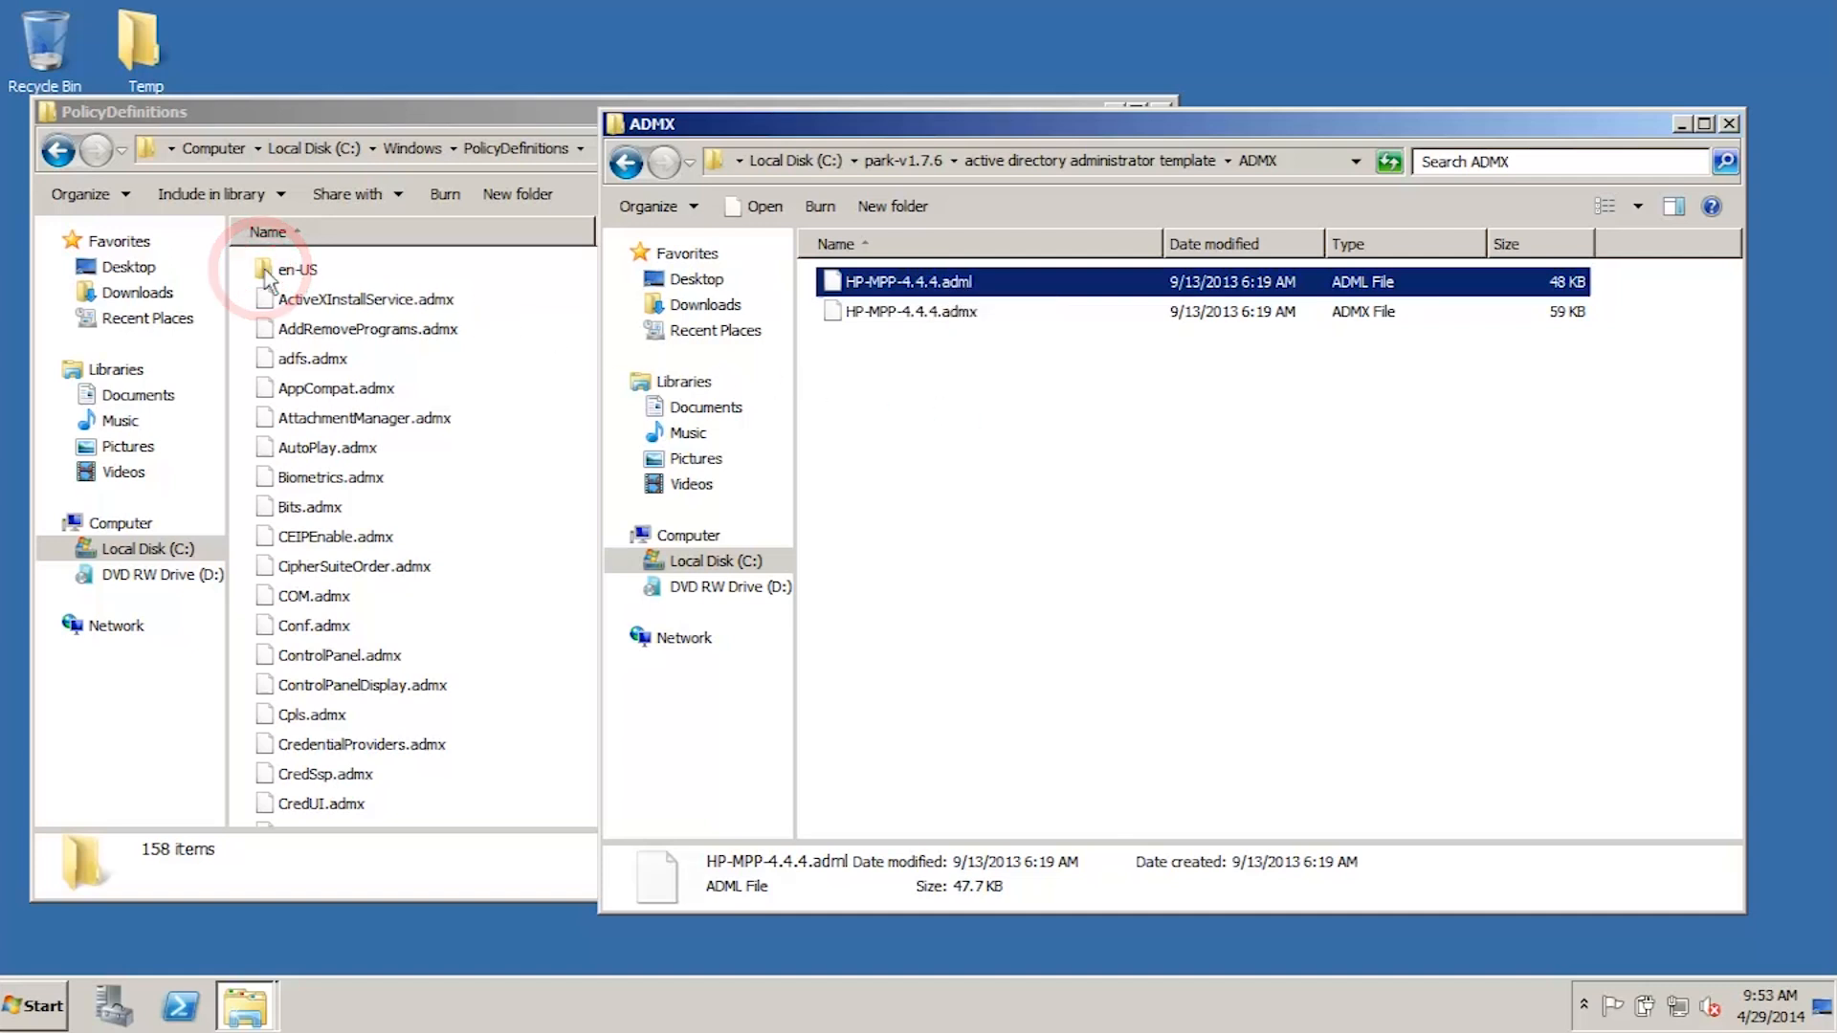
right_click(297, 270)
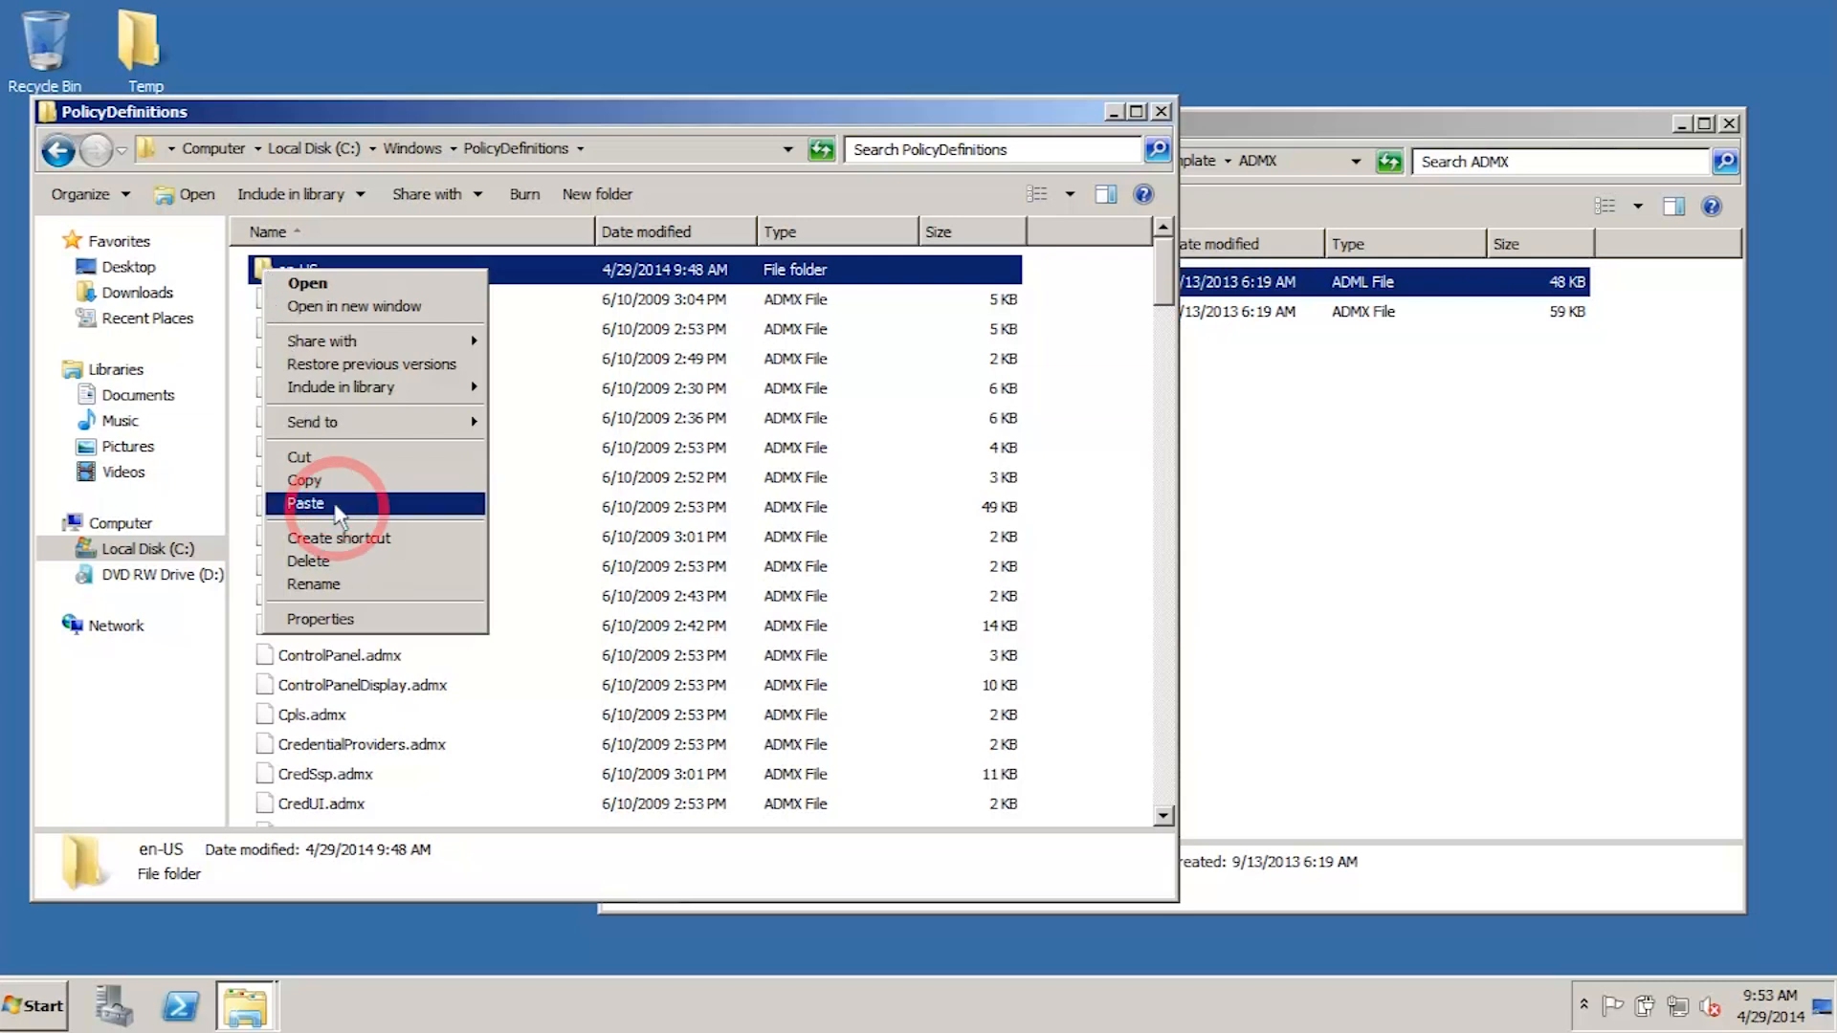
left_click(306, 503)
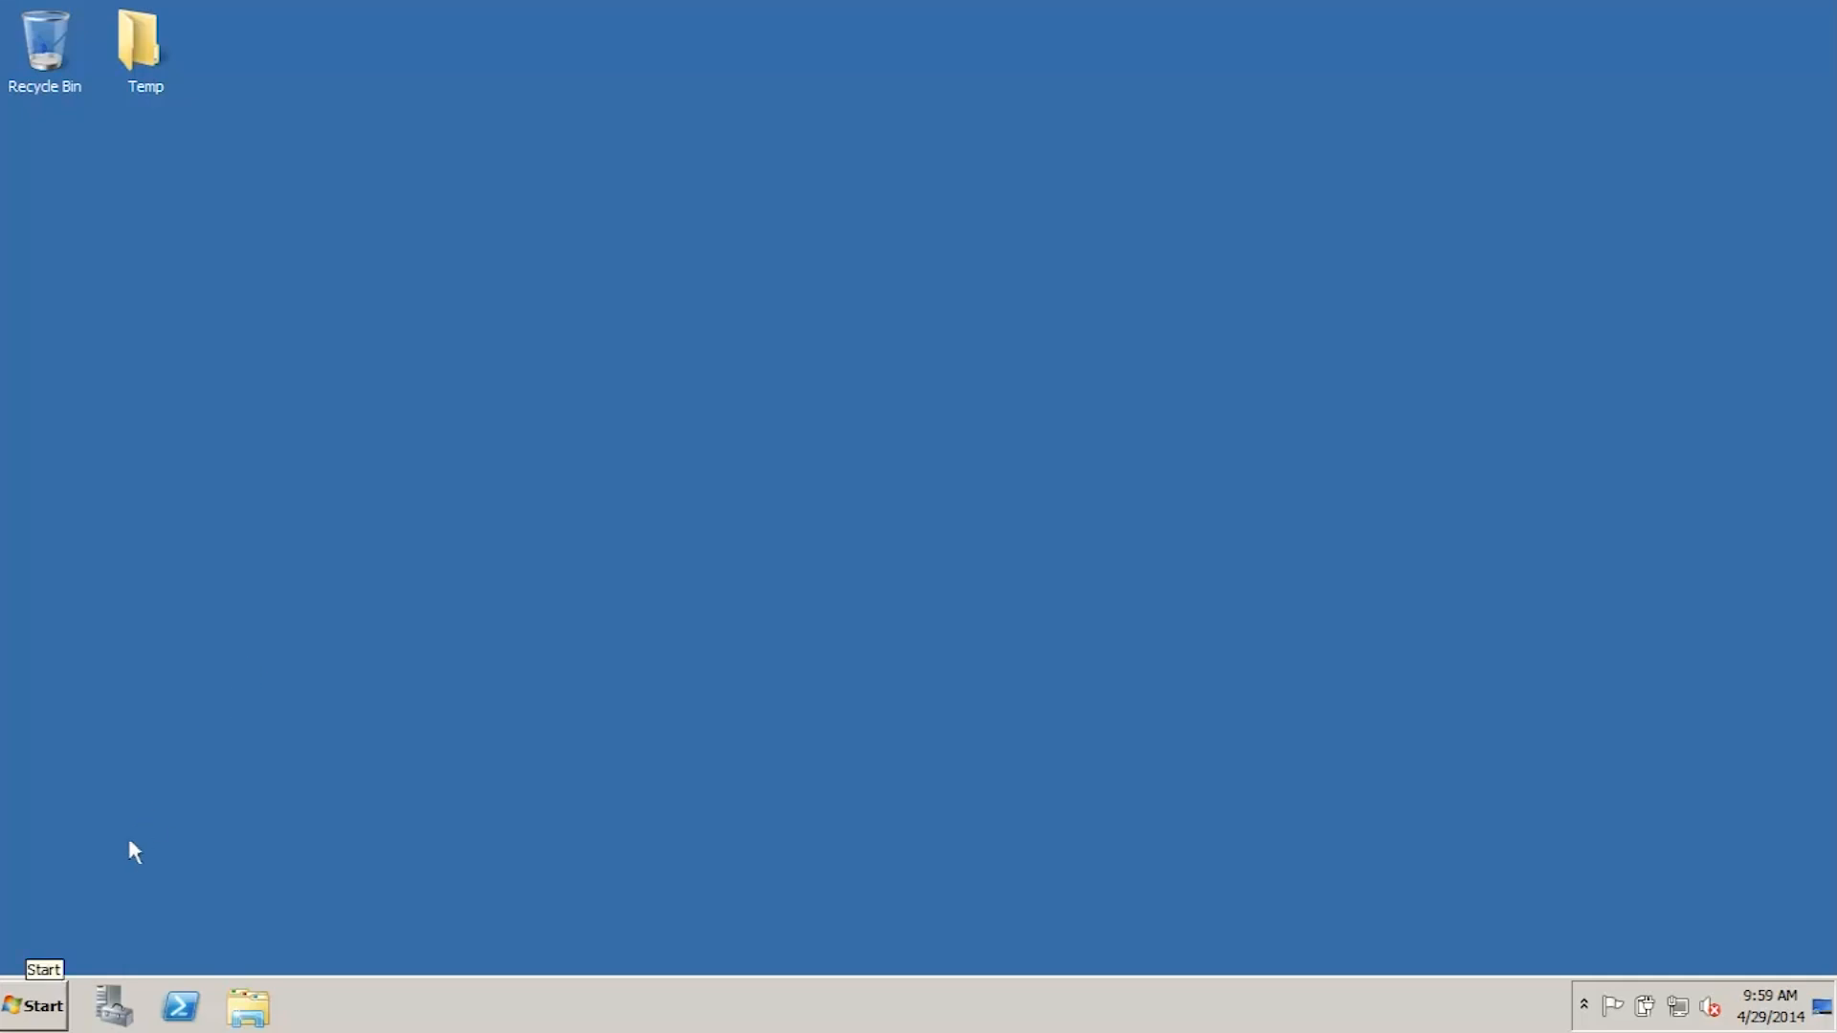
Launch gpedit.msc from the Start menu search.
left_click(34, 1006)
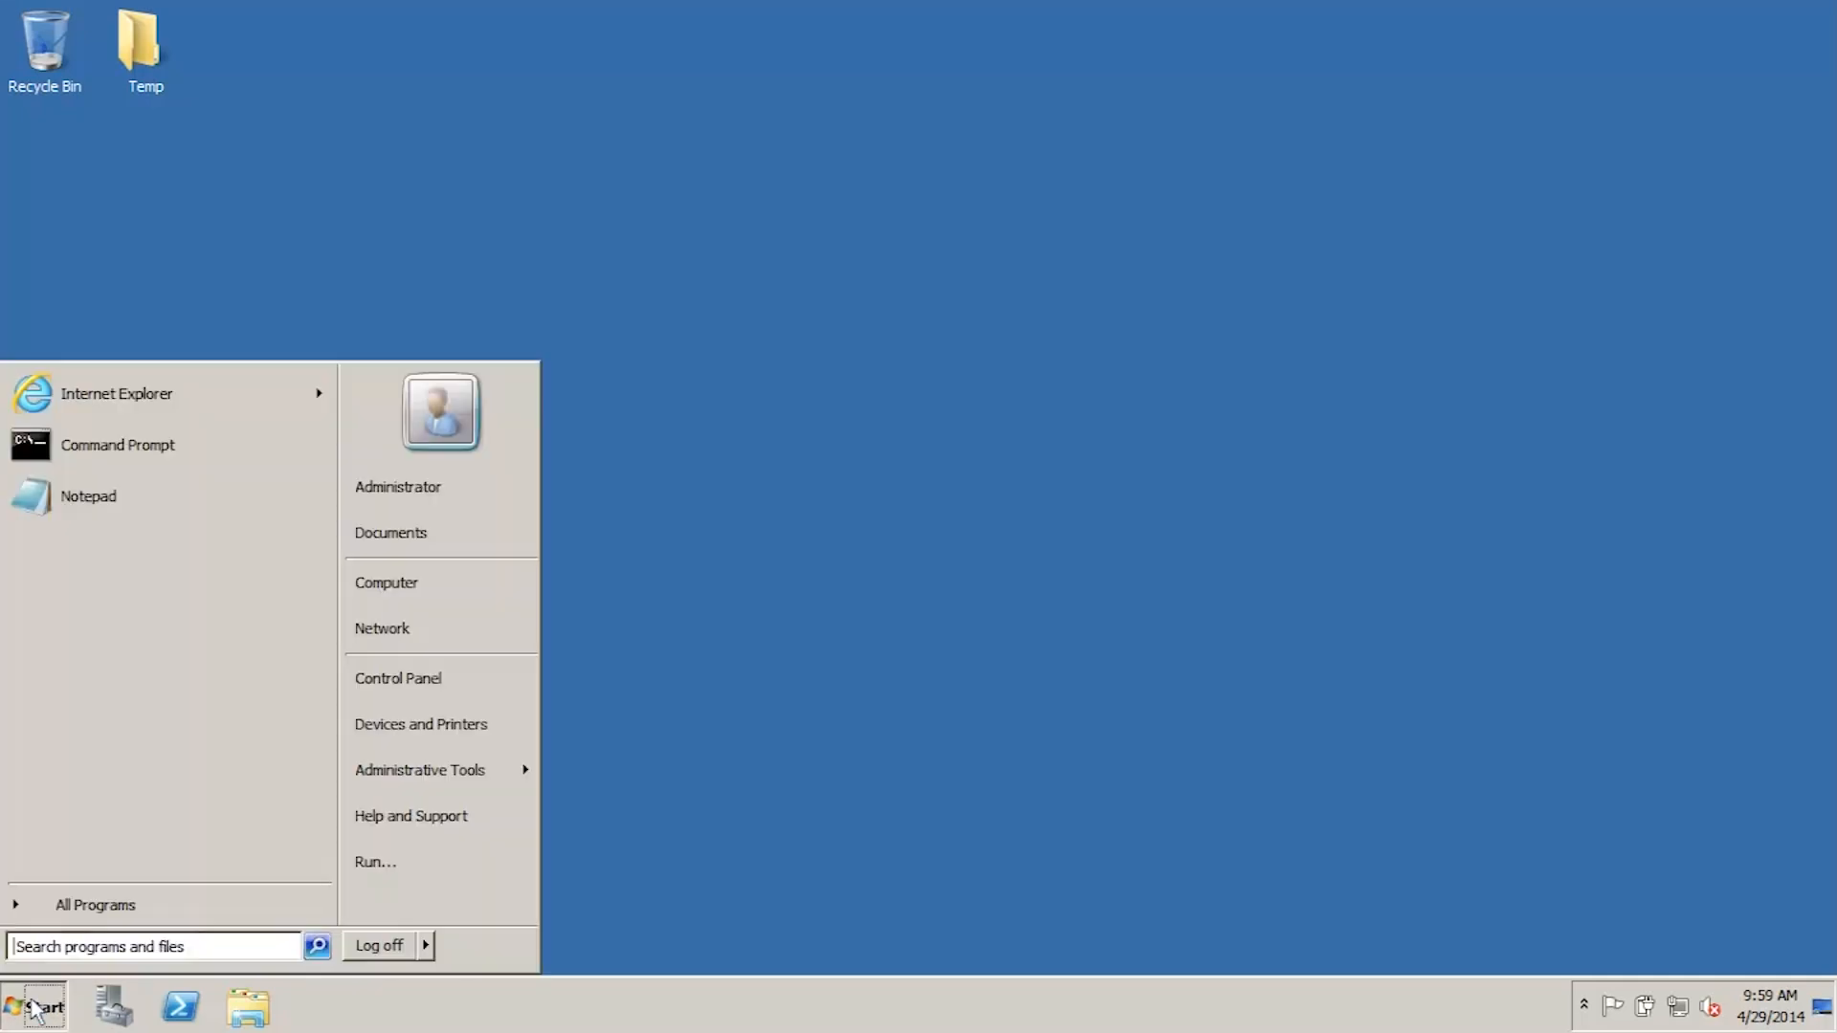
type("gpedit.msc")
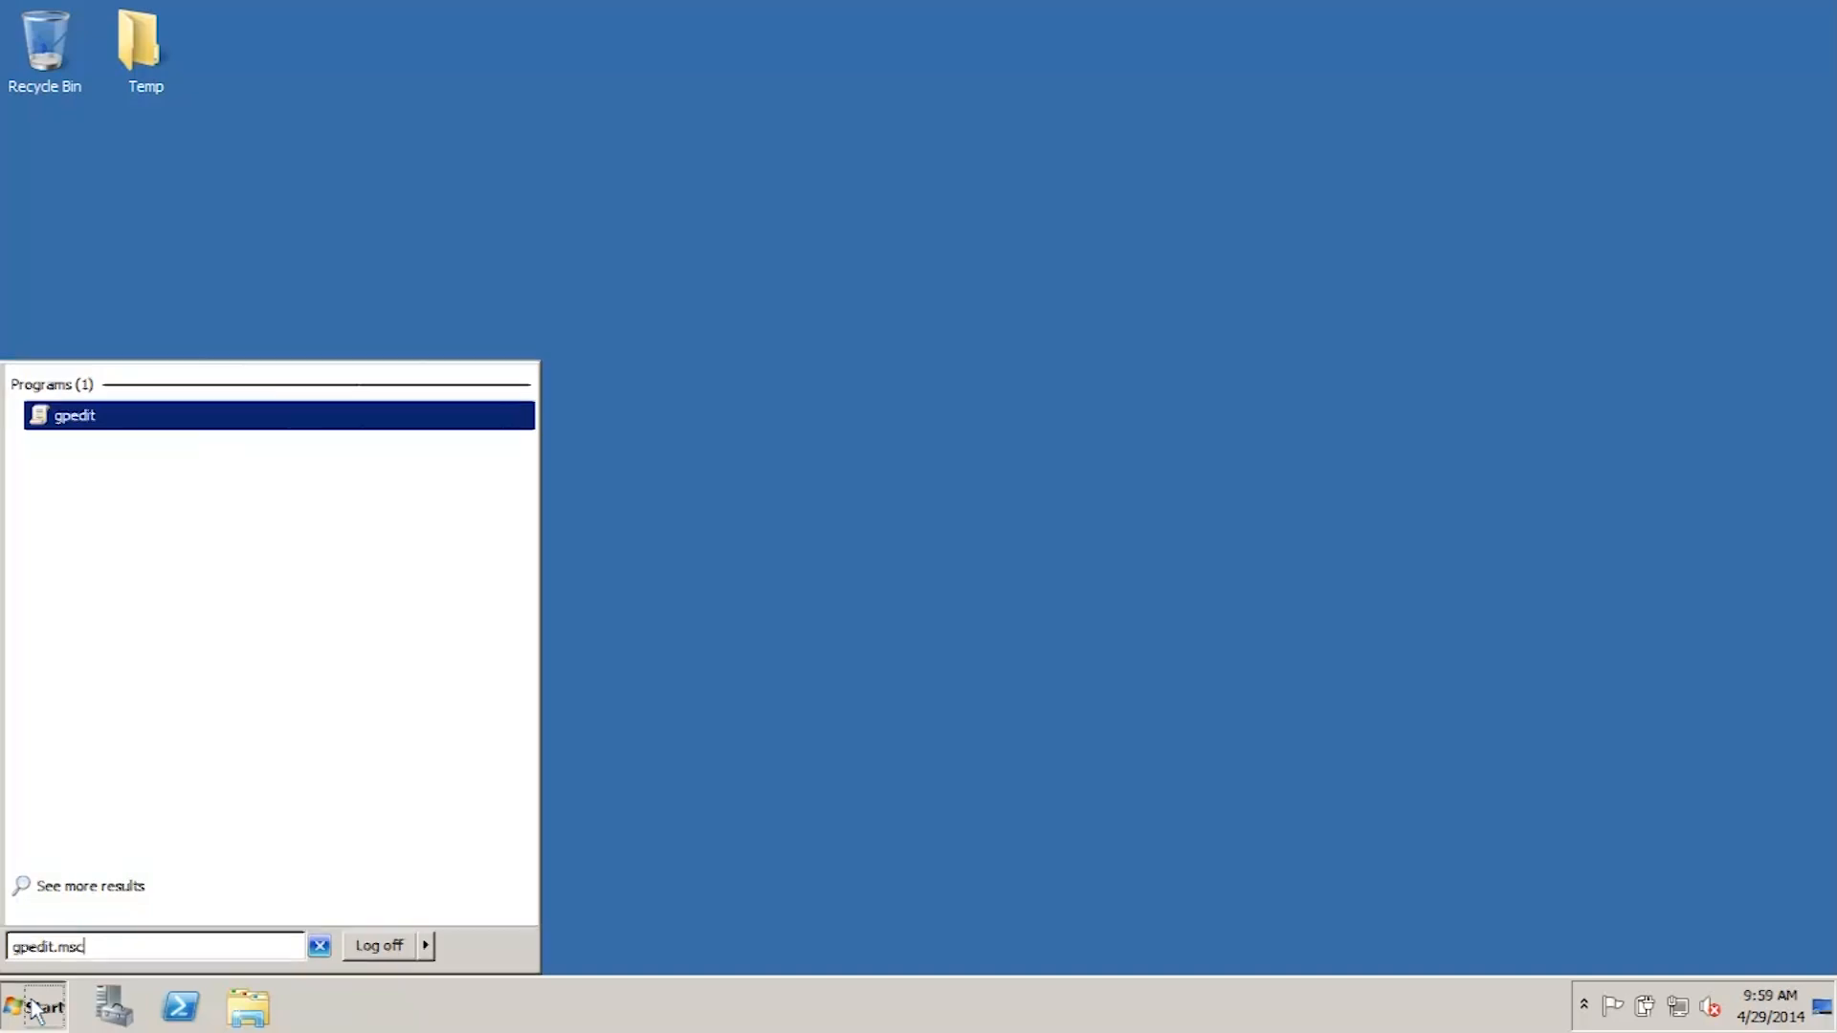
key("enter")
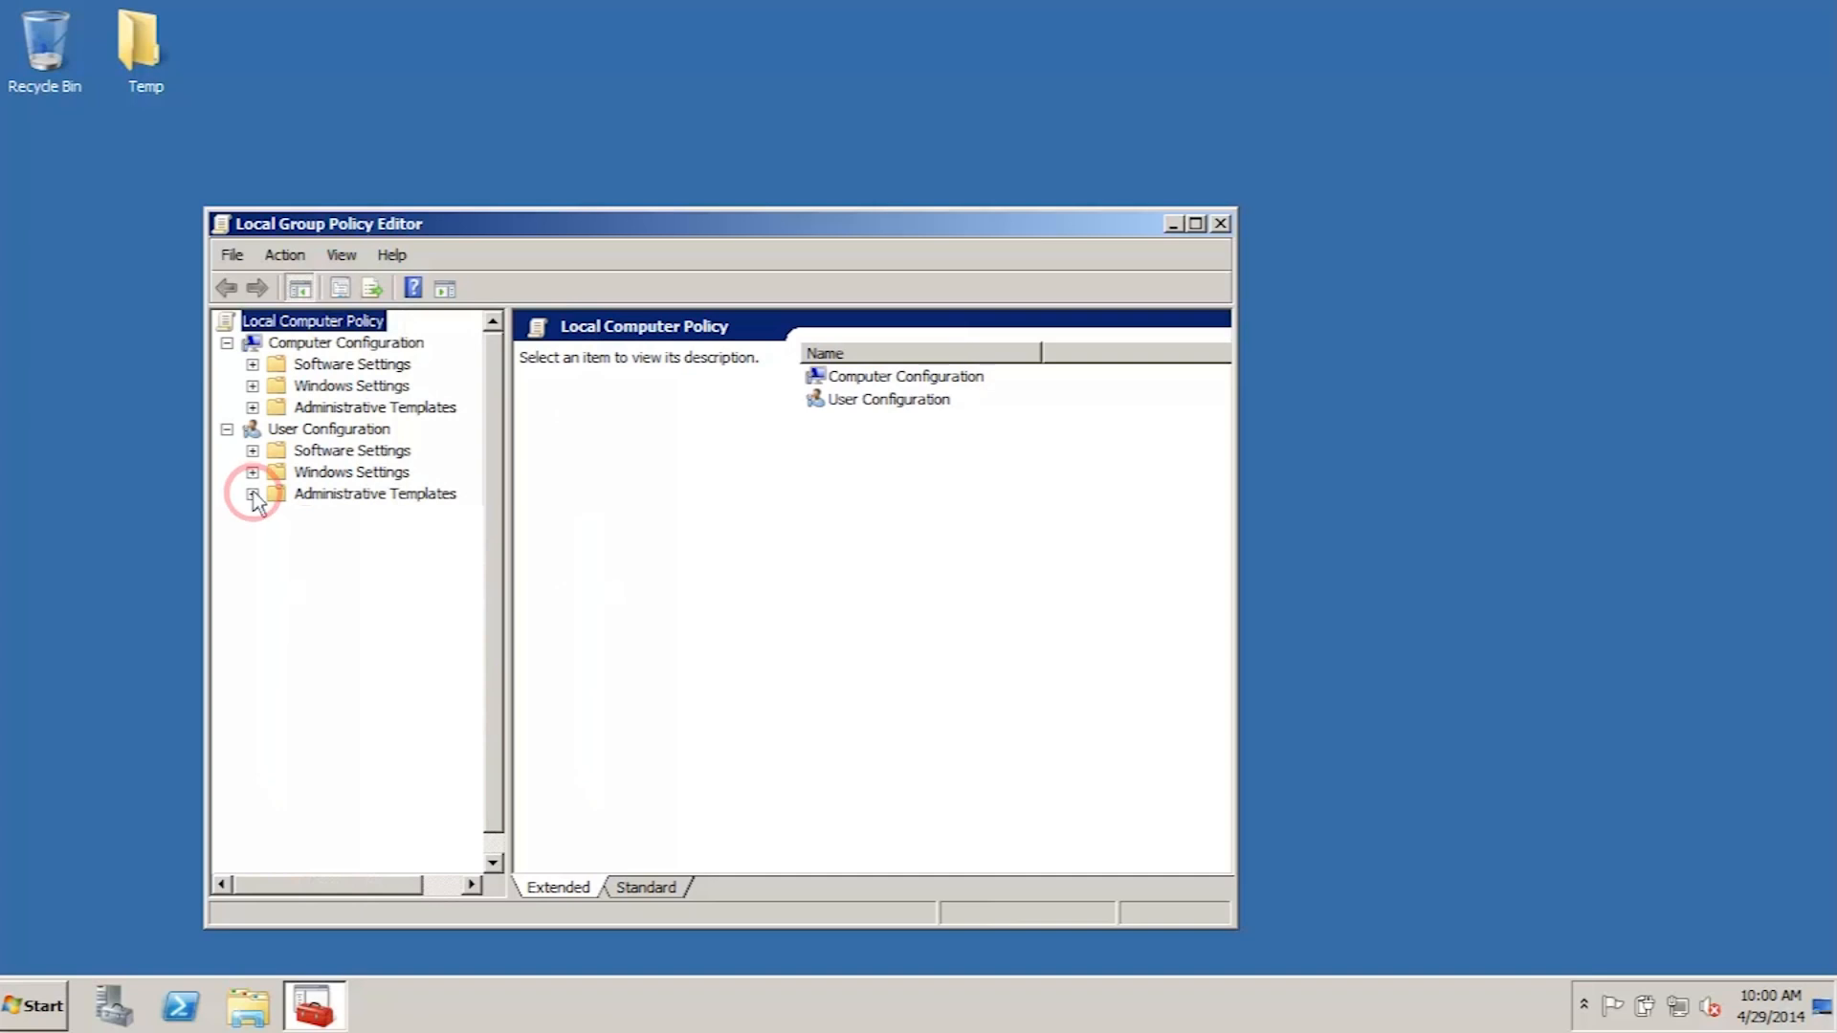
Open General Settings under HP Managed Print Policies > UseMode Settings in User Configuration.
left_click(251, 494)
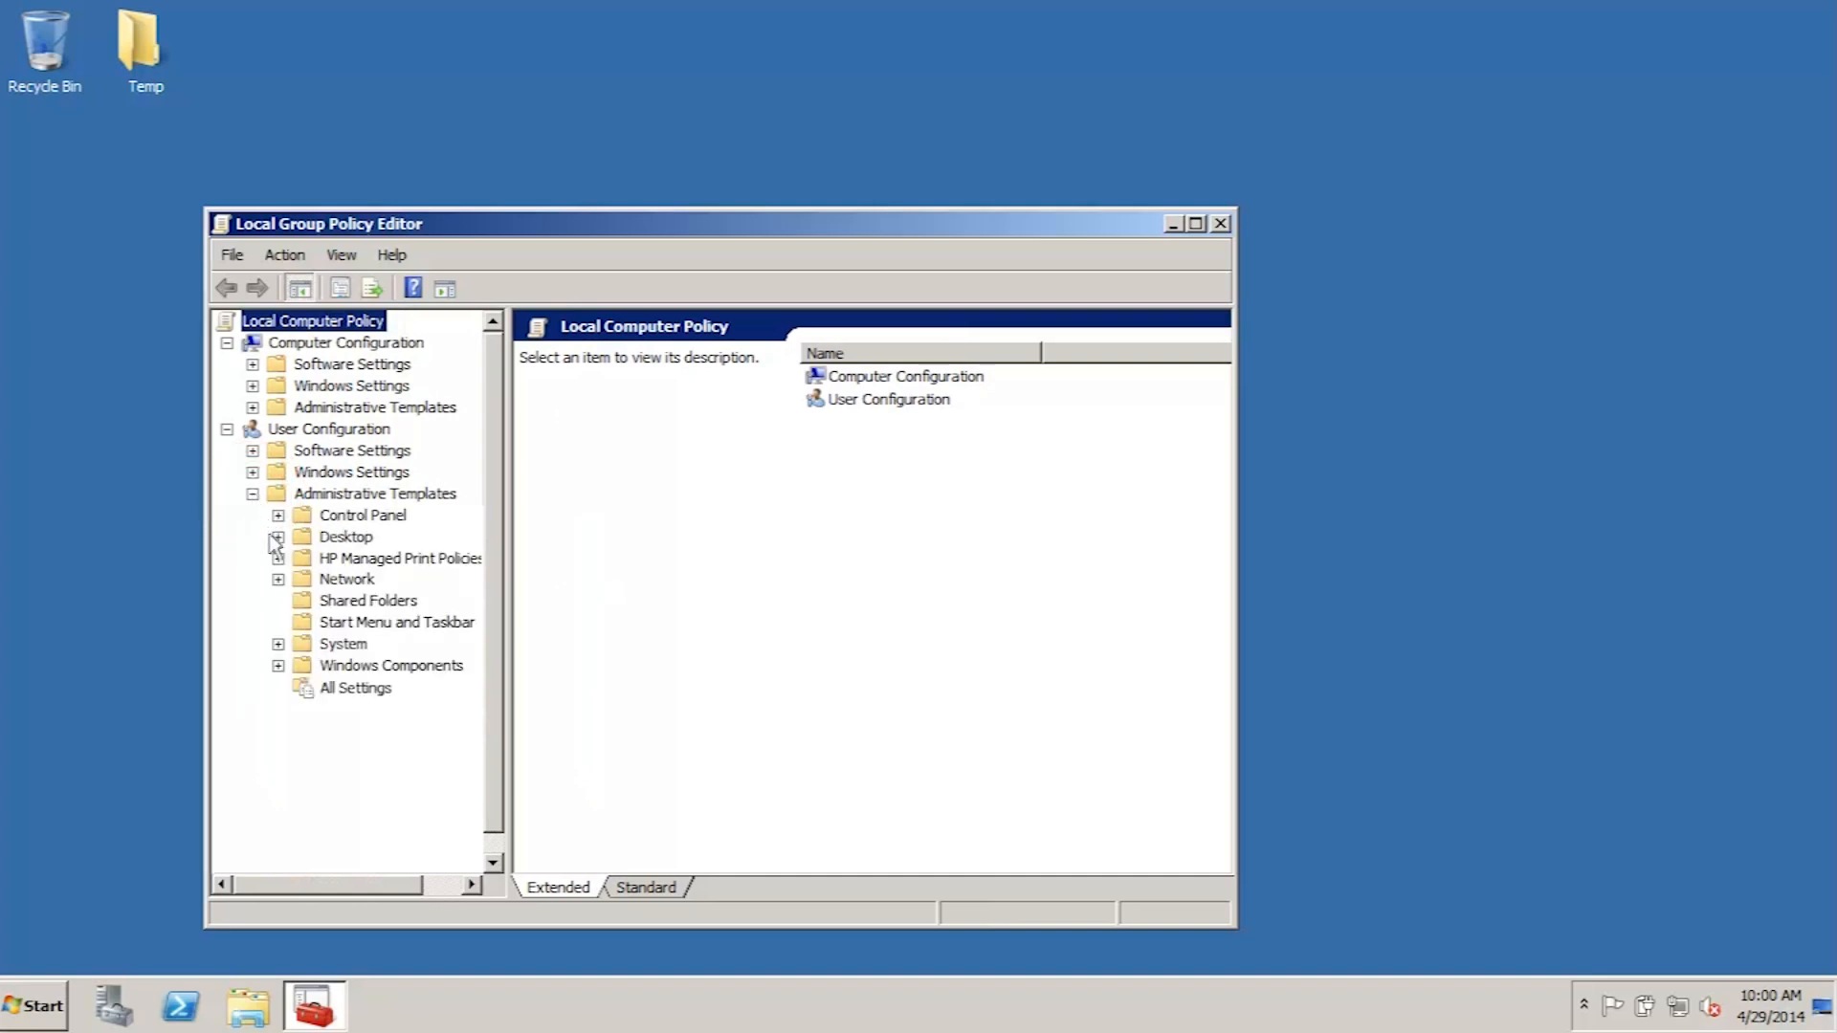
left_click(278, 558)
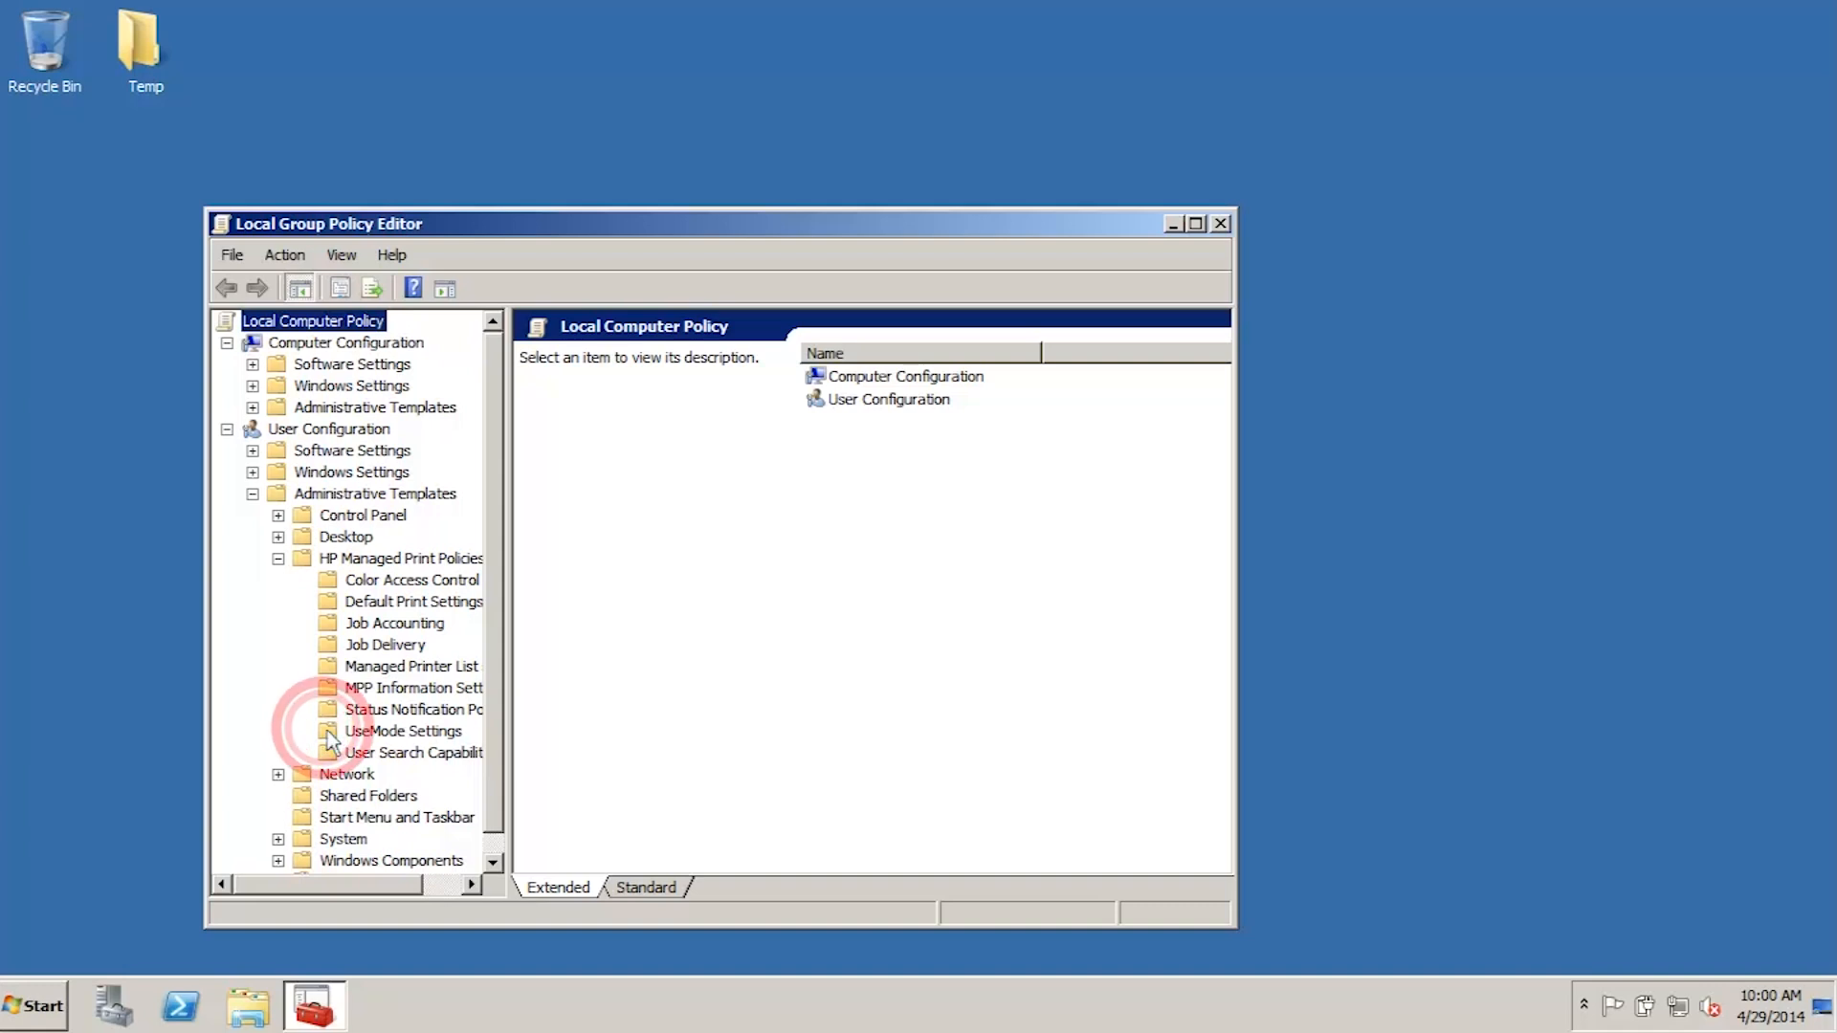
left_click(402, 731)
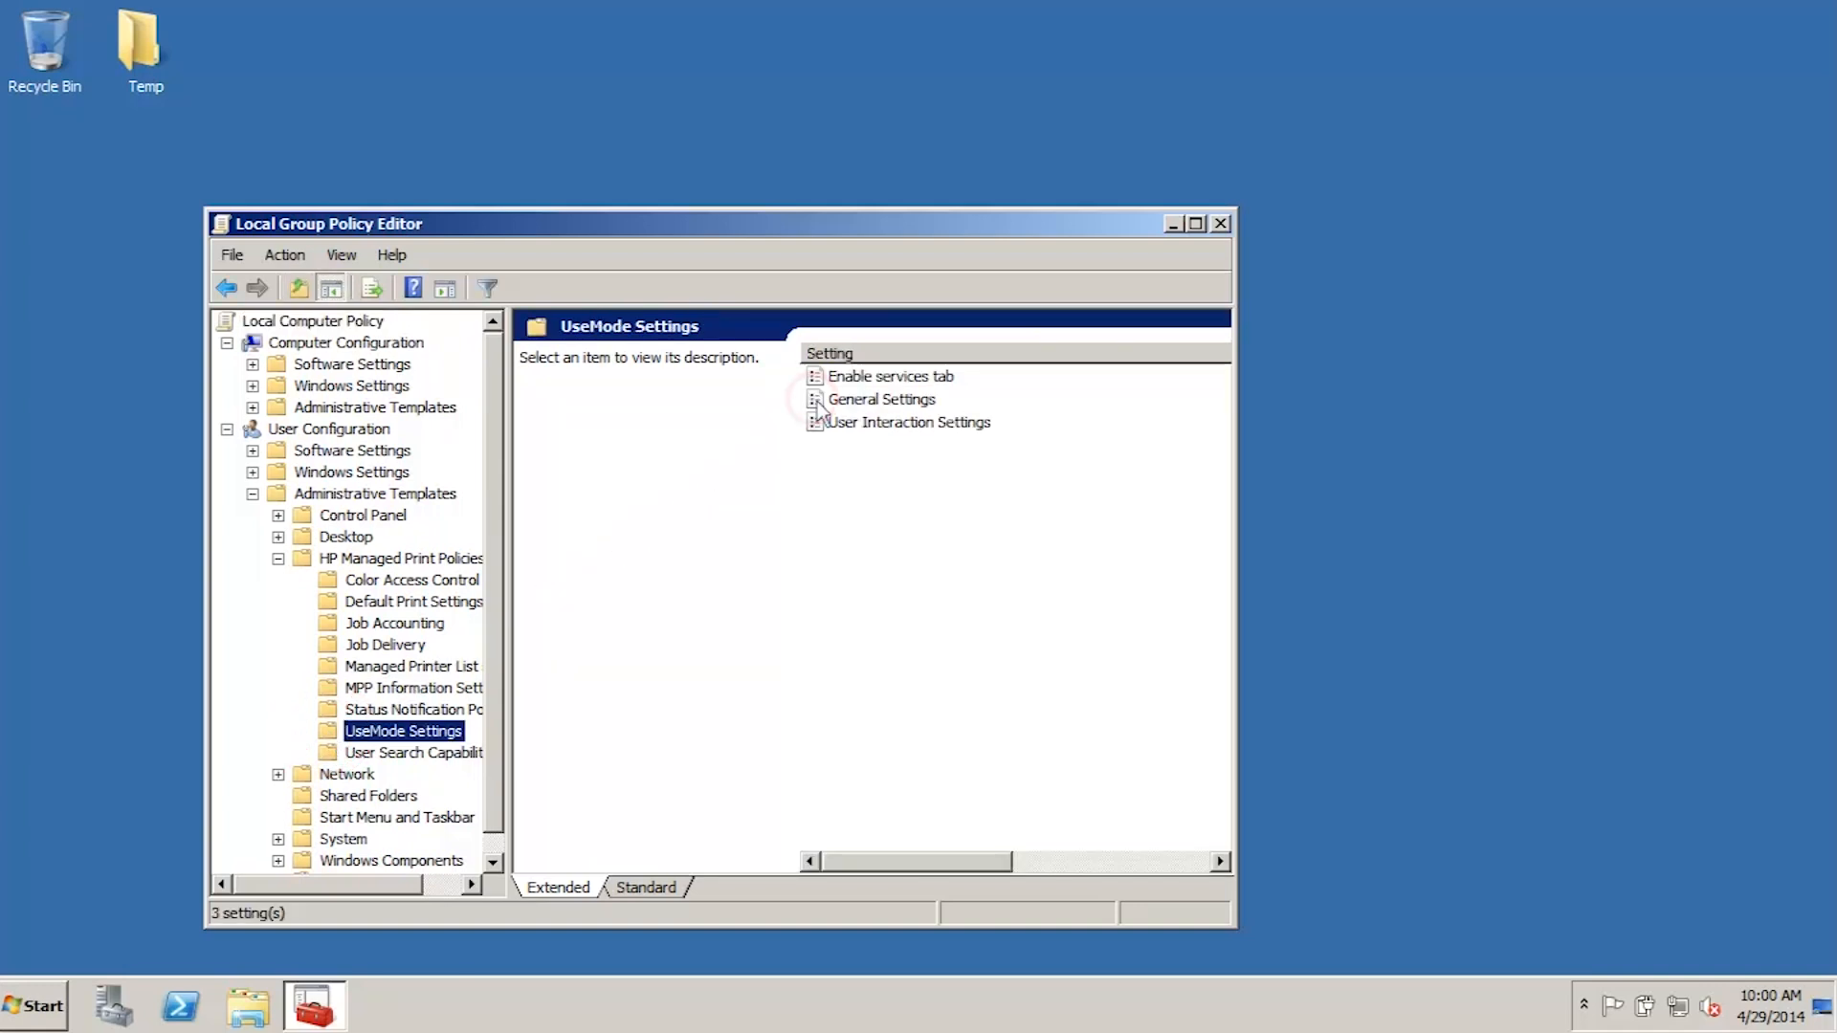
double_click(882, 398)
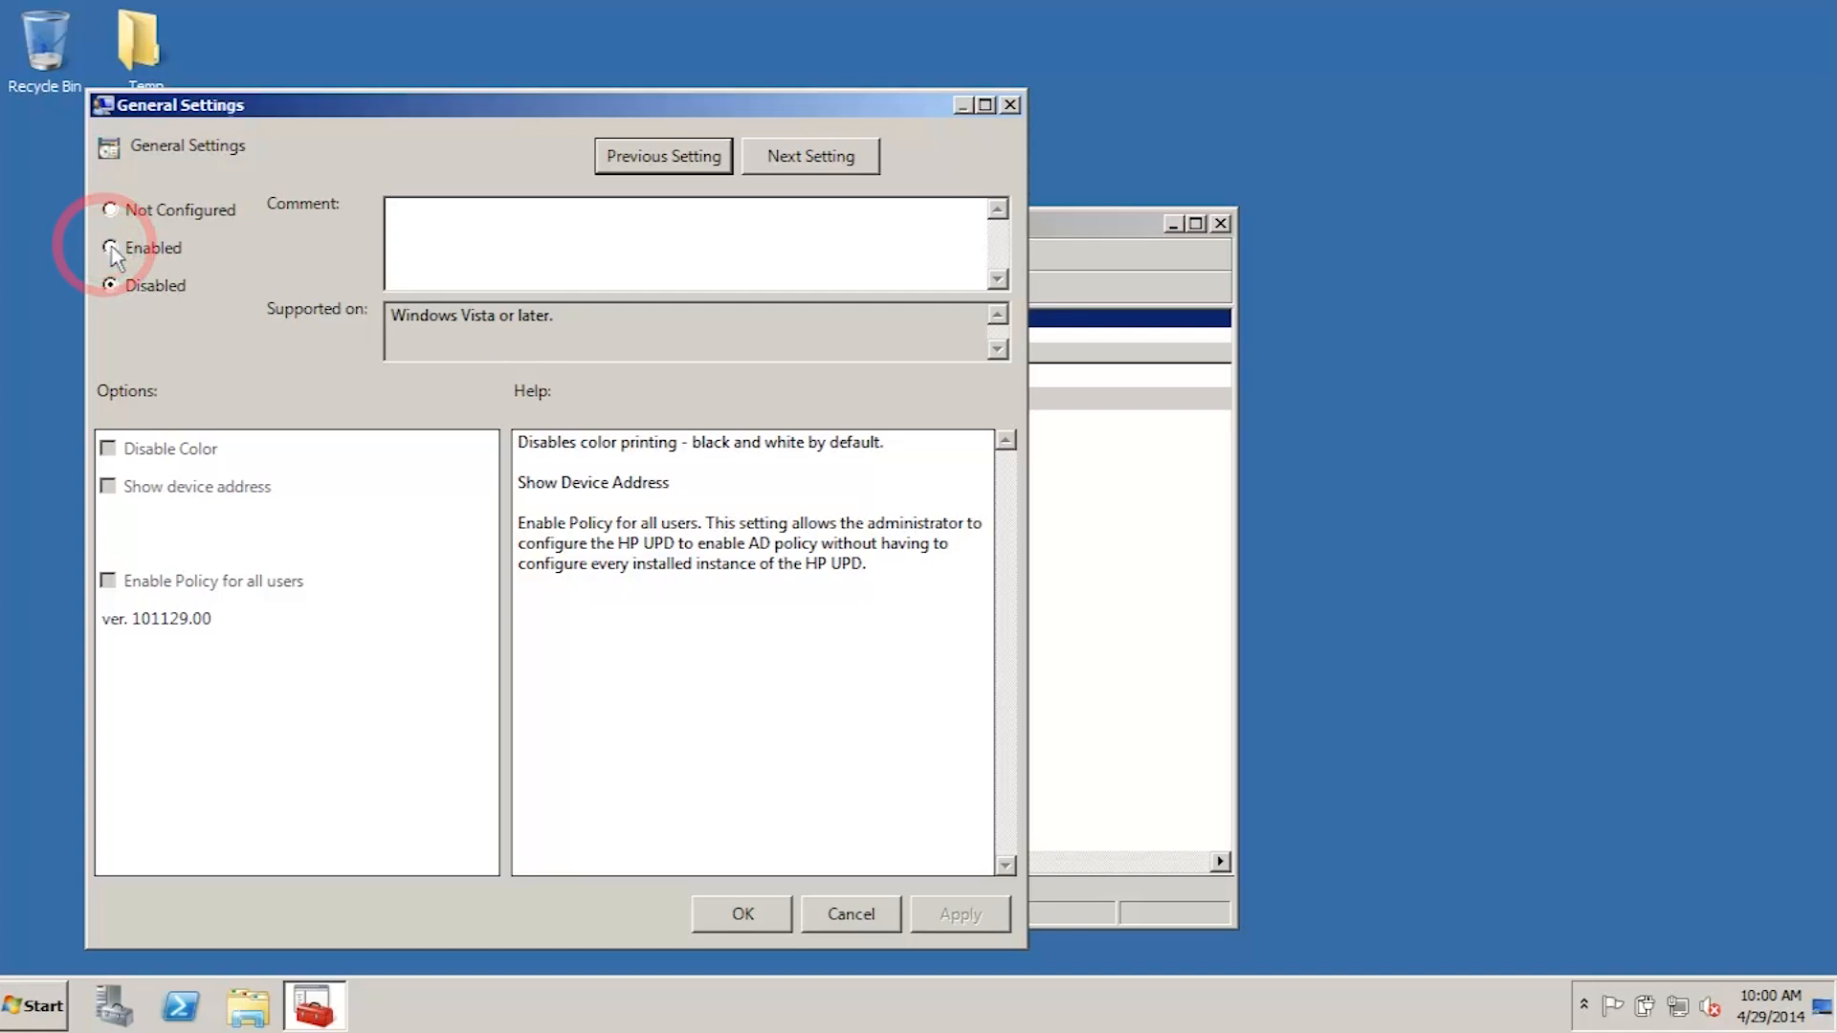
Enable UseMode General Settings with device address shown and policy applied to all users.
left_click(109, 247)
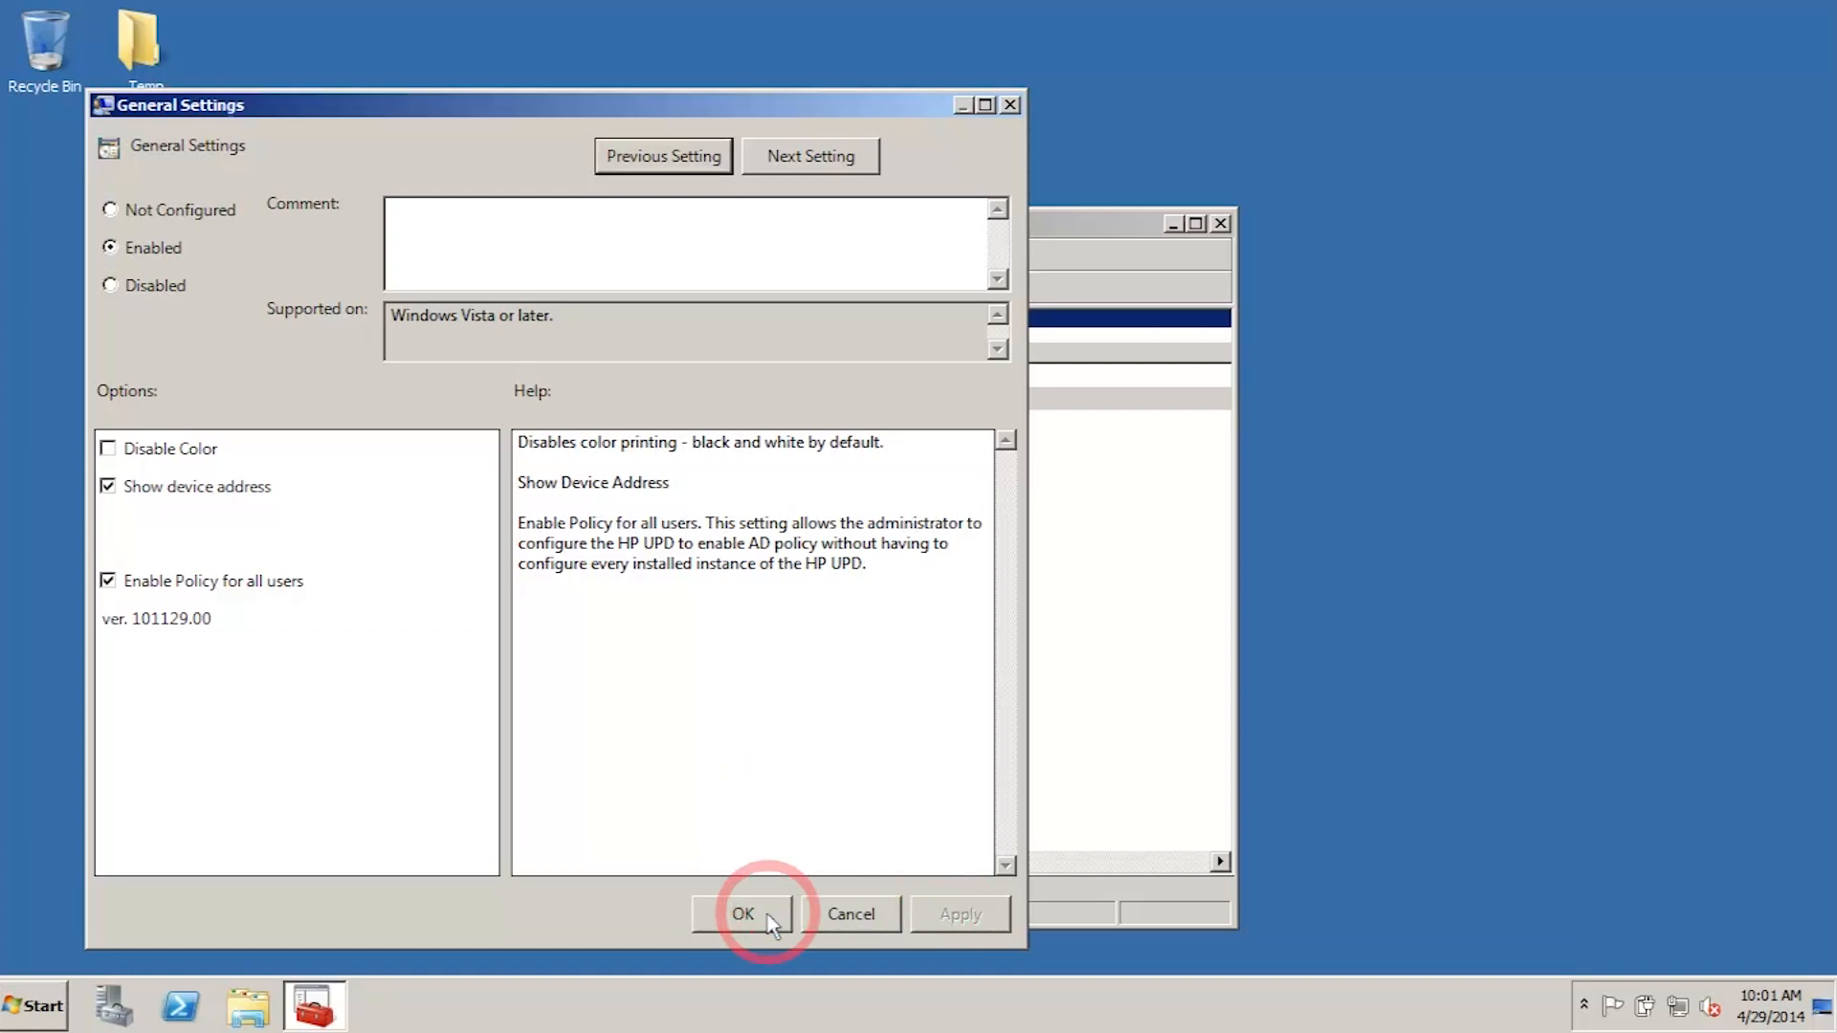
left_click(747, 914)
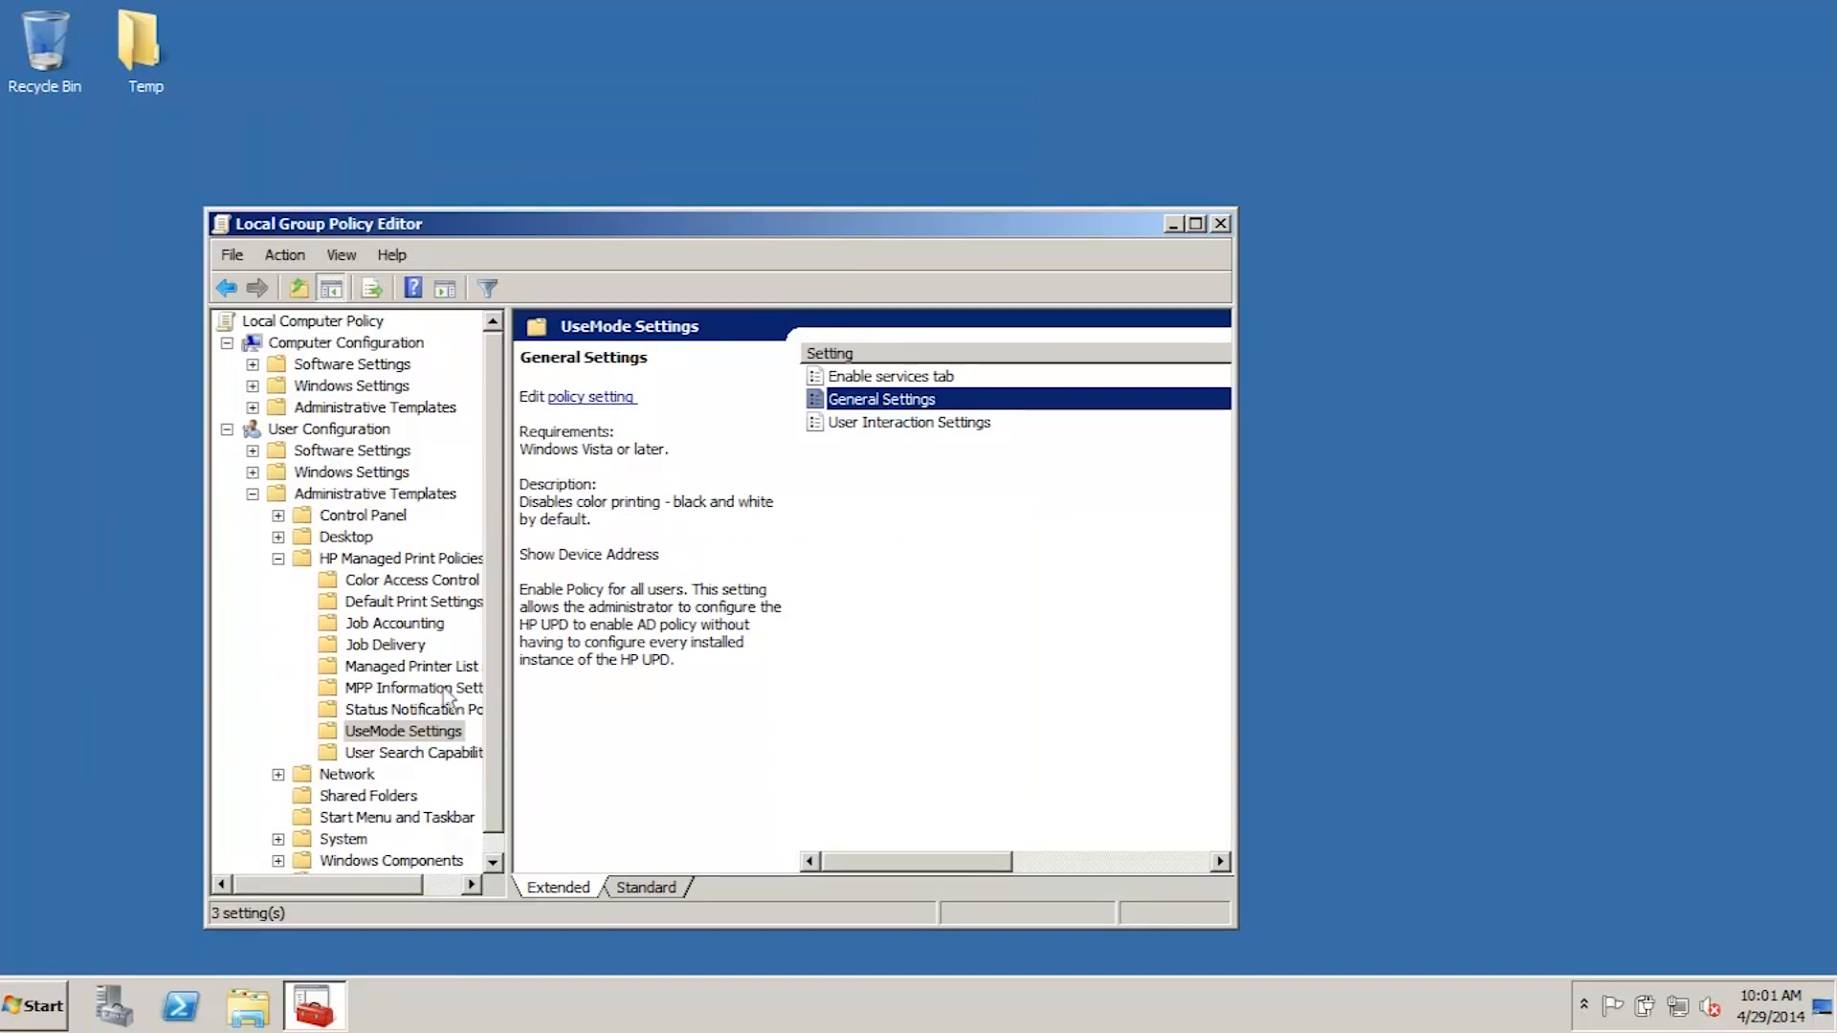
left_click(413, 601)
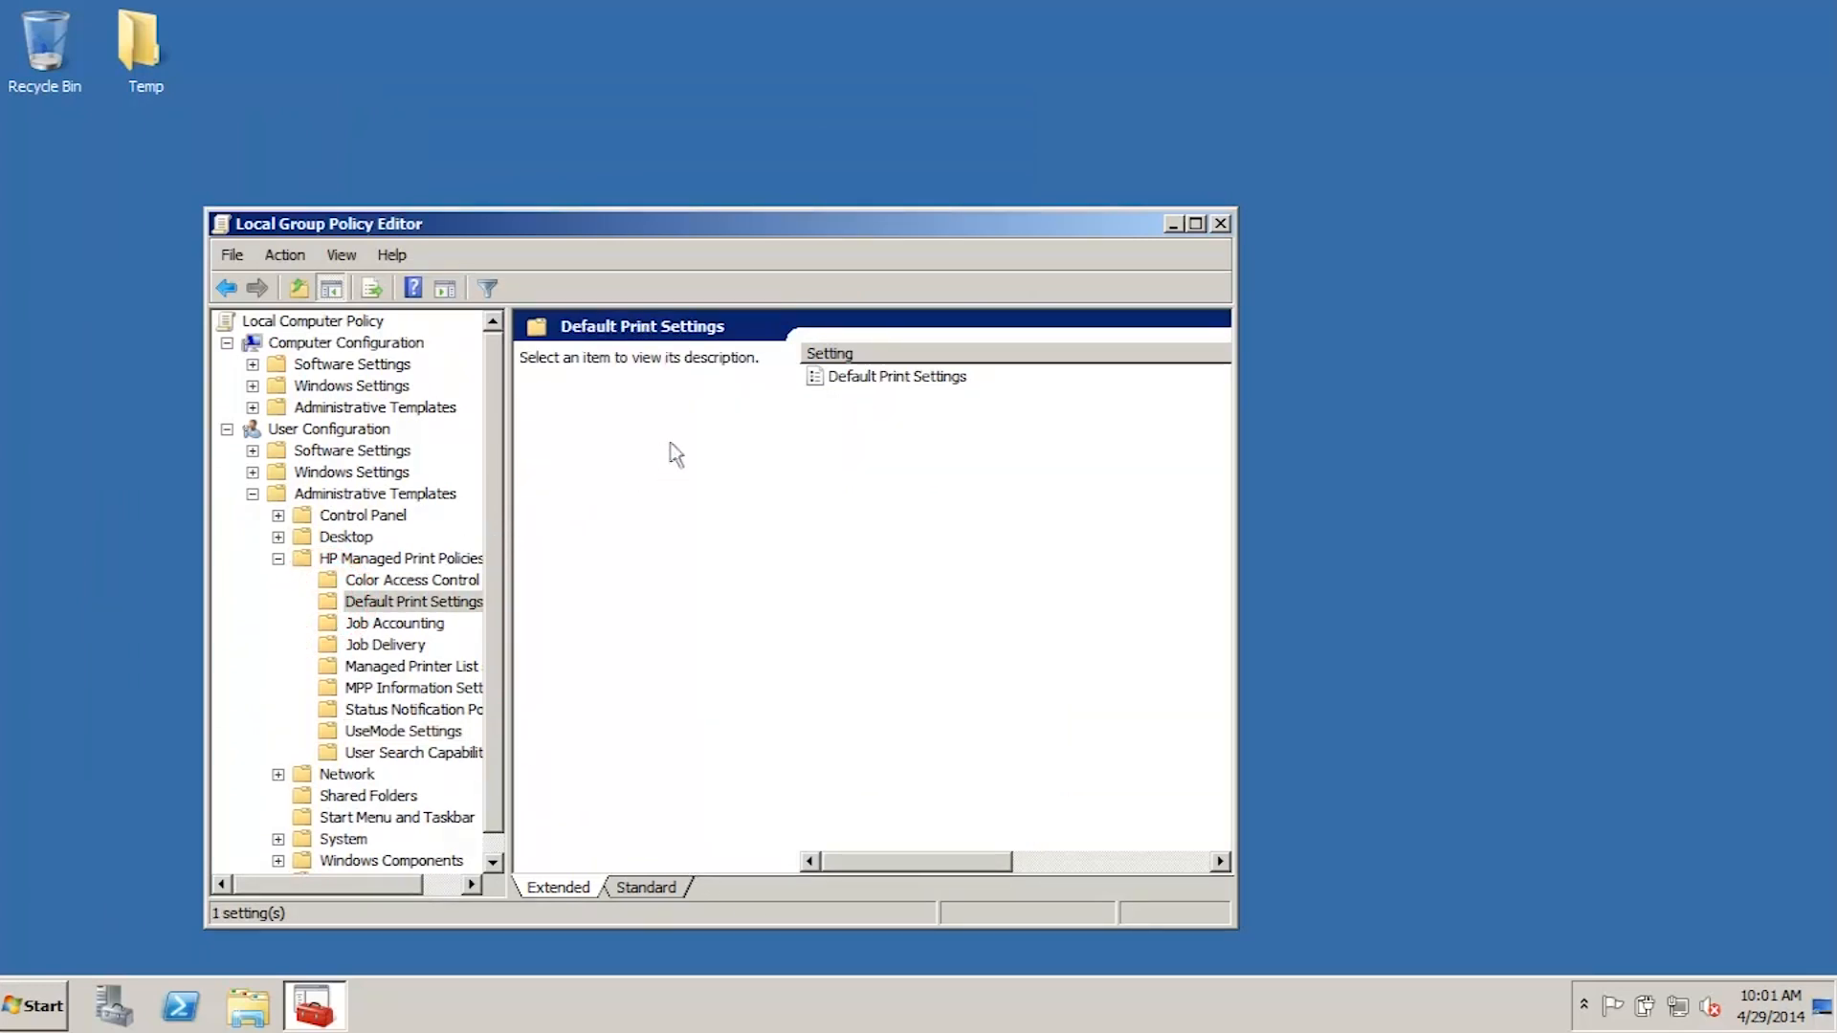
Enable the Default Print Settings policy with duplex set to print on both sides.
left_click(896, 376)
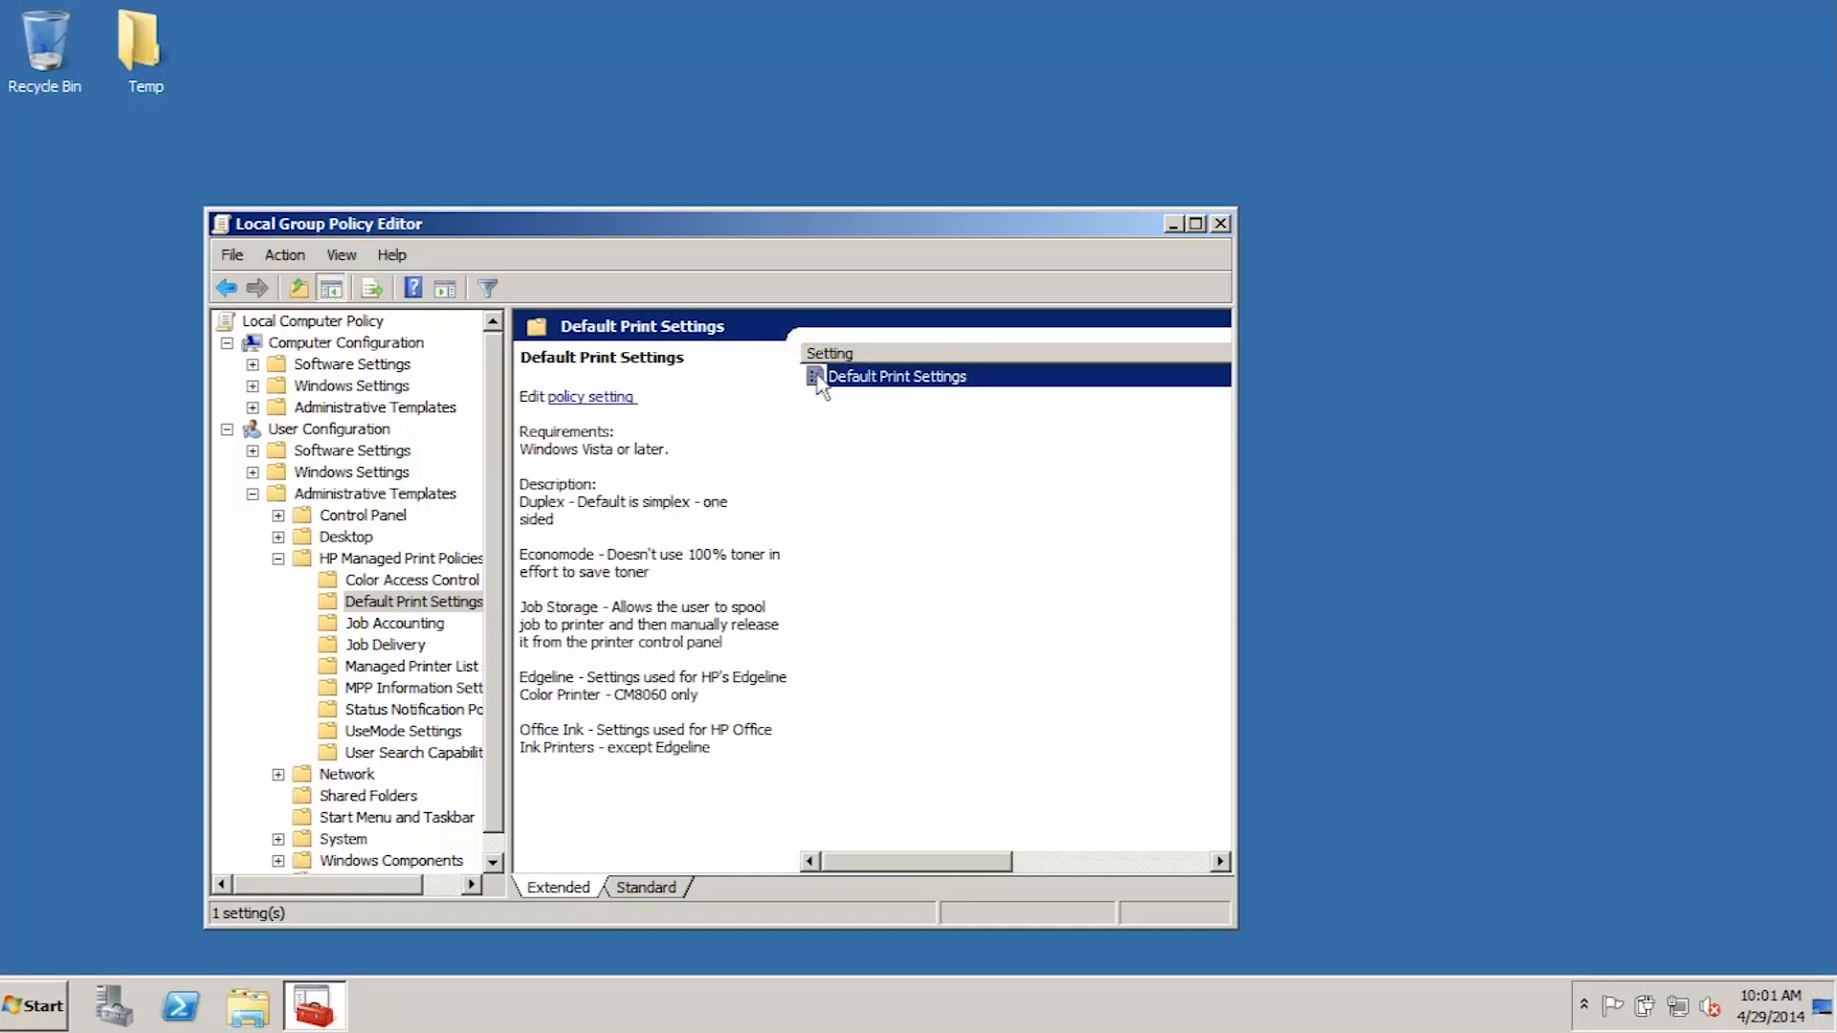
double_click(897, 376)
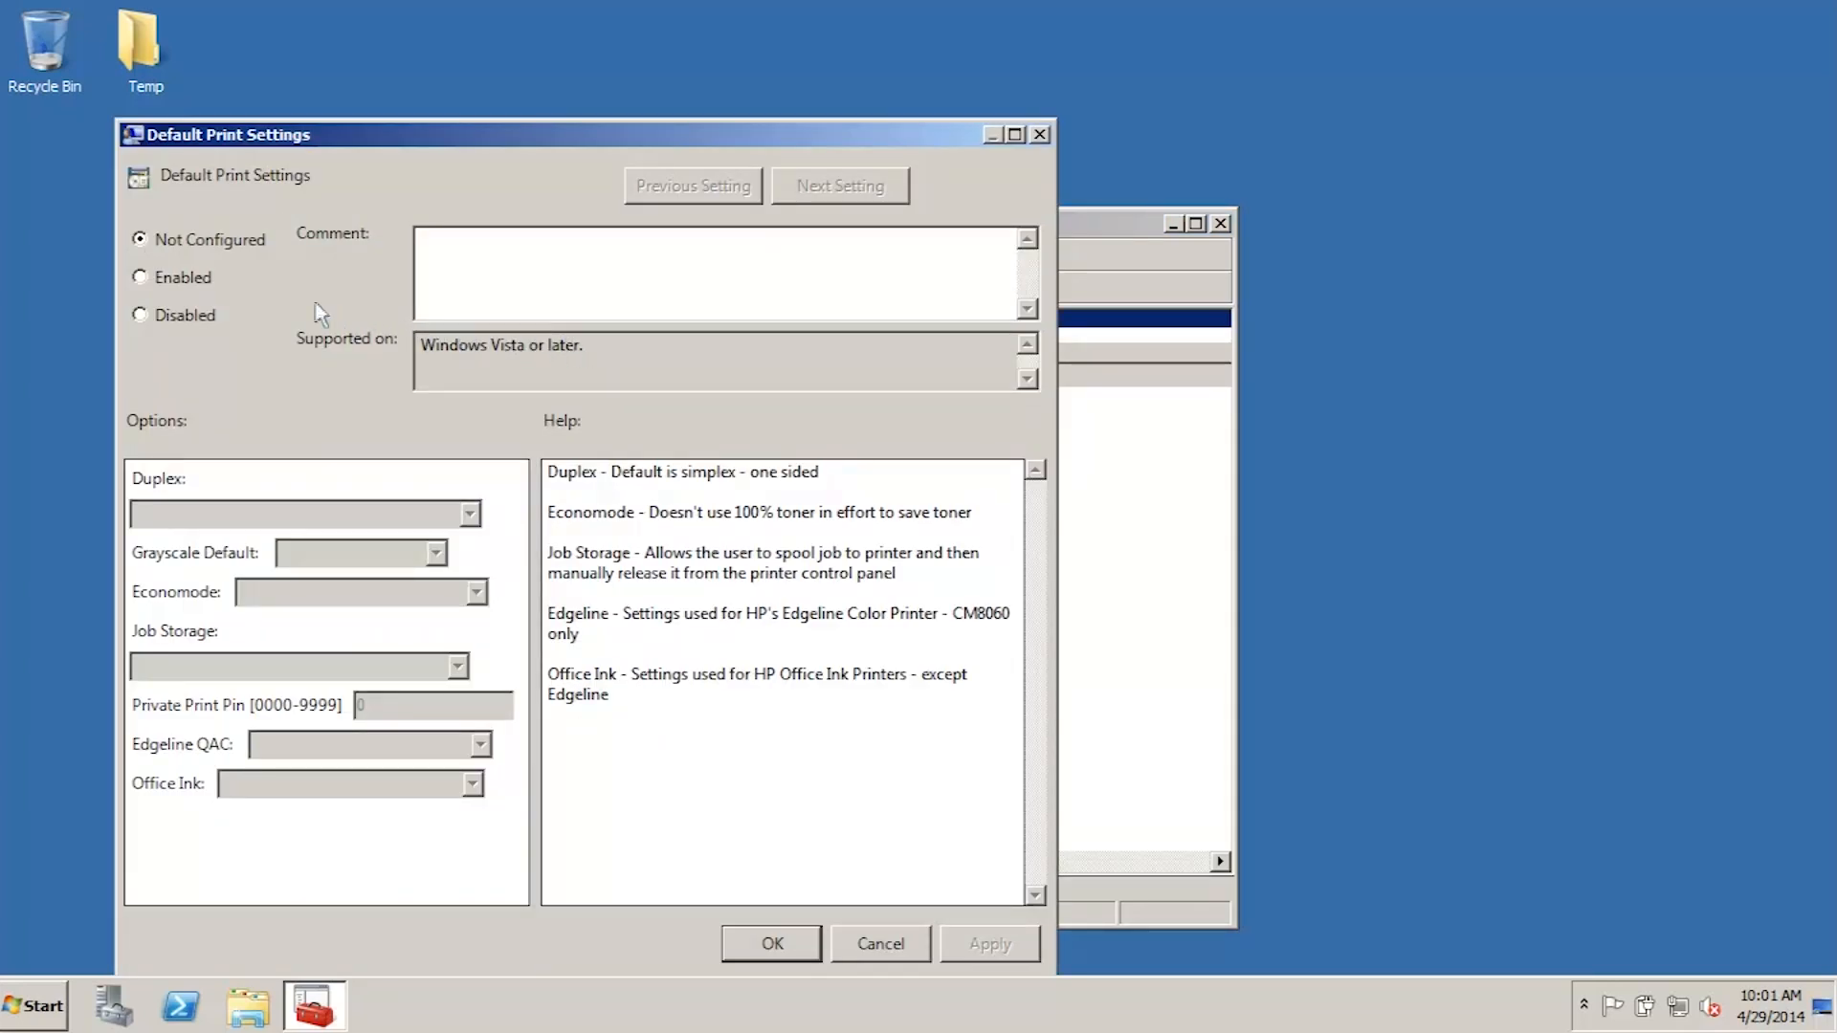
left_click(139, 277)
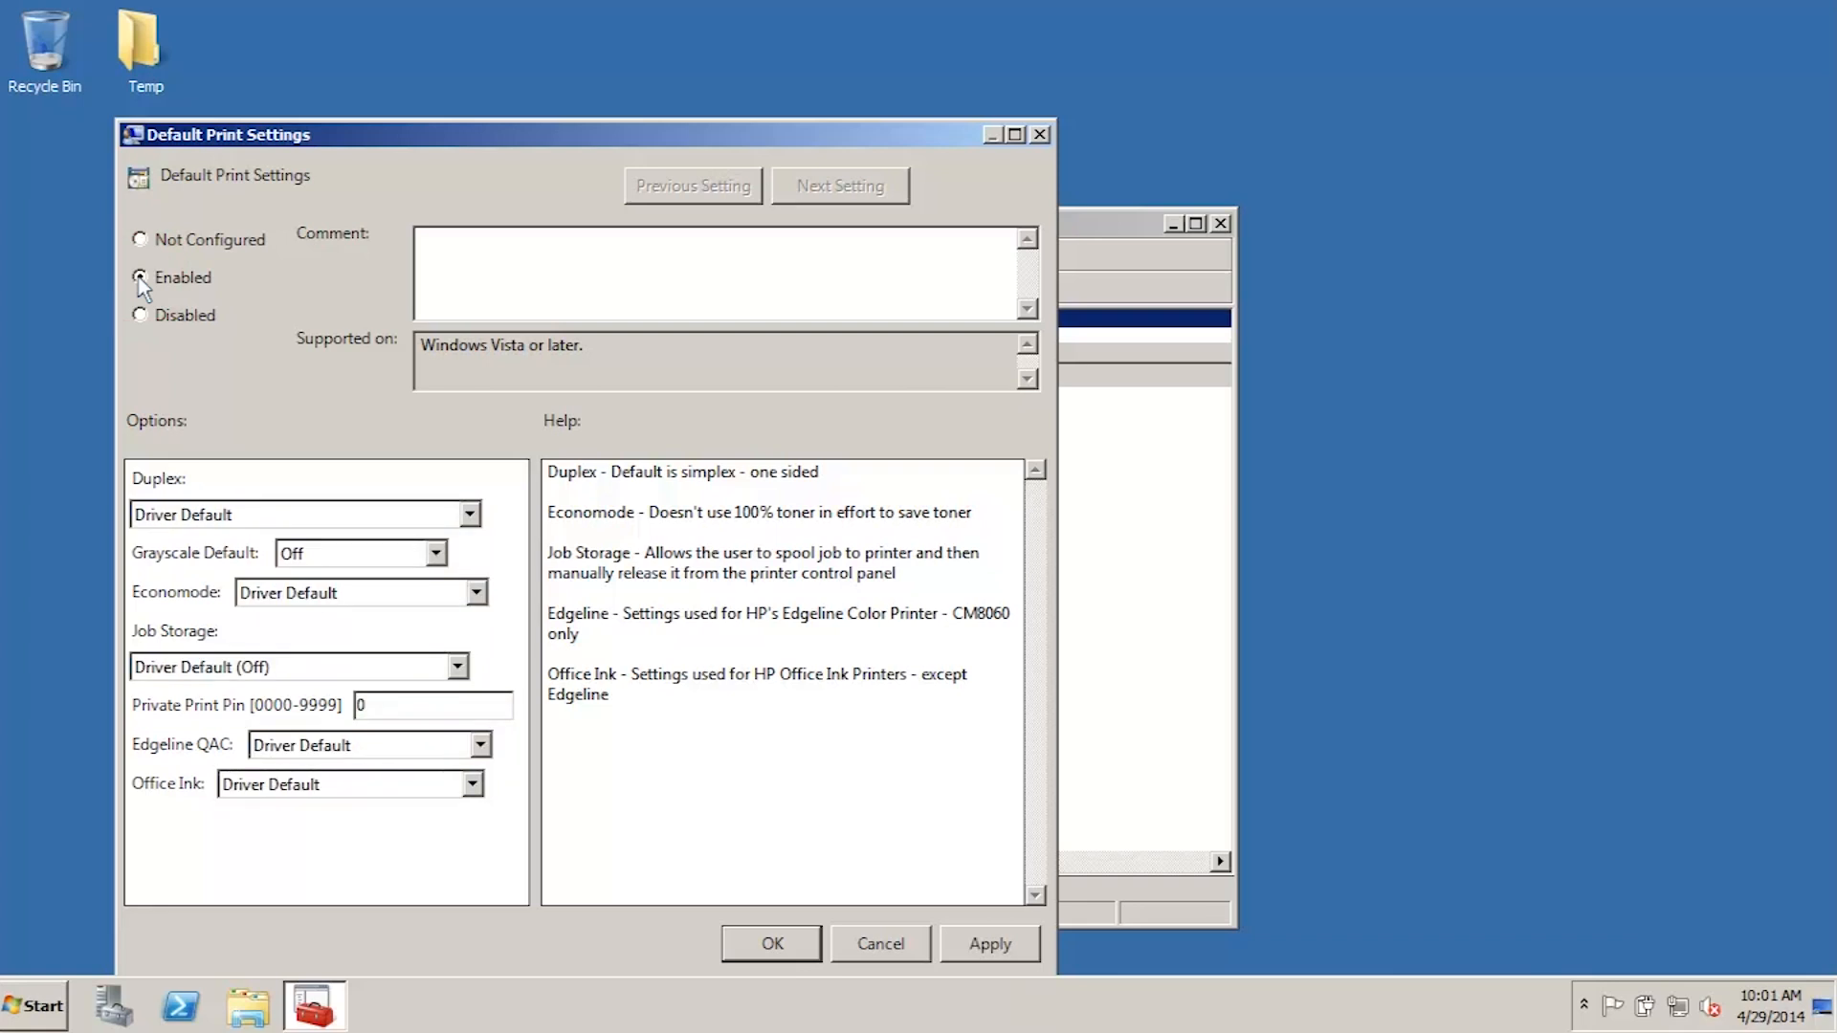
left_click(140, 276)
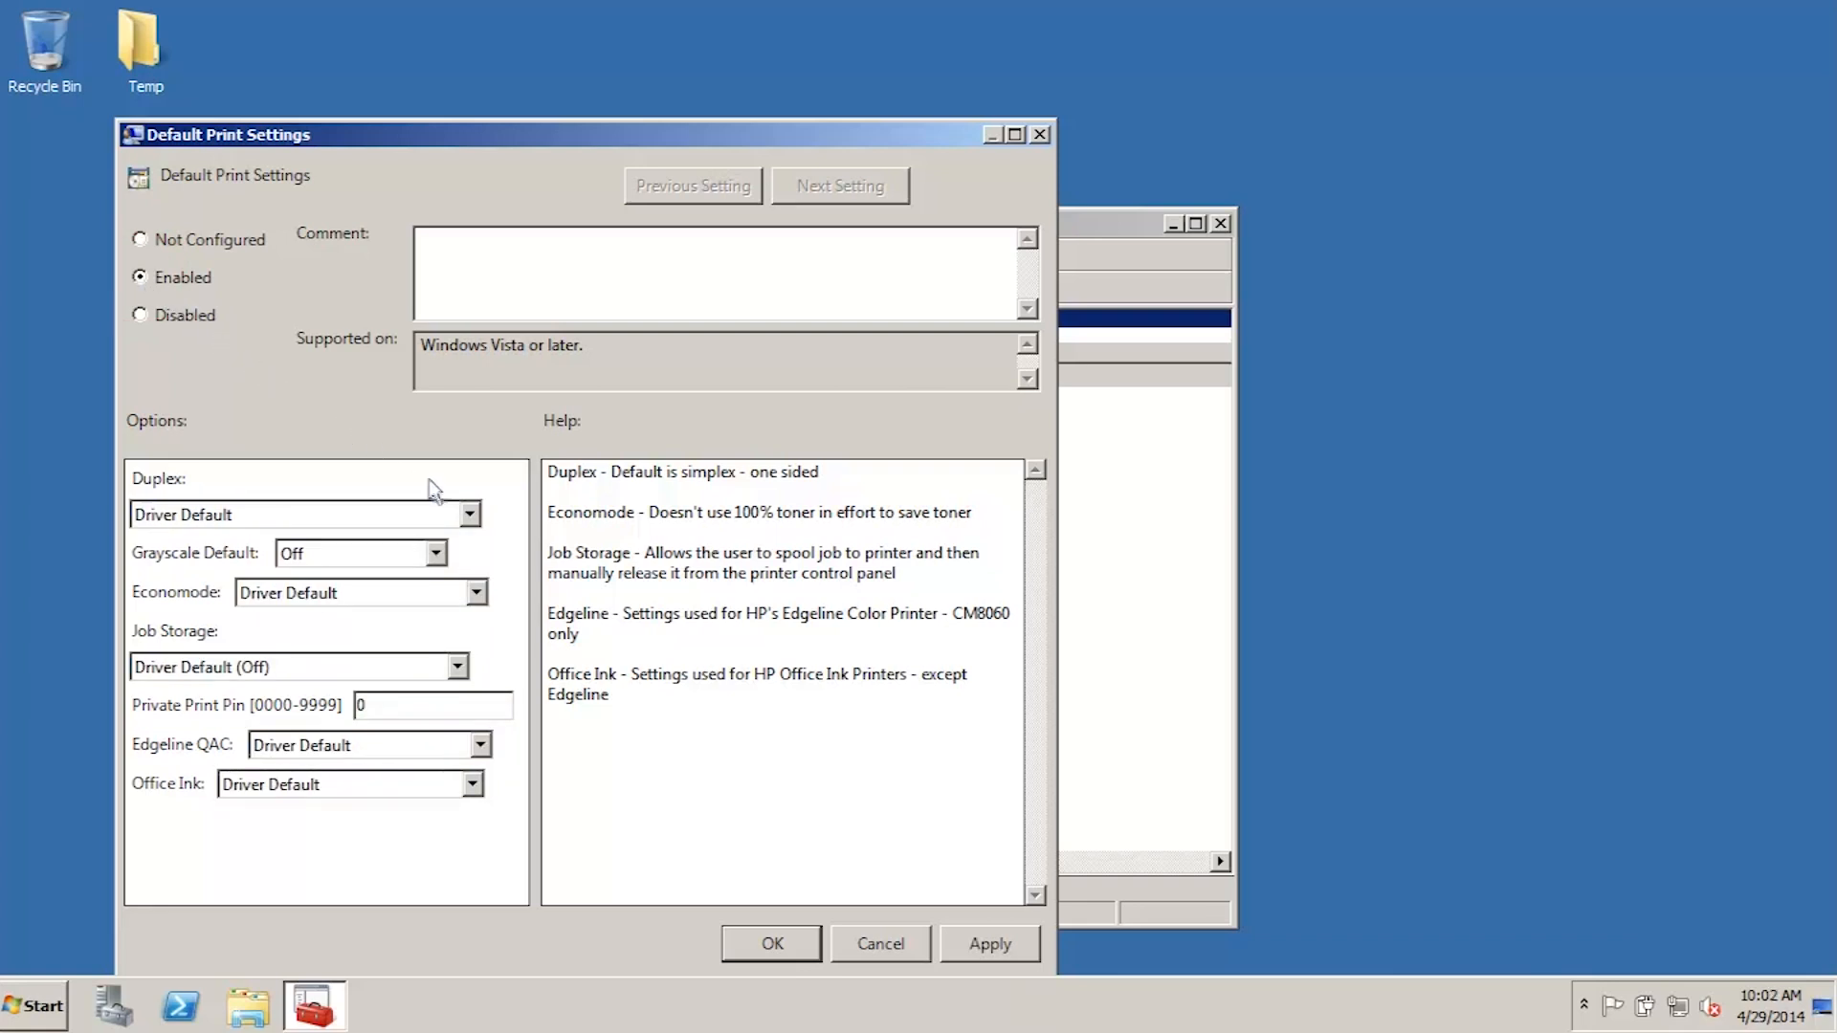
left_click(469, 515)
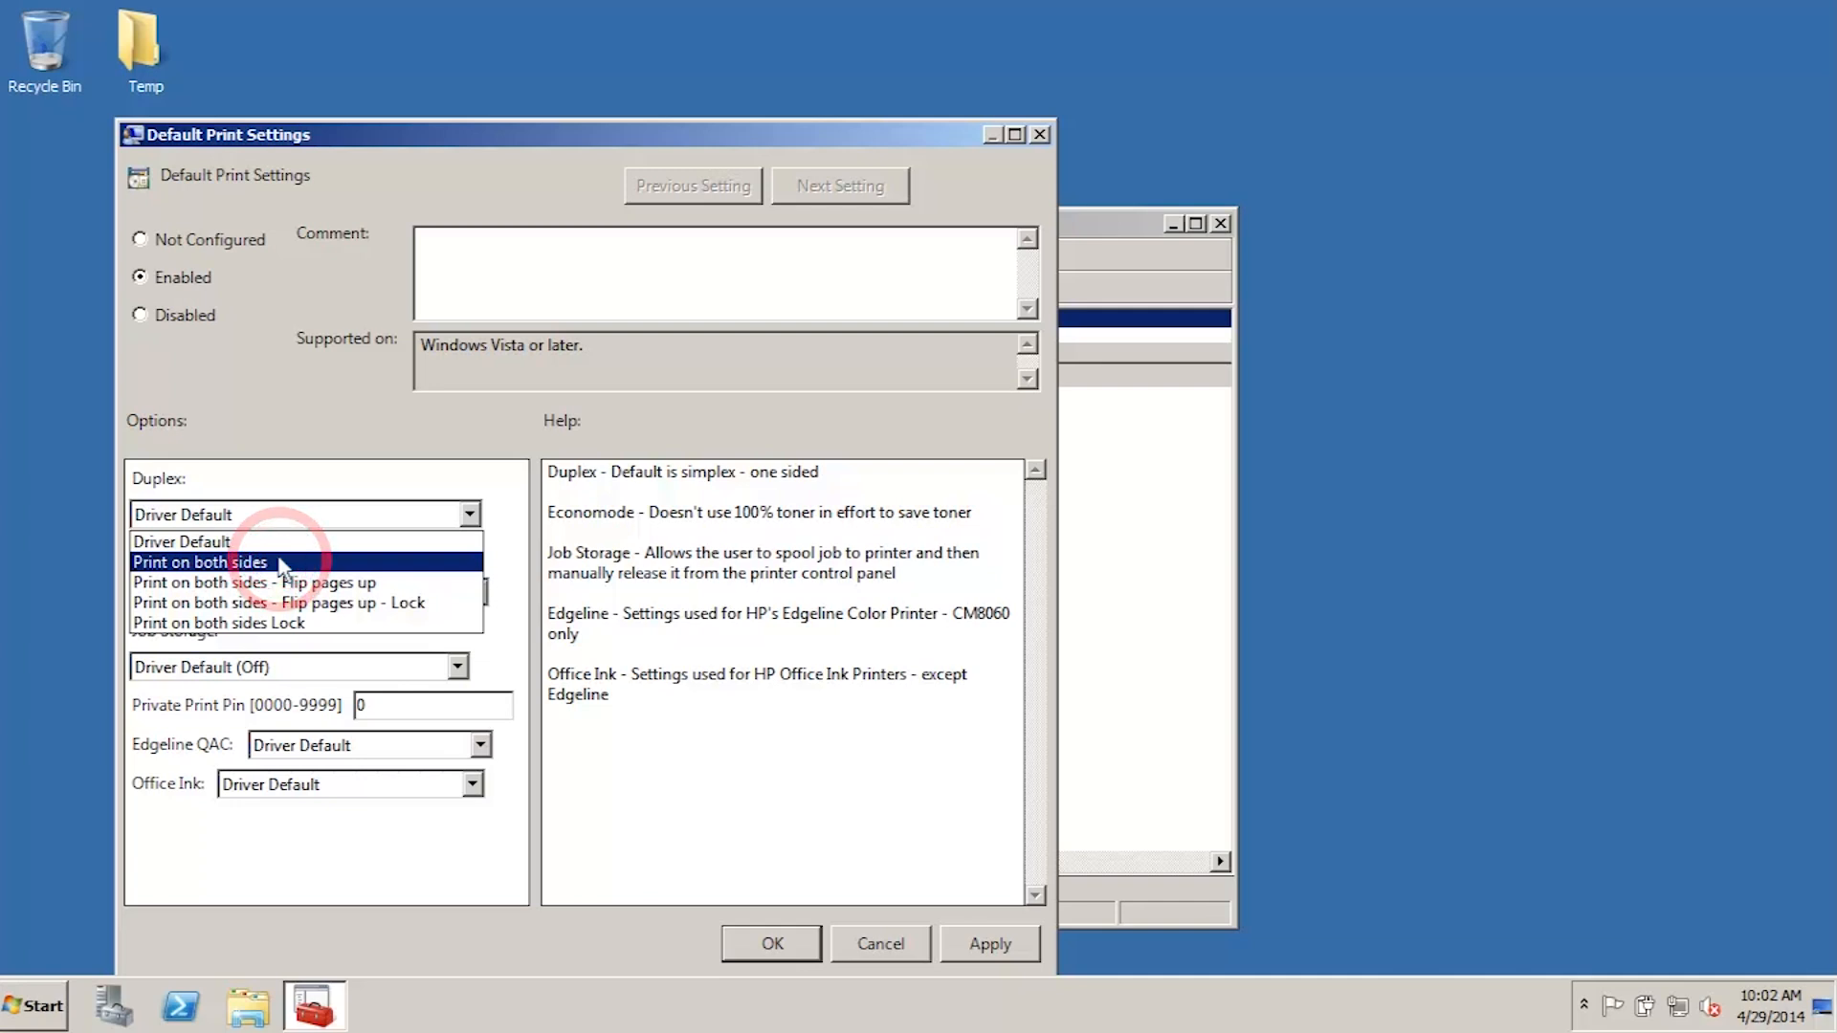
left_click(199, 562)
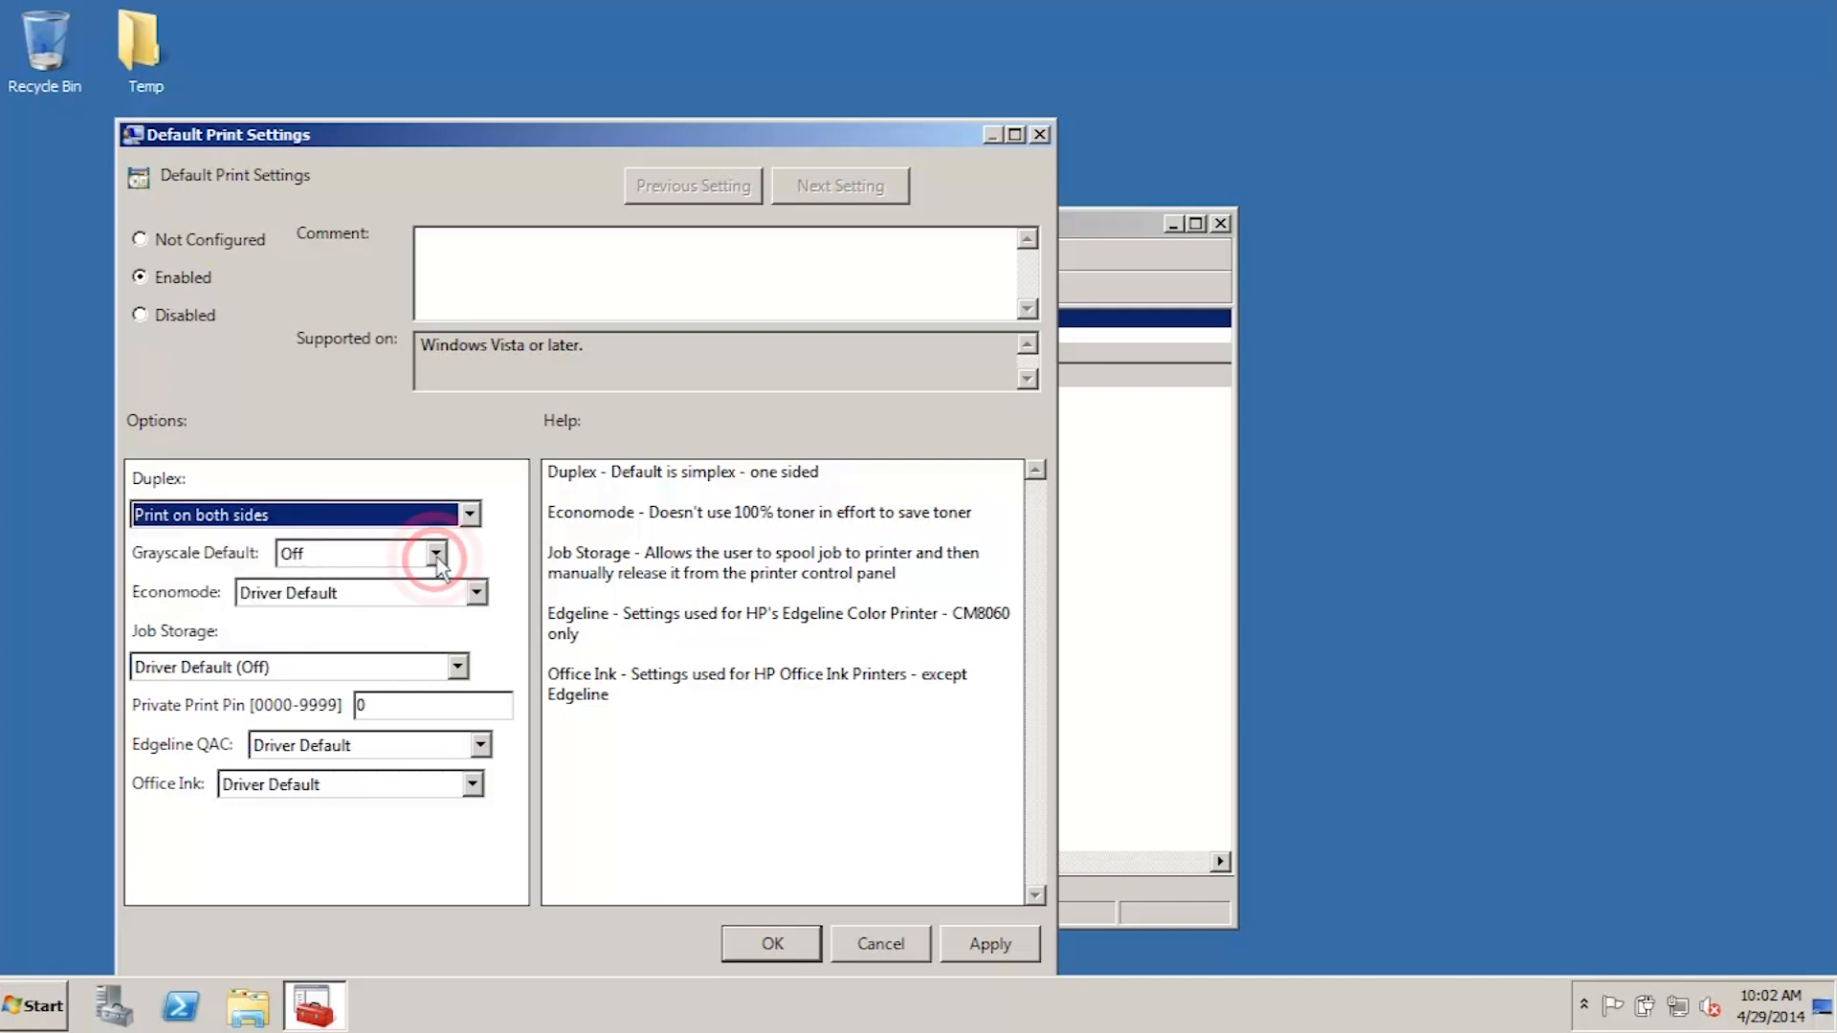
left_click(437, 553)
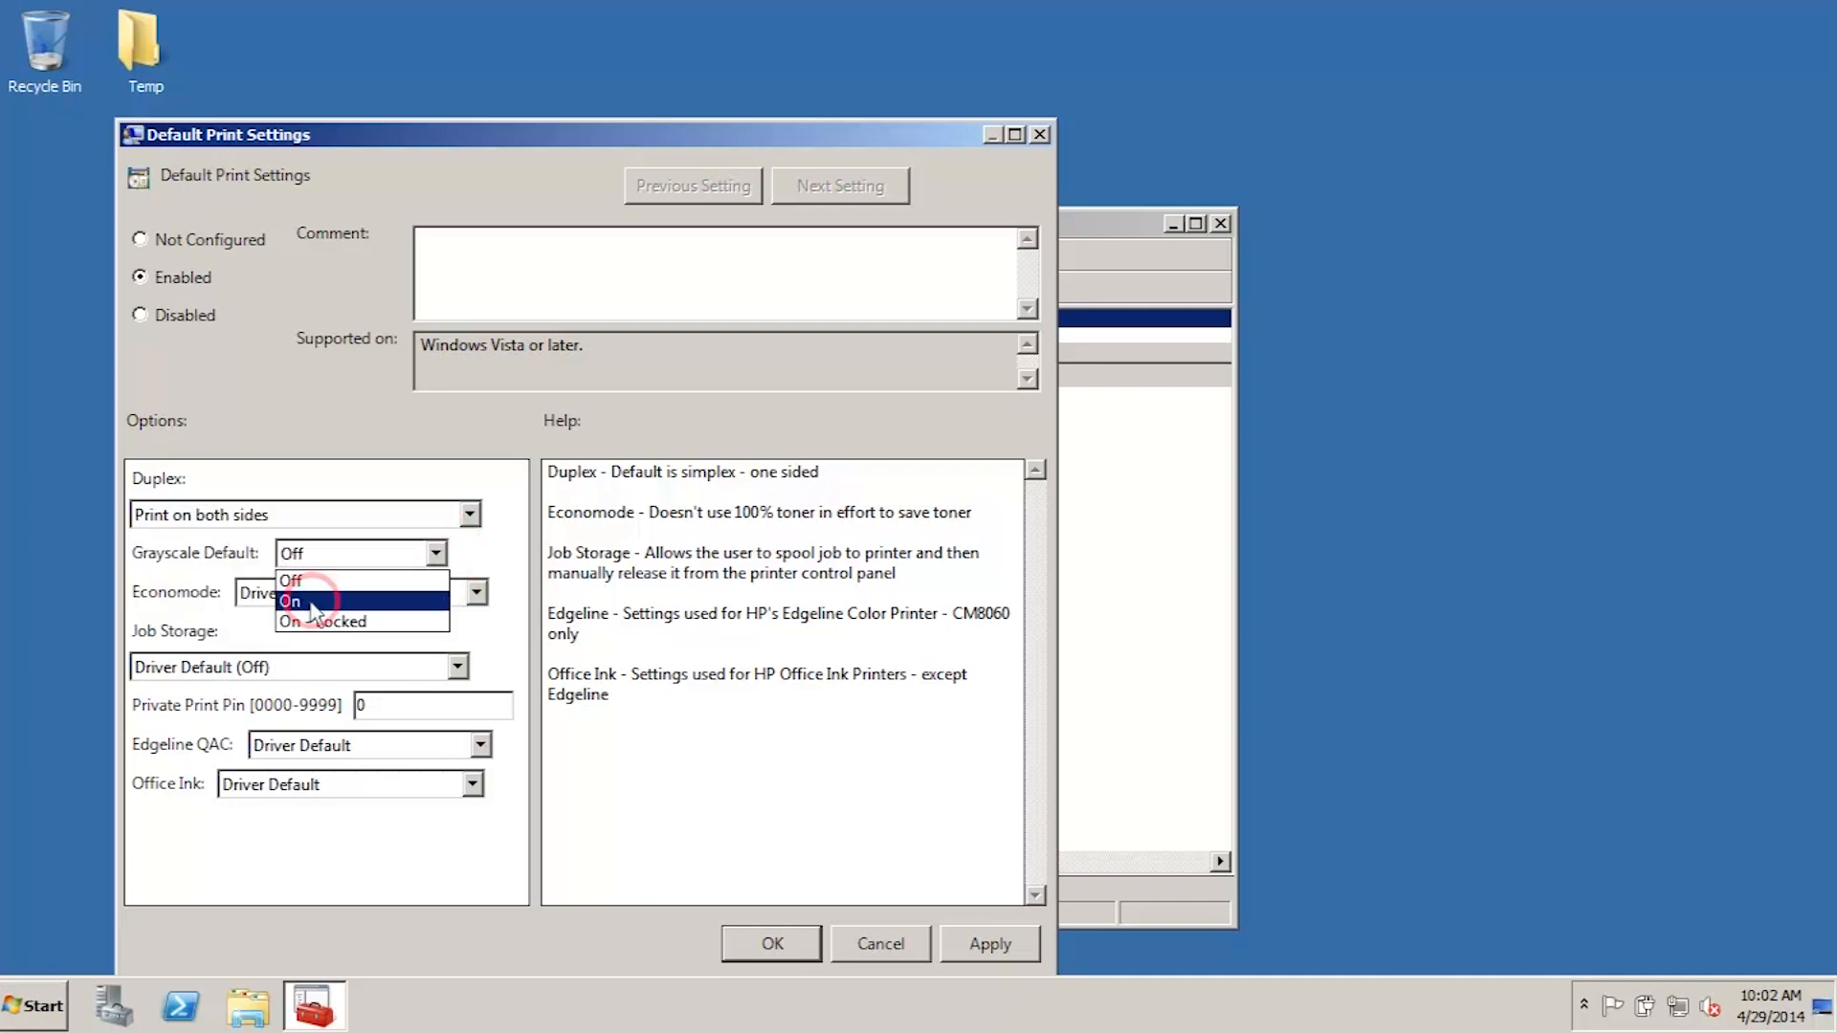
left_click(291, 601)
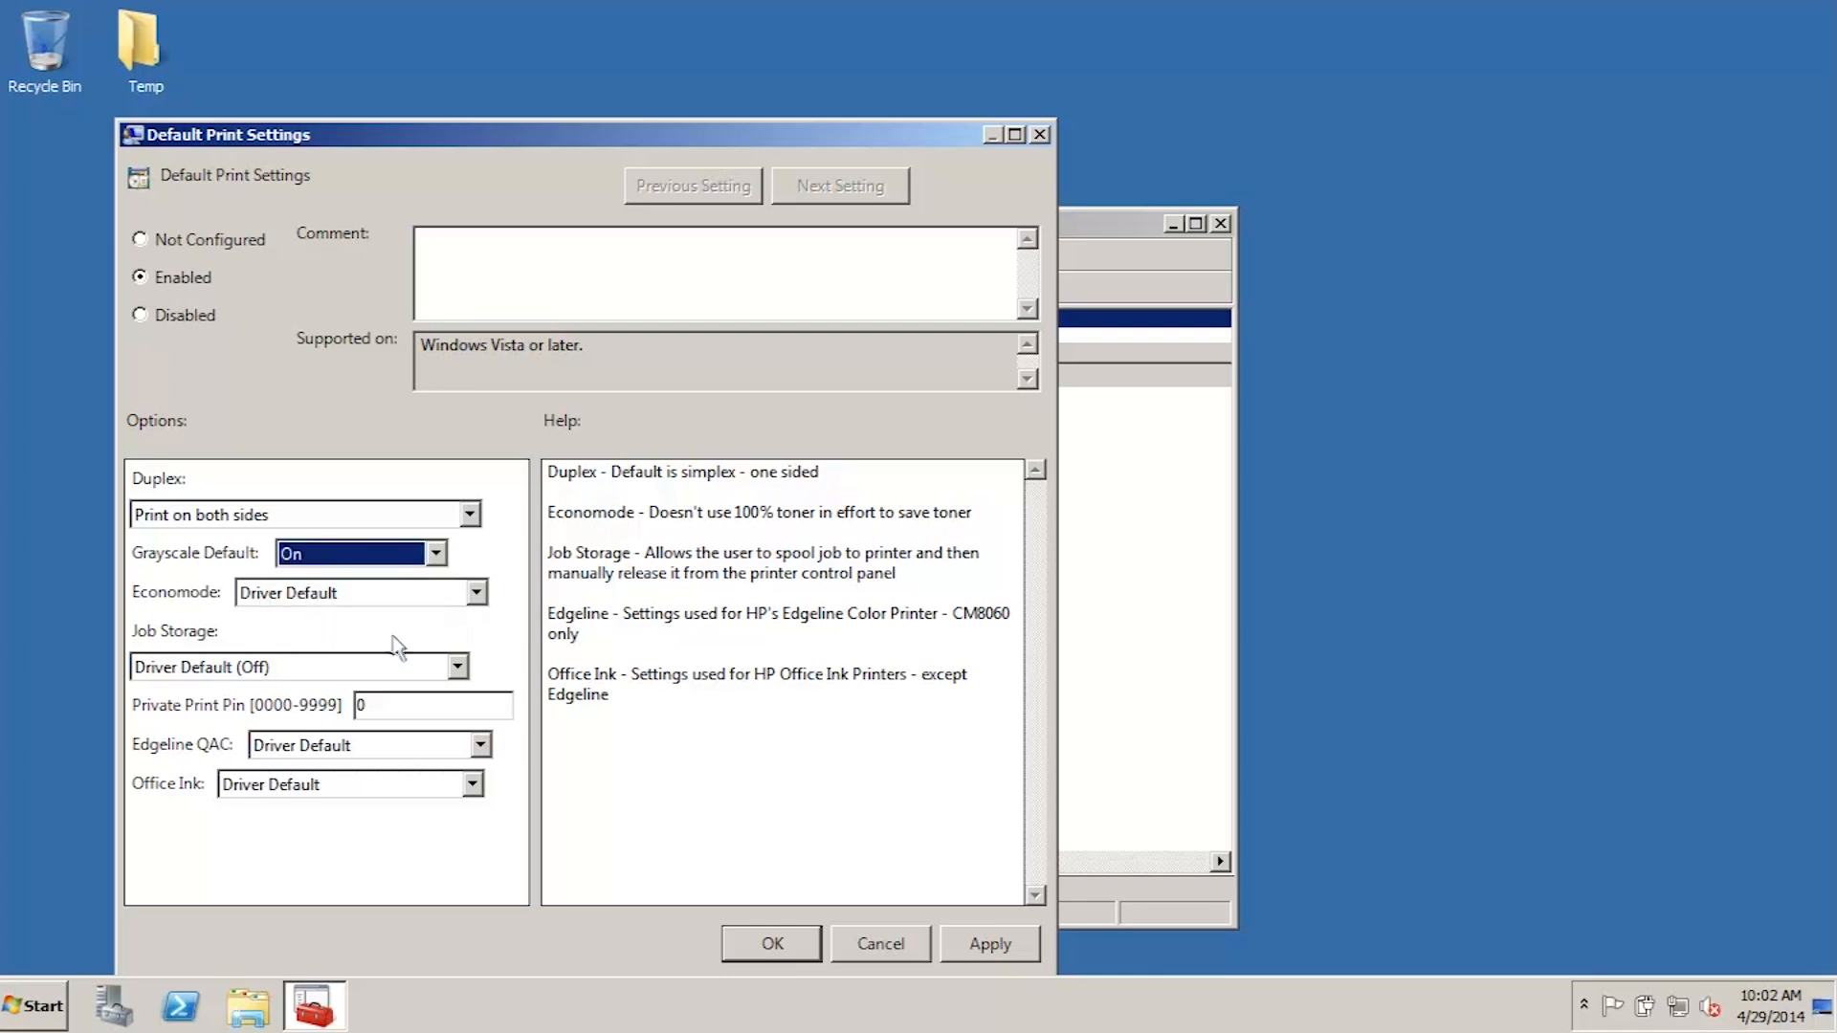
left_click(455, 667)
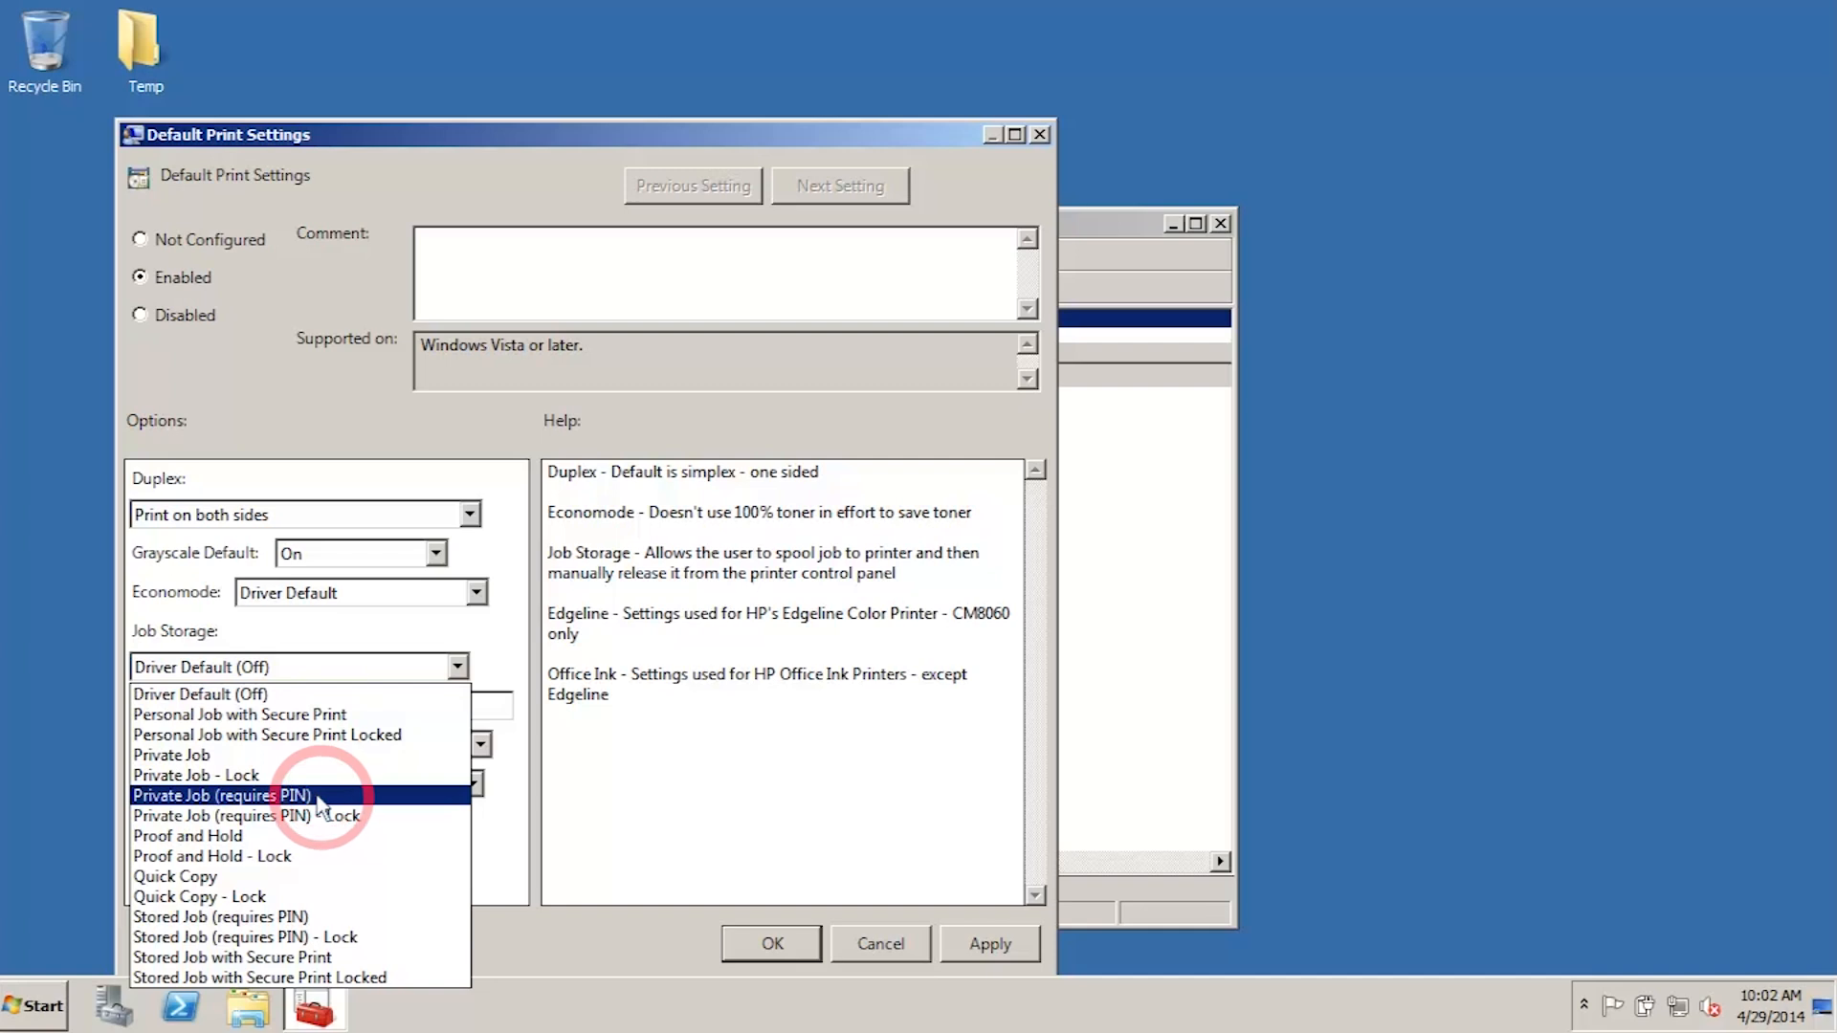
left_click(223, 795)
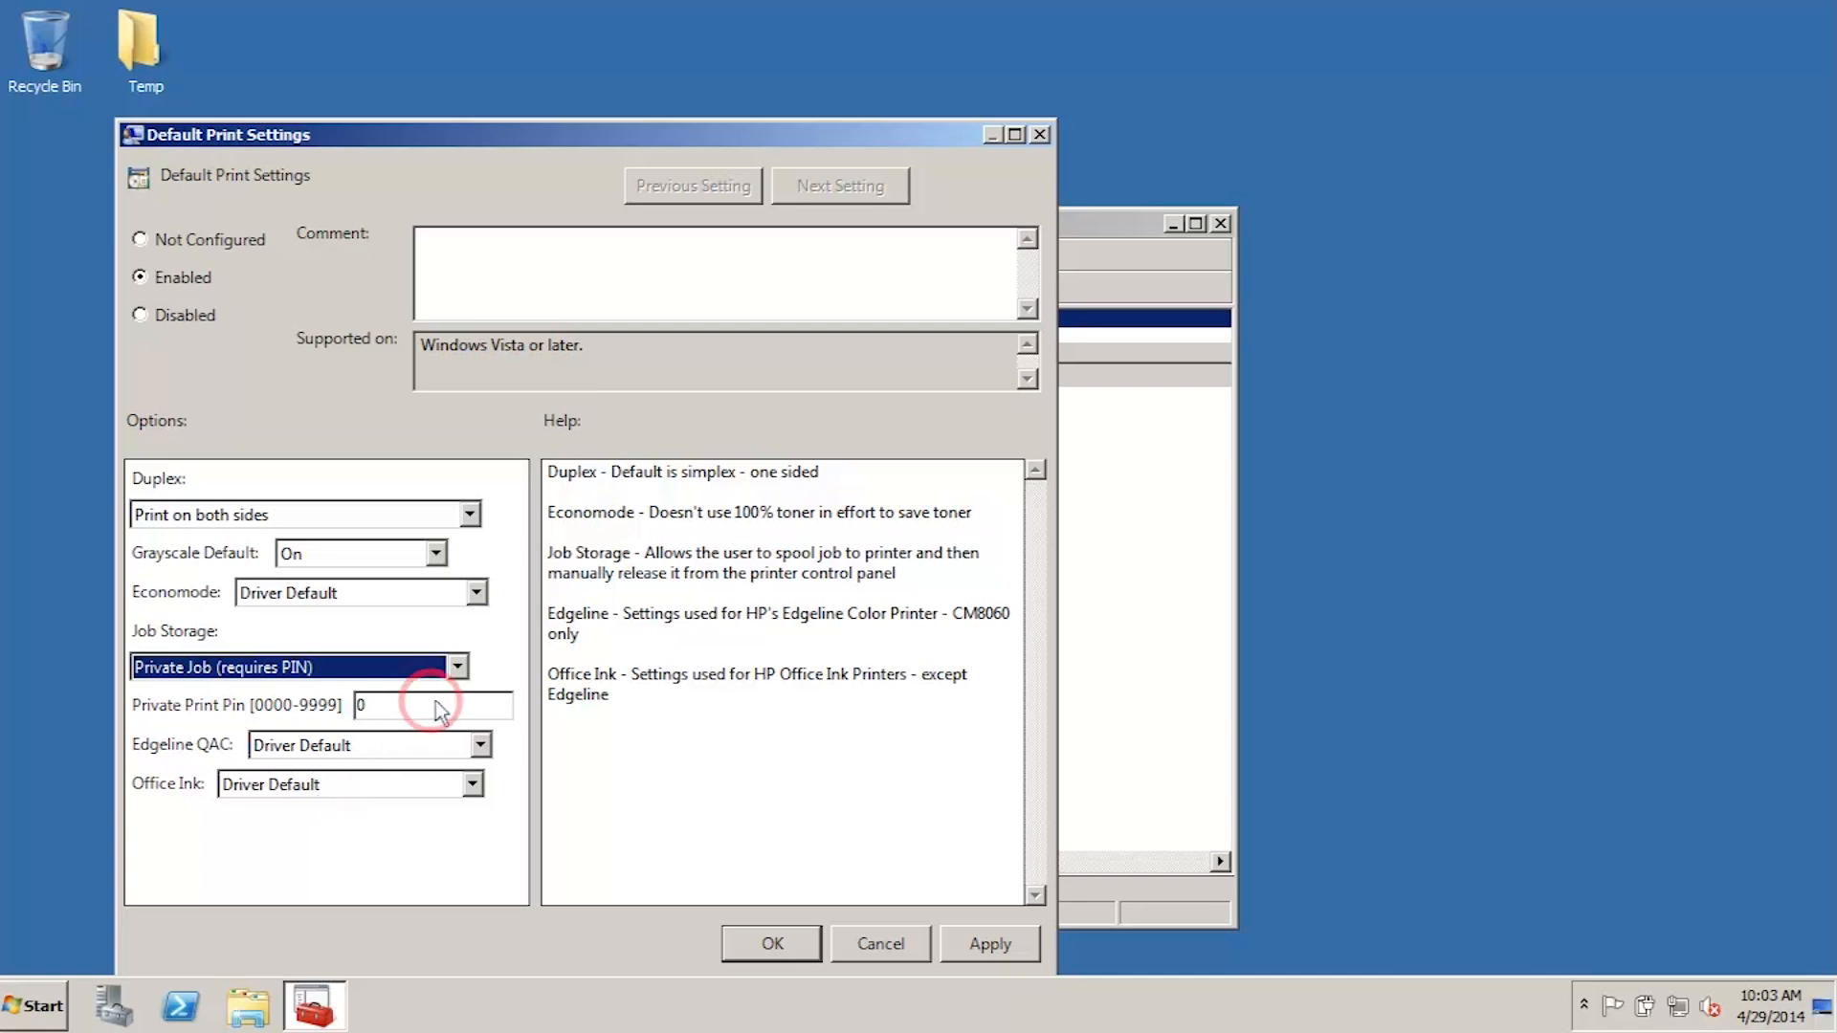
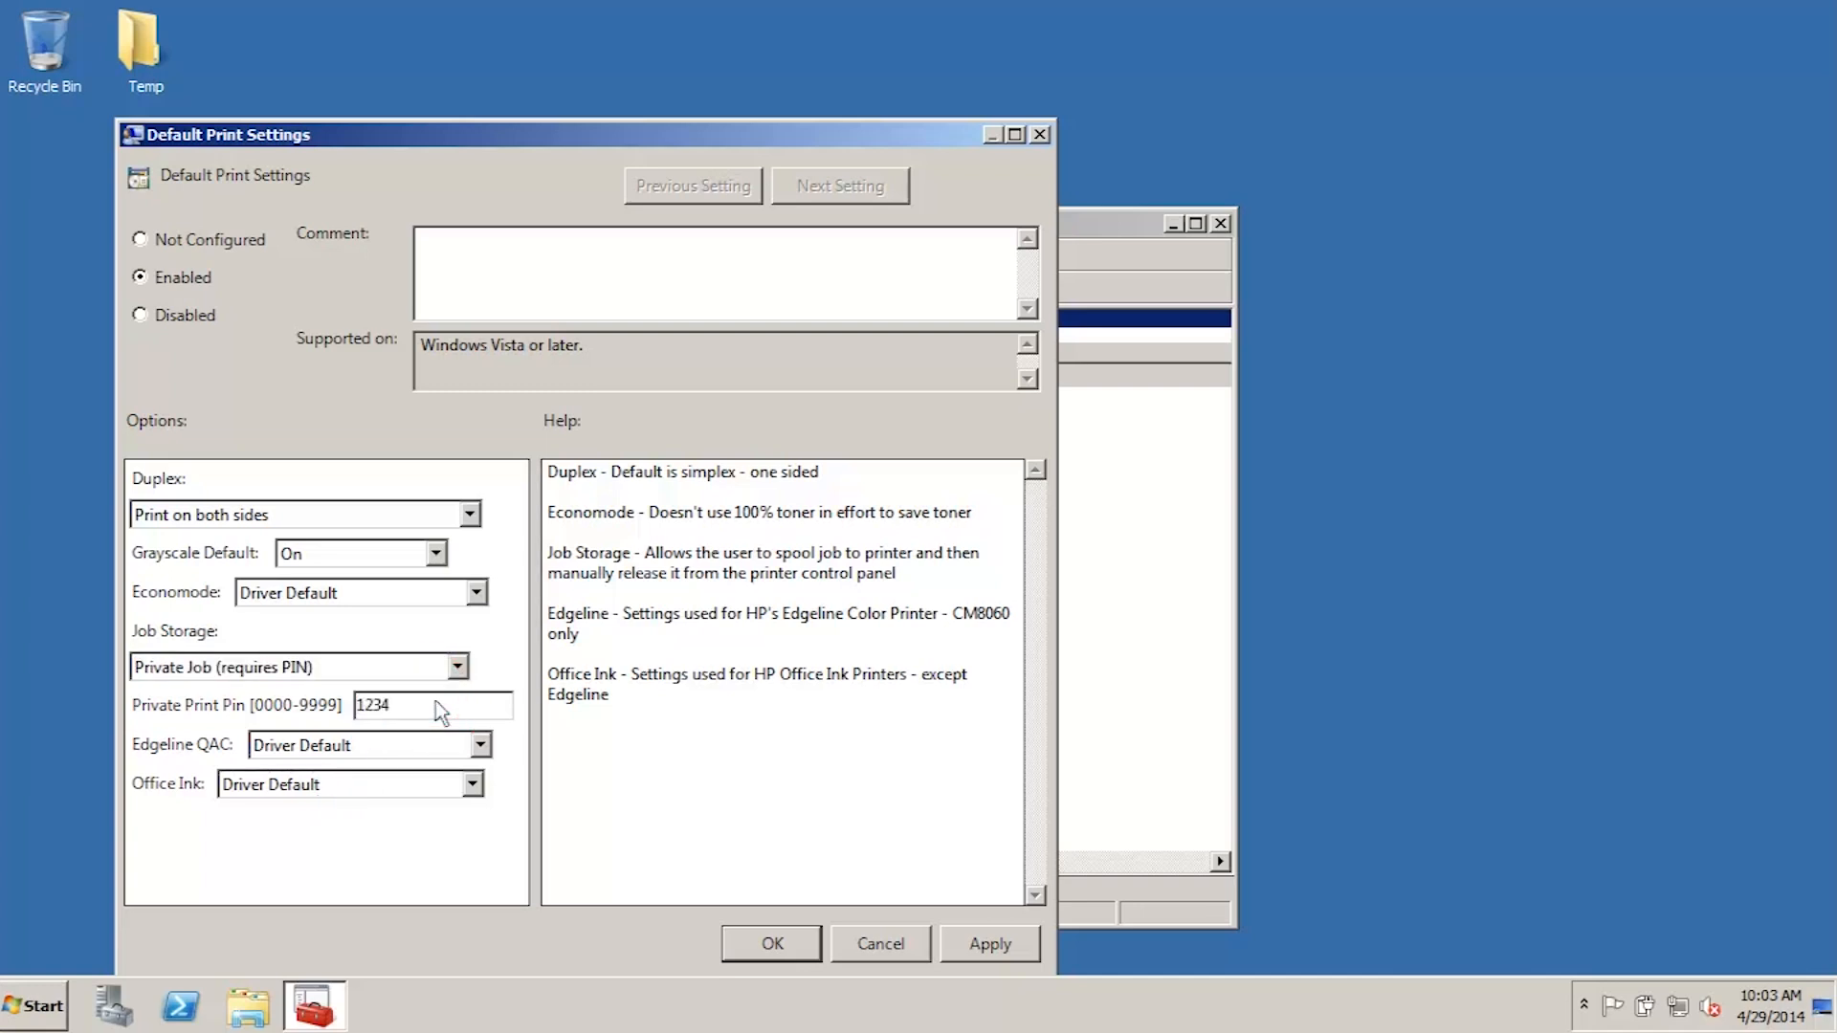
mouse_move(804, 881)
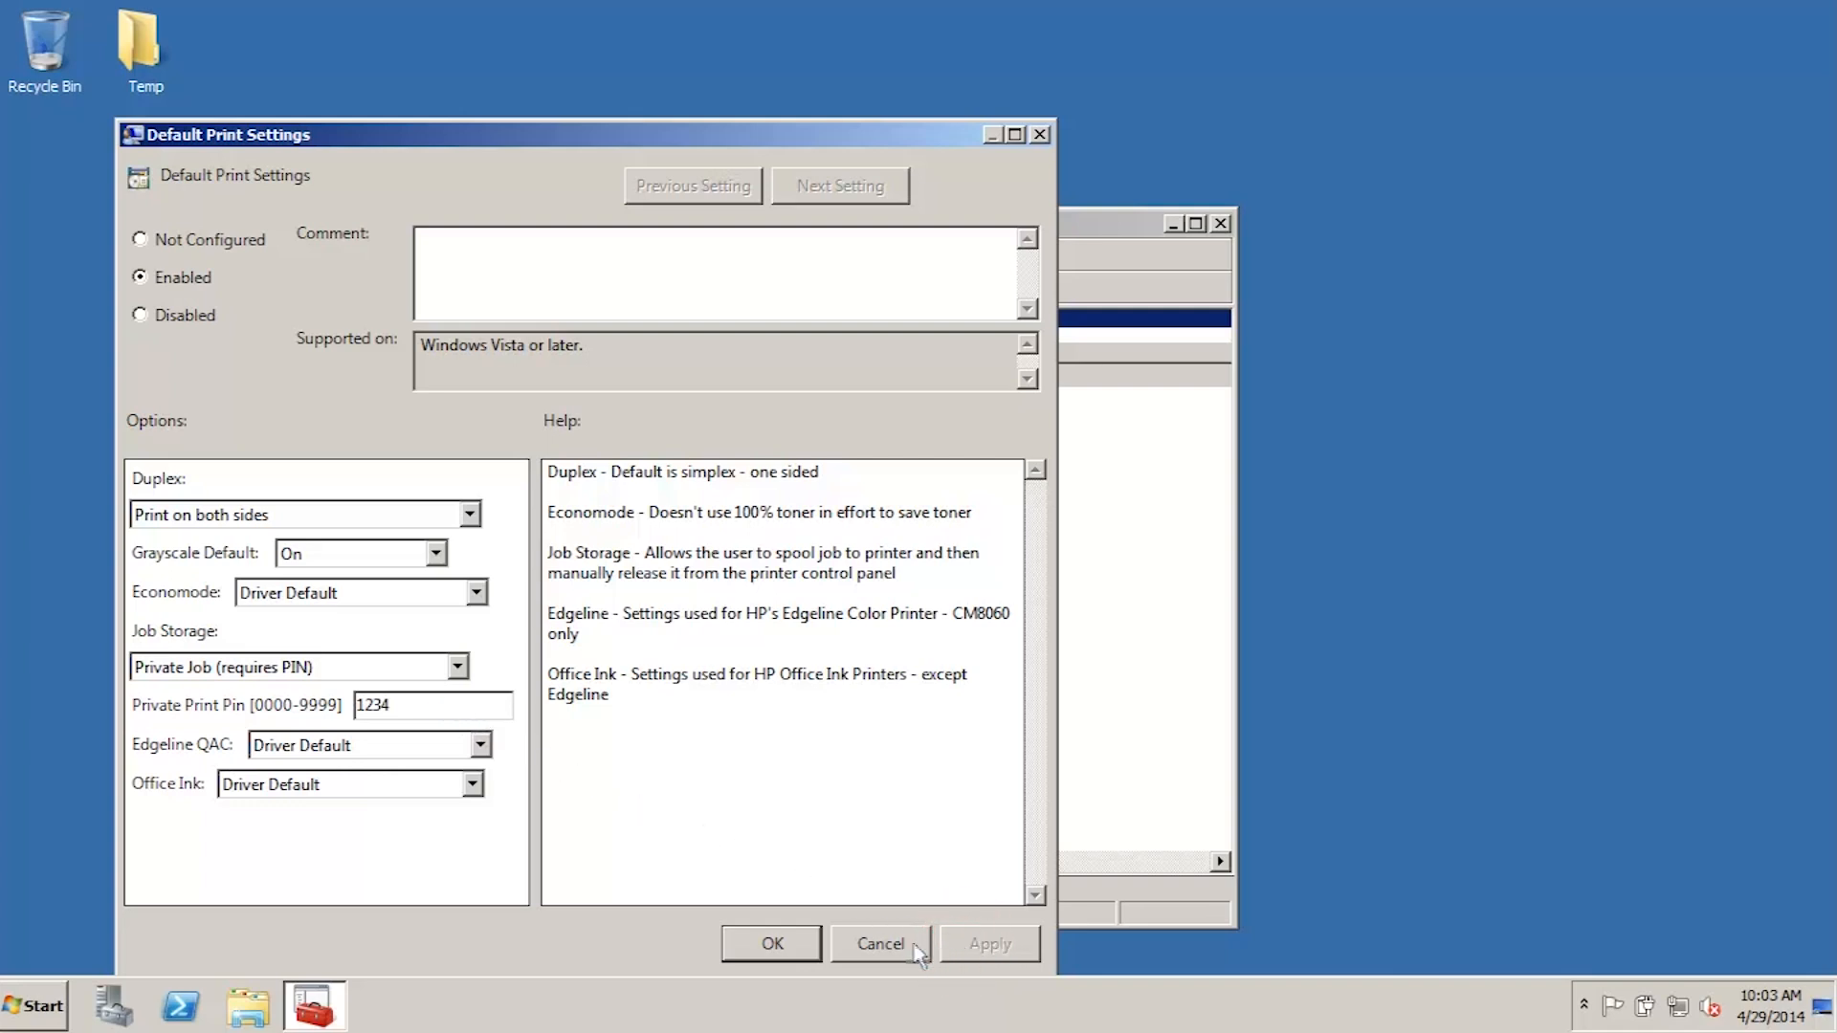
left_click(880, 944)
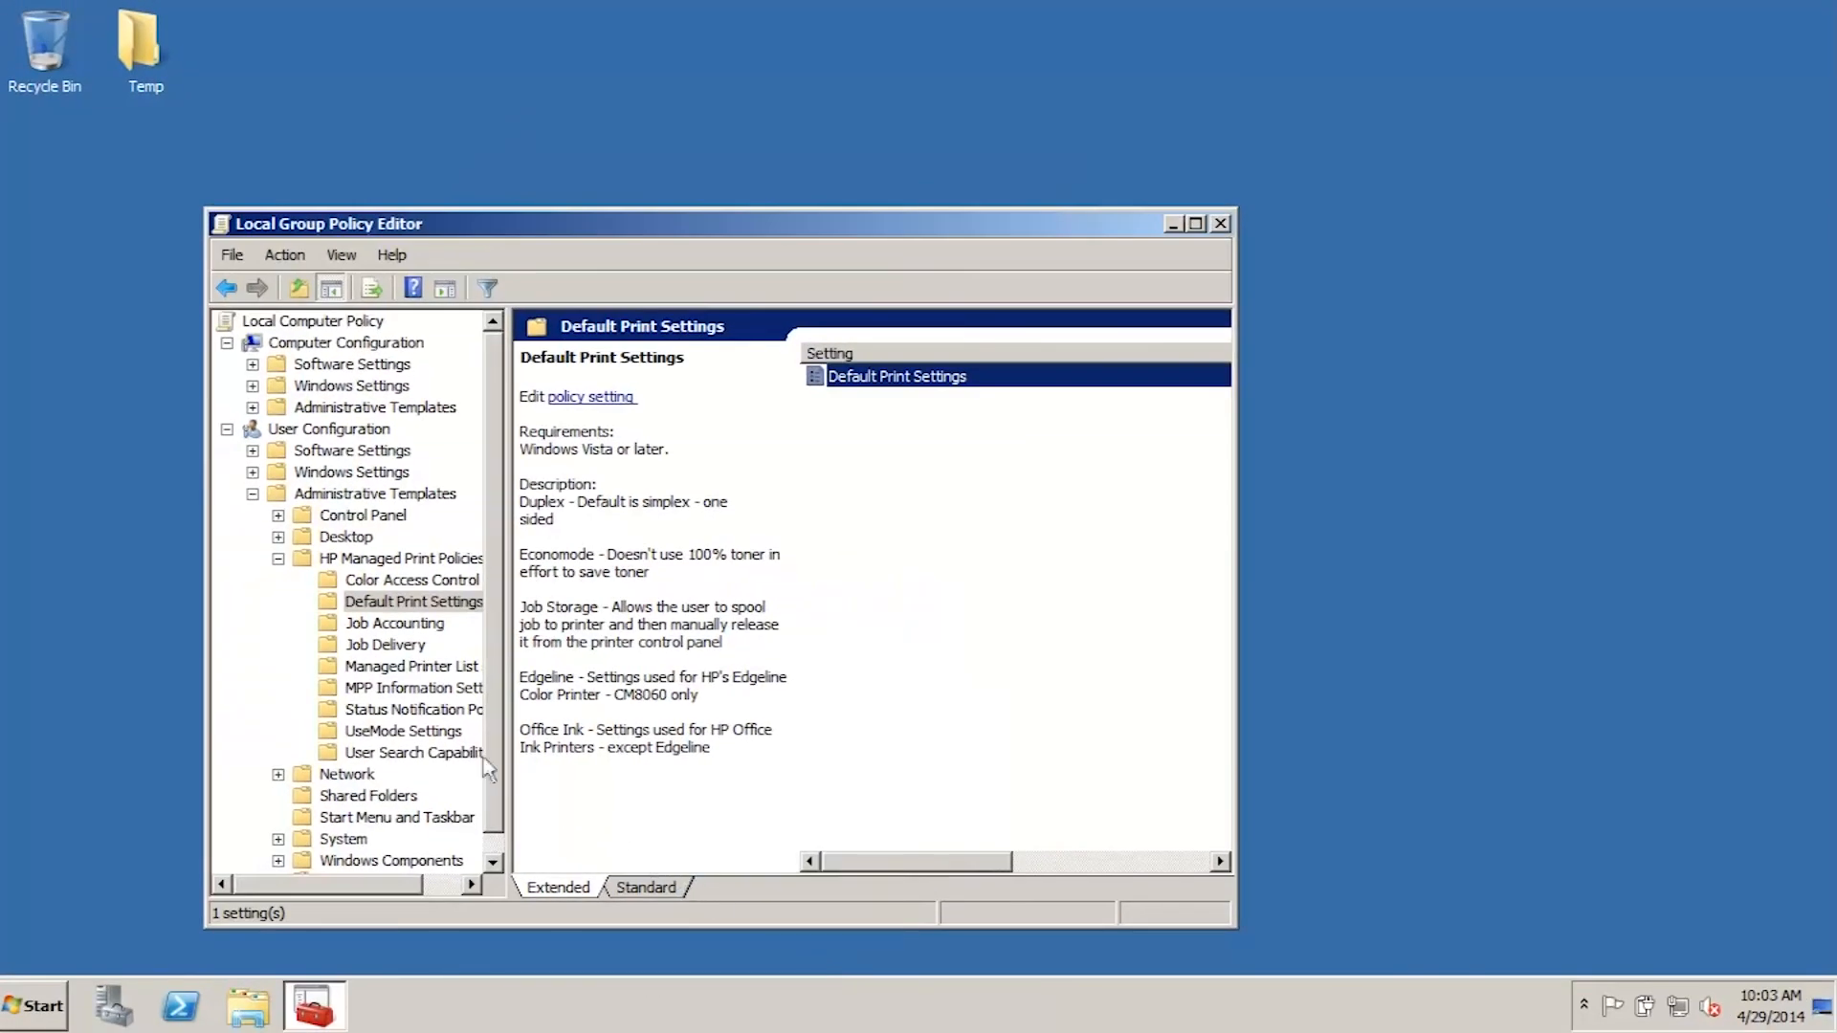
left_click(411, 666)
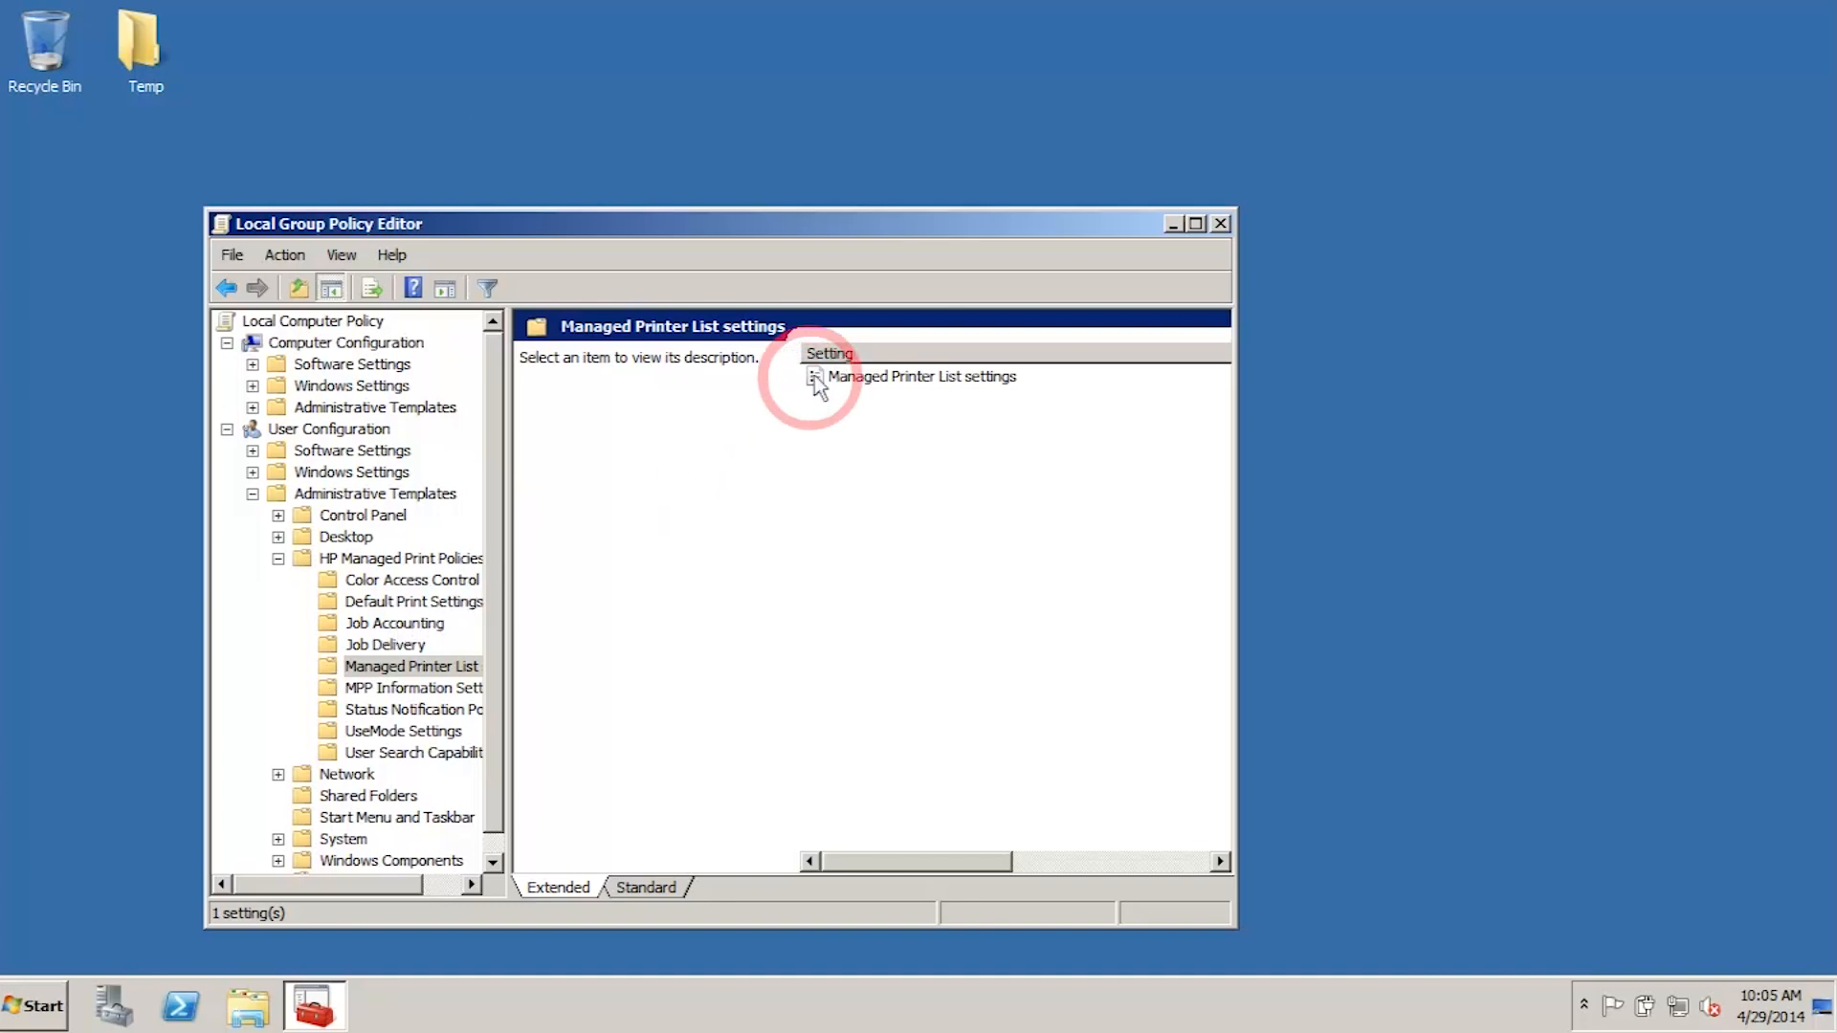
double_click(923, 376)
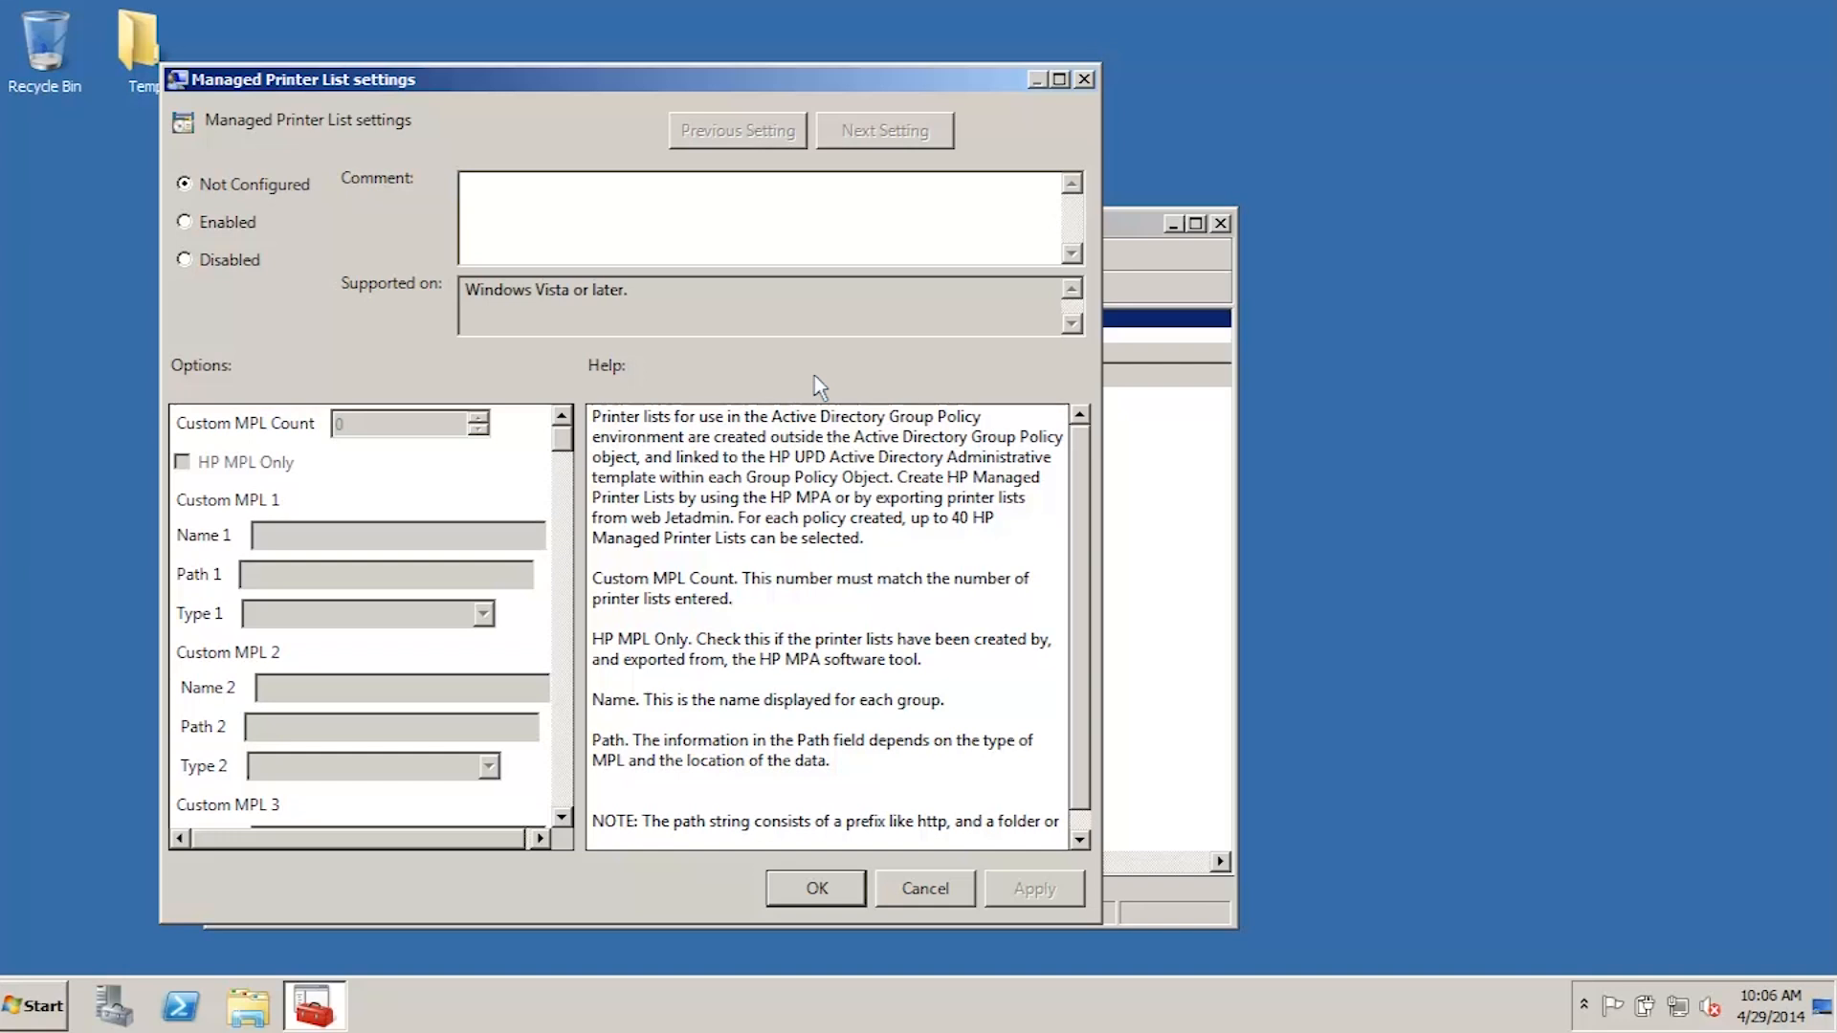
left_click(184, 221)
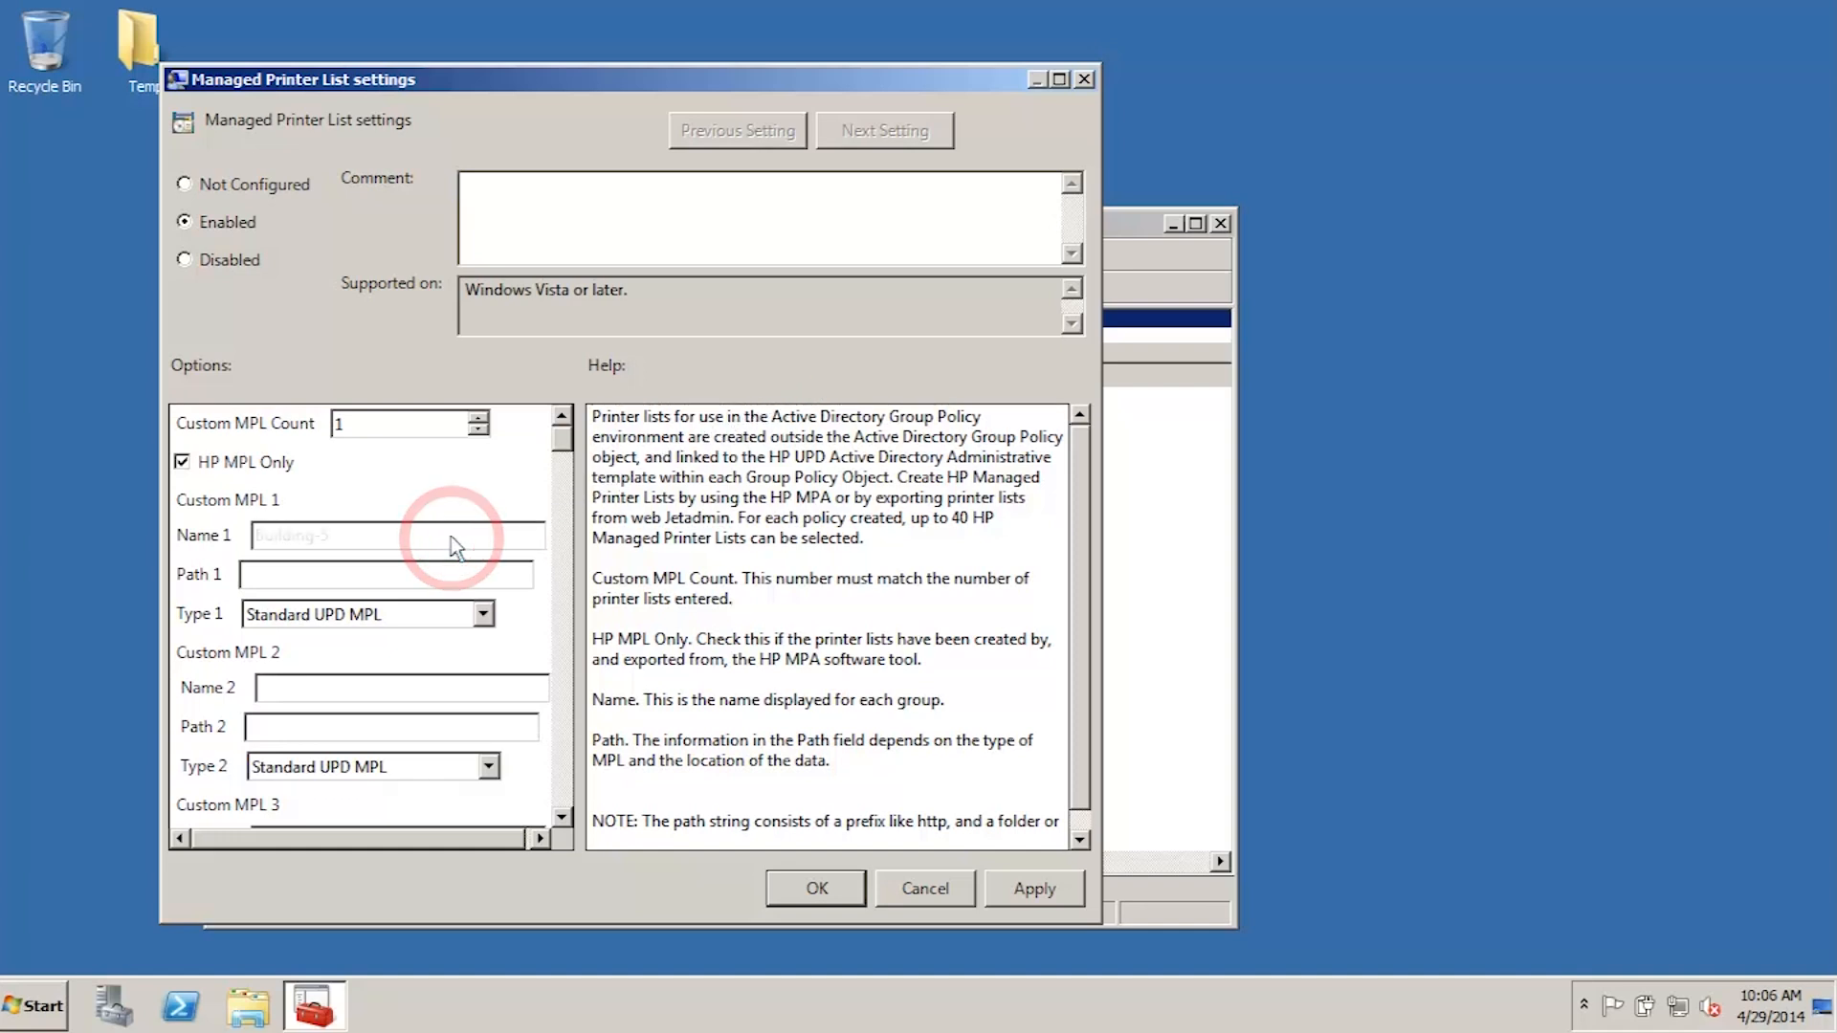
type("Building-5")
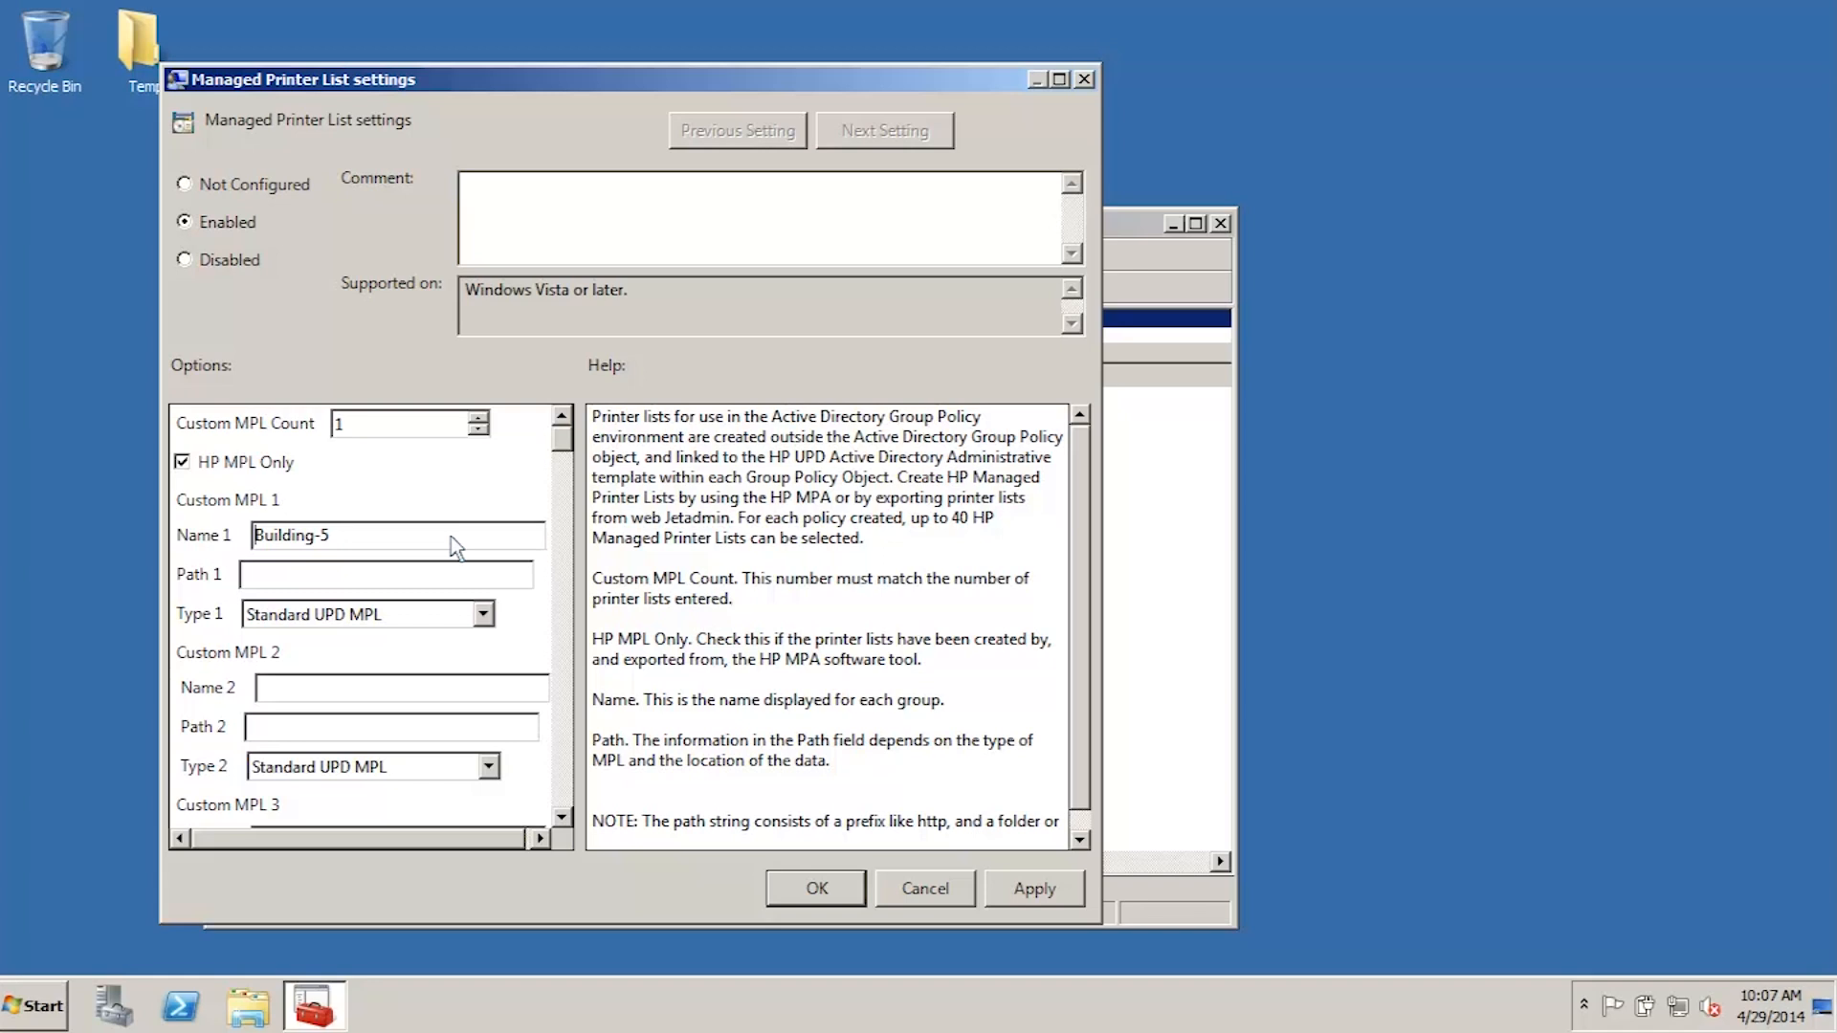
mouse_move(481, 563)
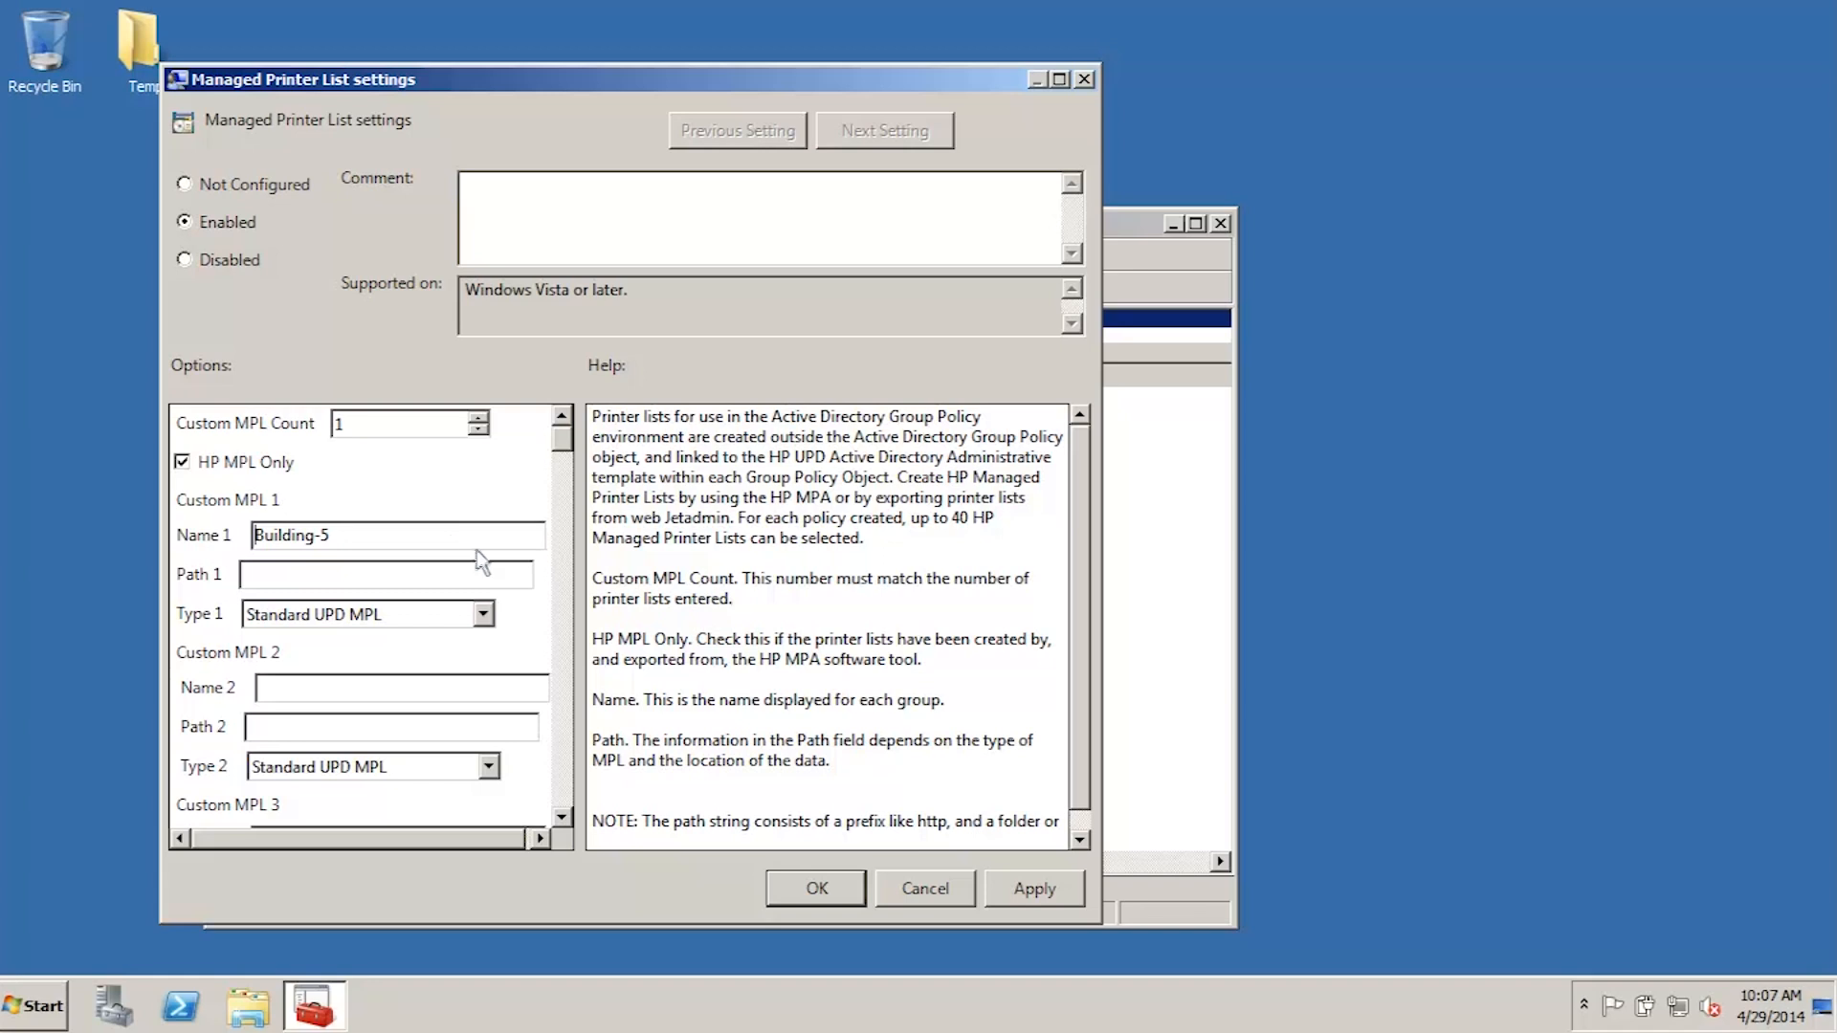
type("http://testserver/PrinterLists")
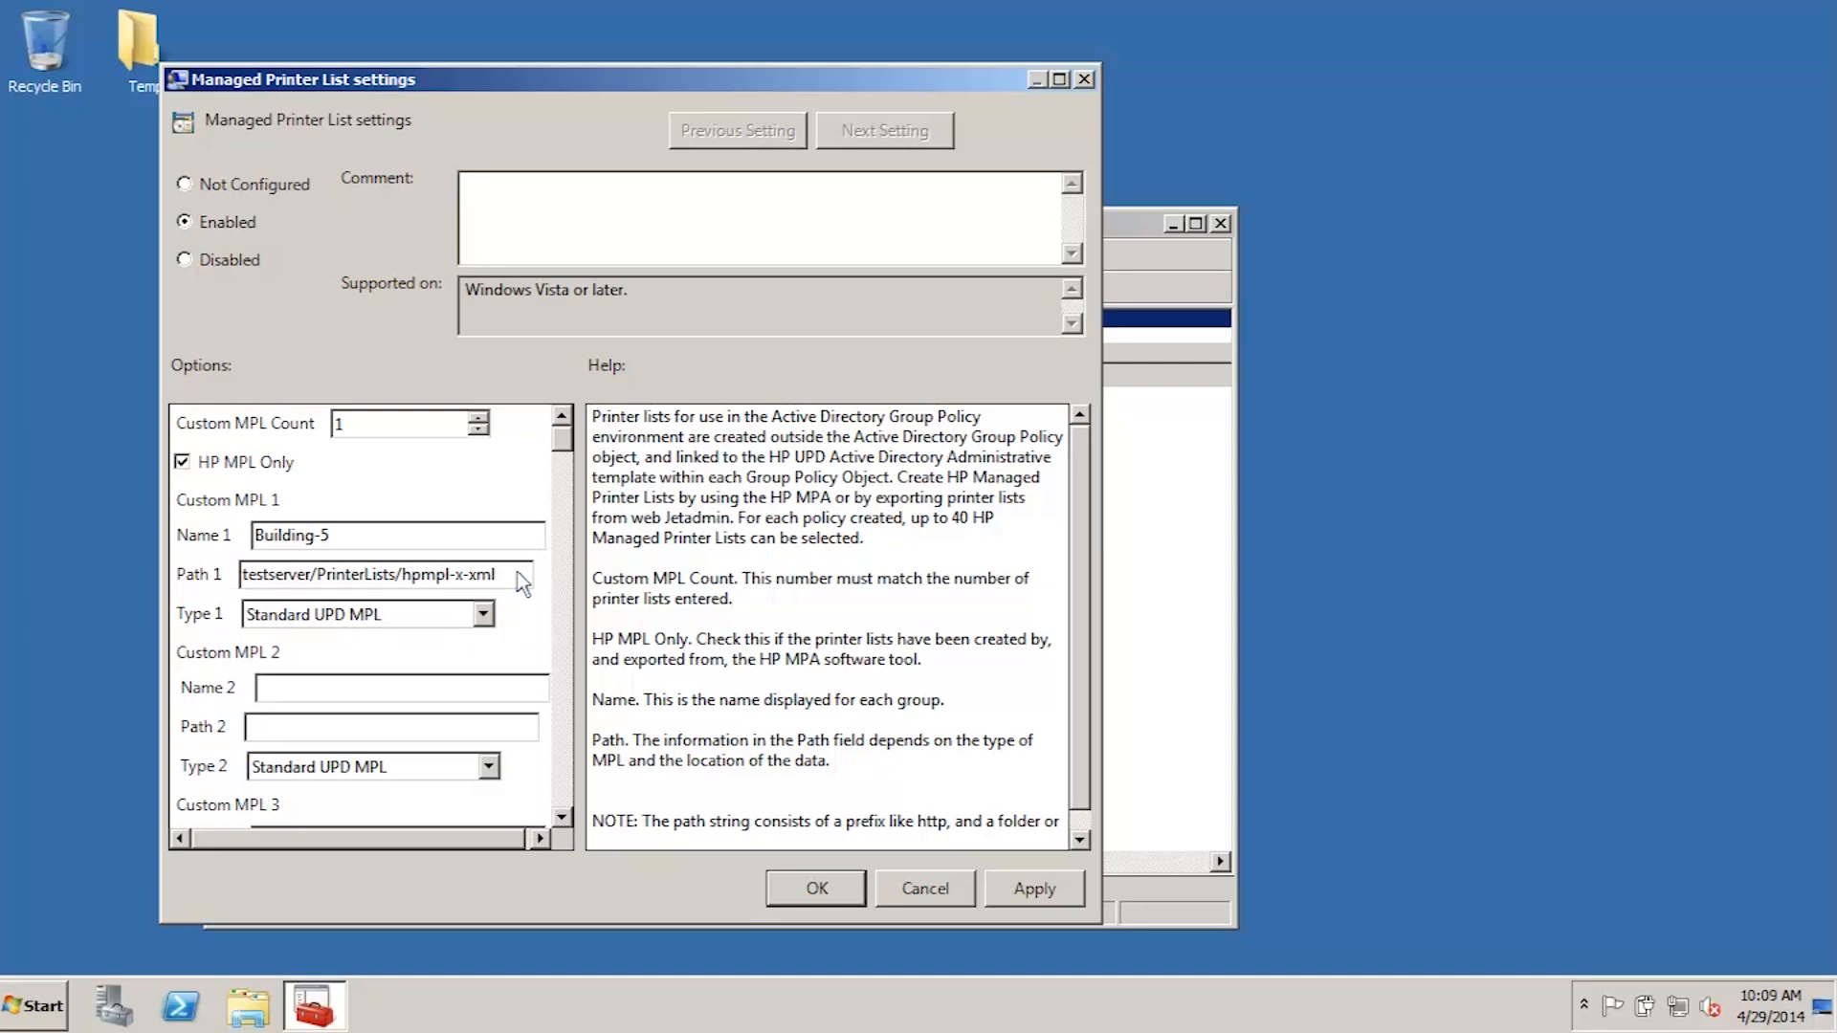
left_click(409, 423)
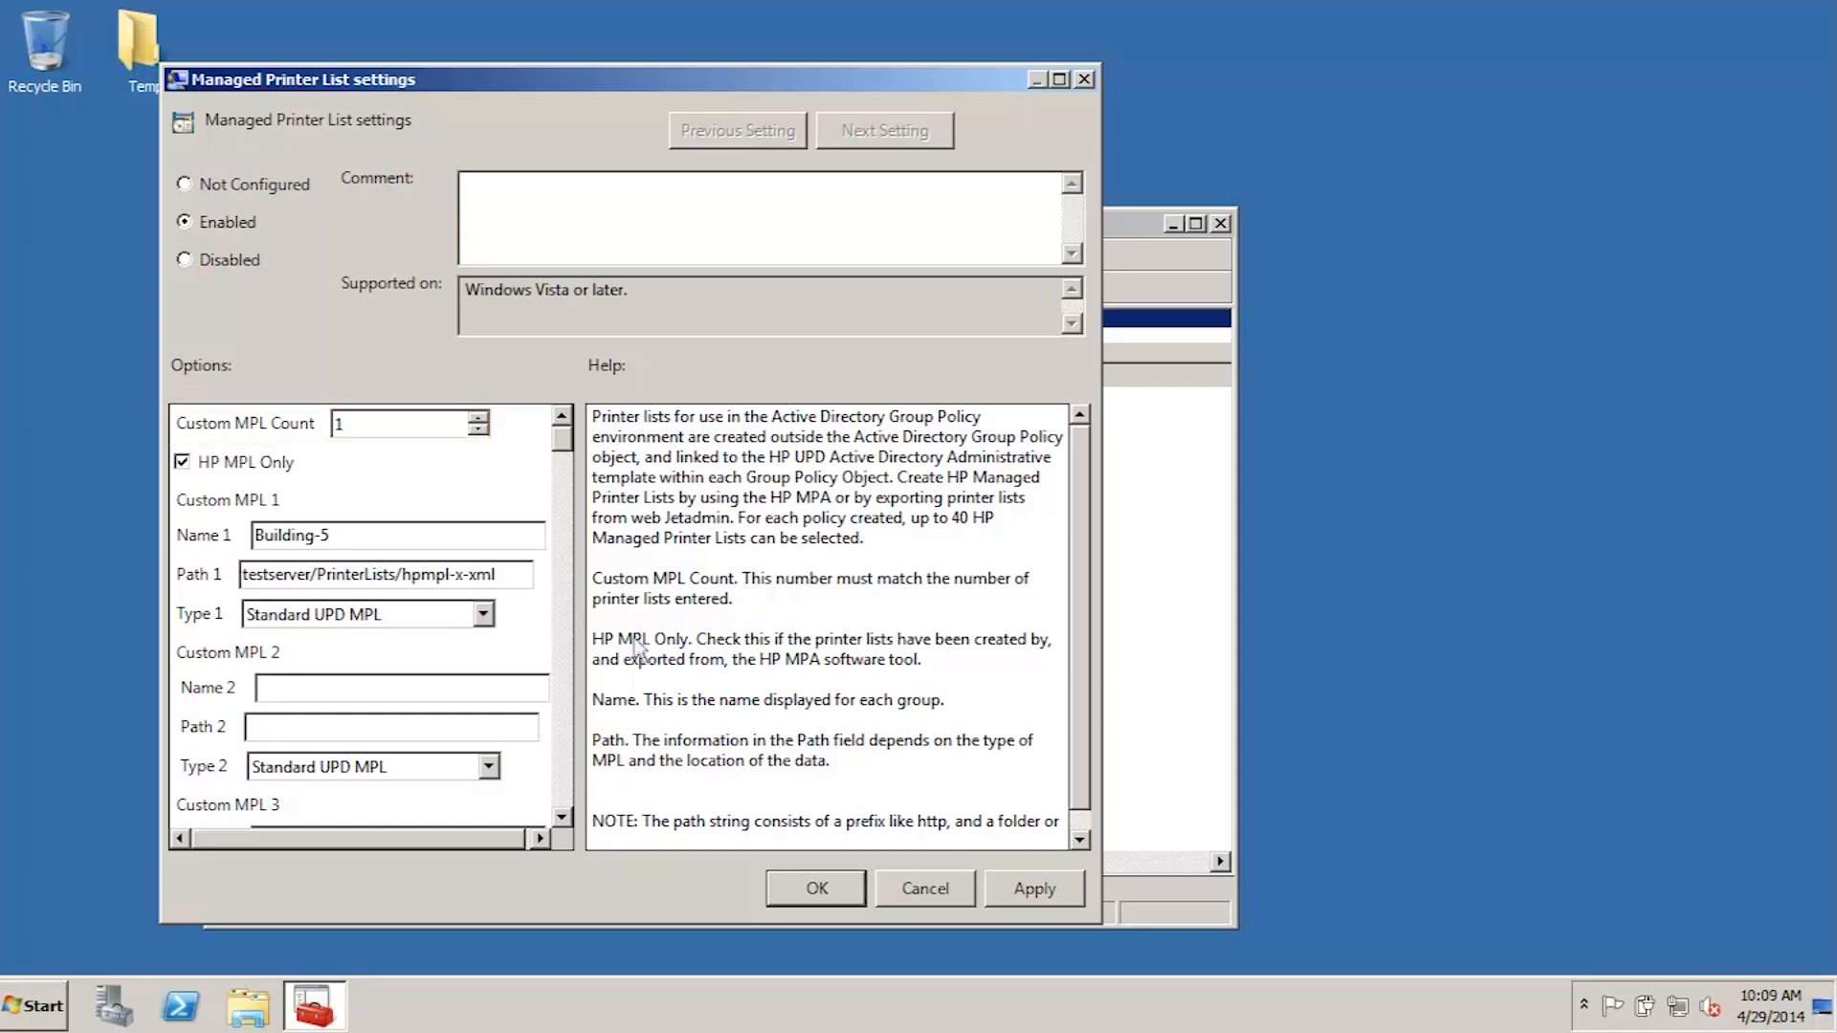
left_click(1034, 888)
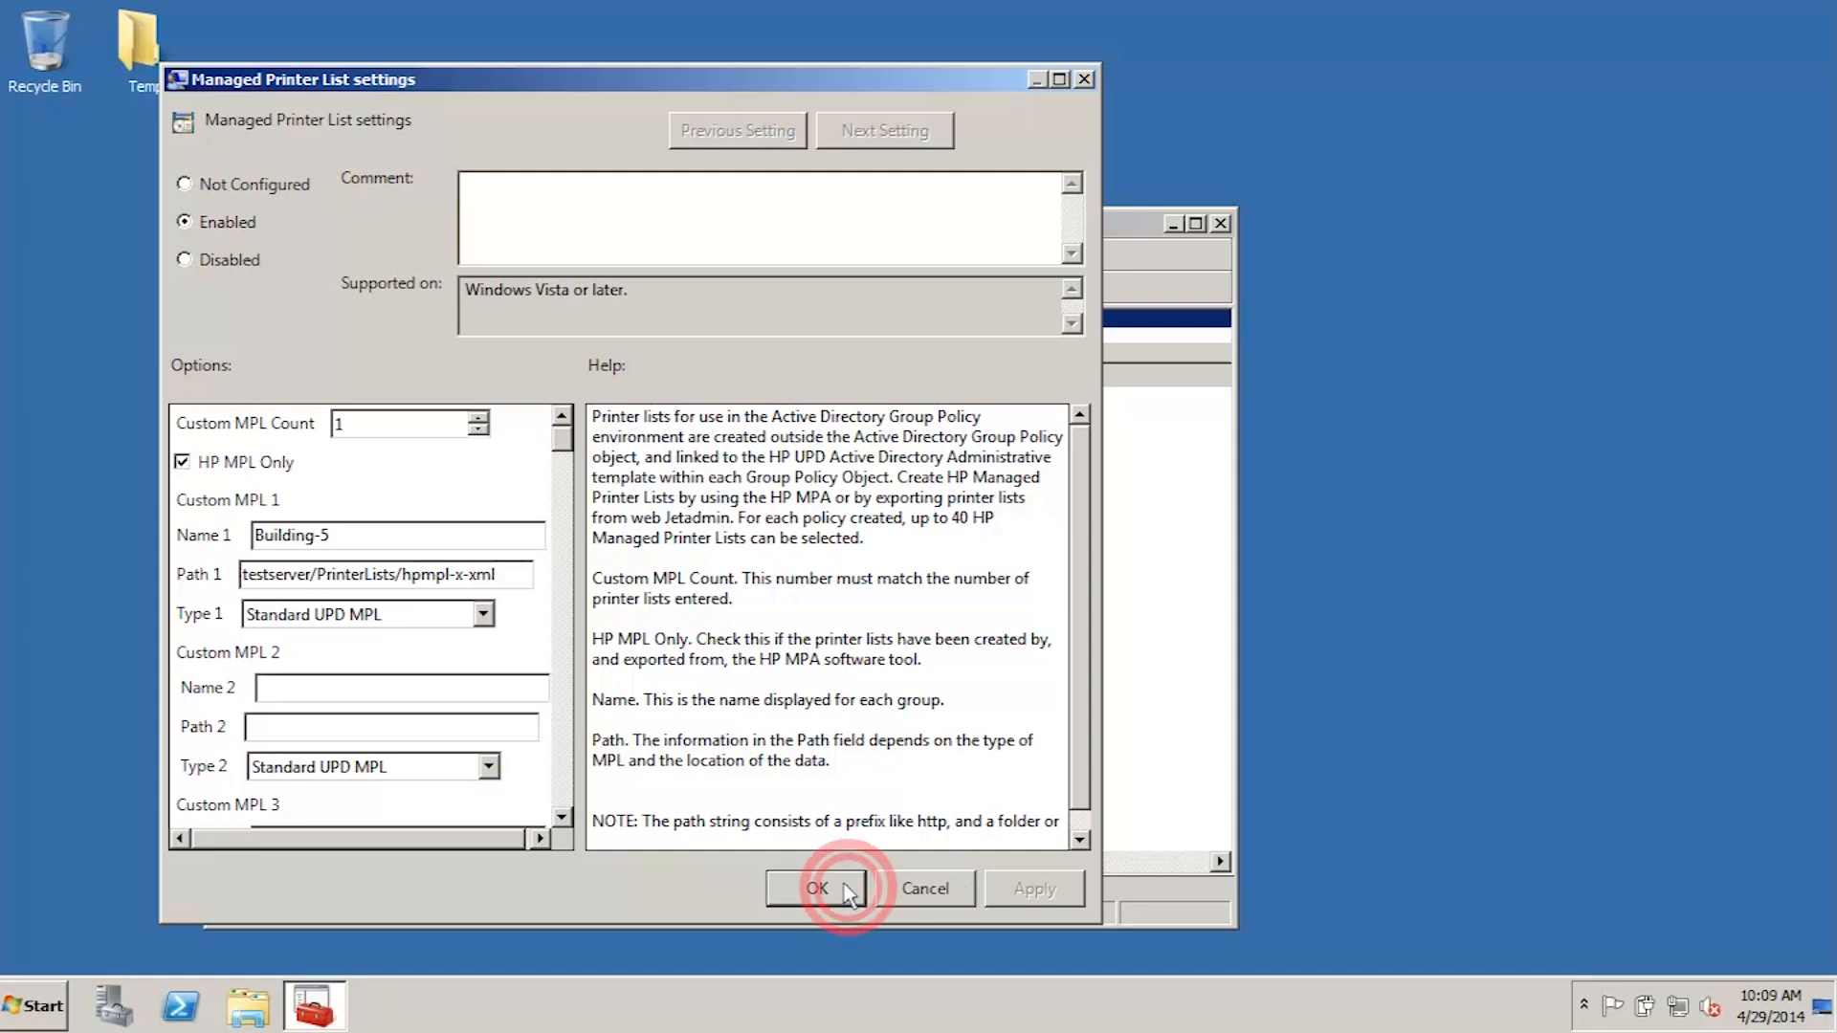
left_click(816, 888)
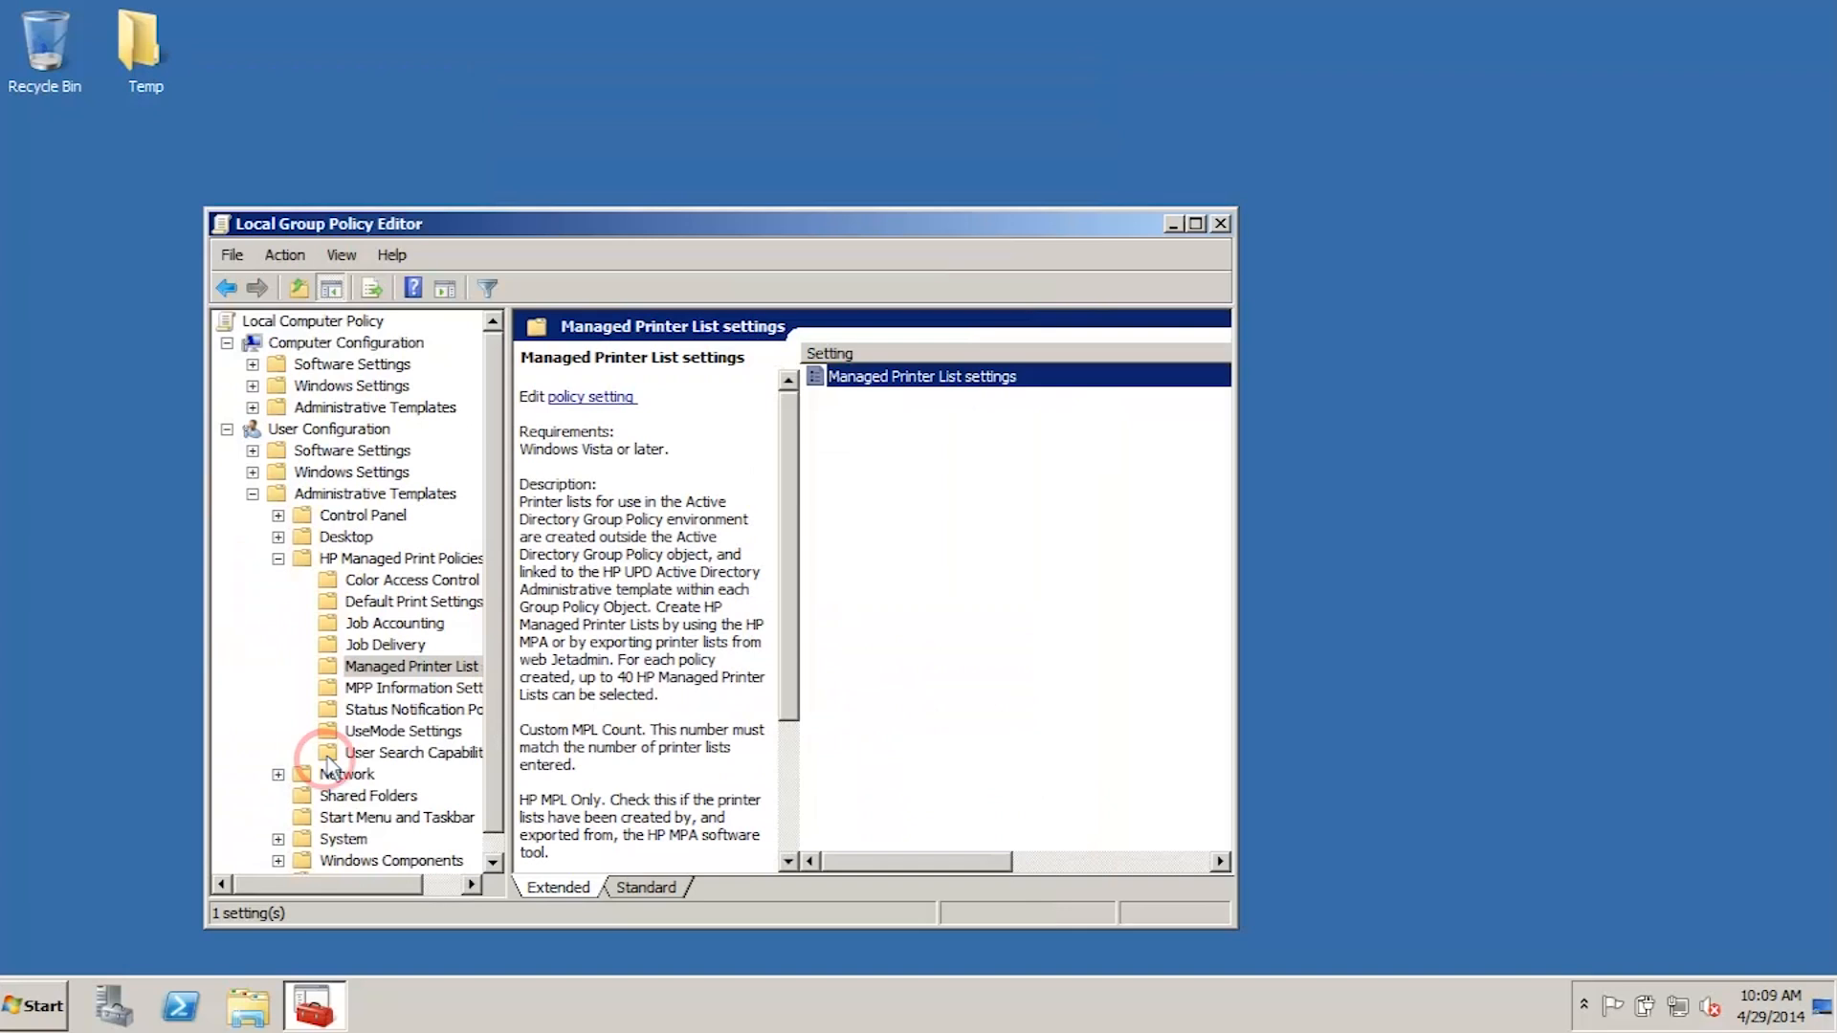
Enable User Search Capabilities allowing network print shares and network printer searches.
left_click(413, 752)
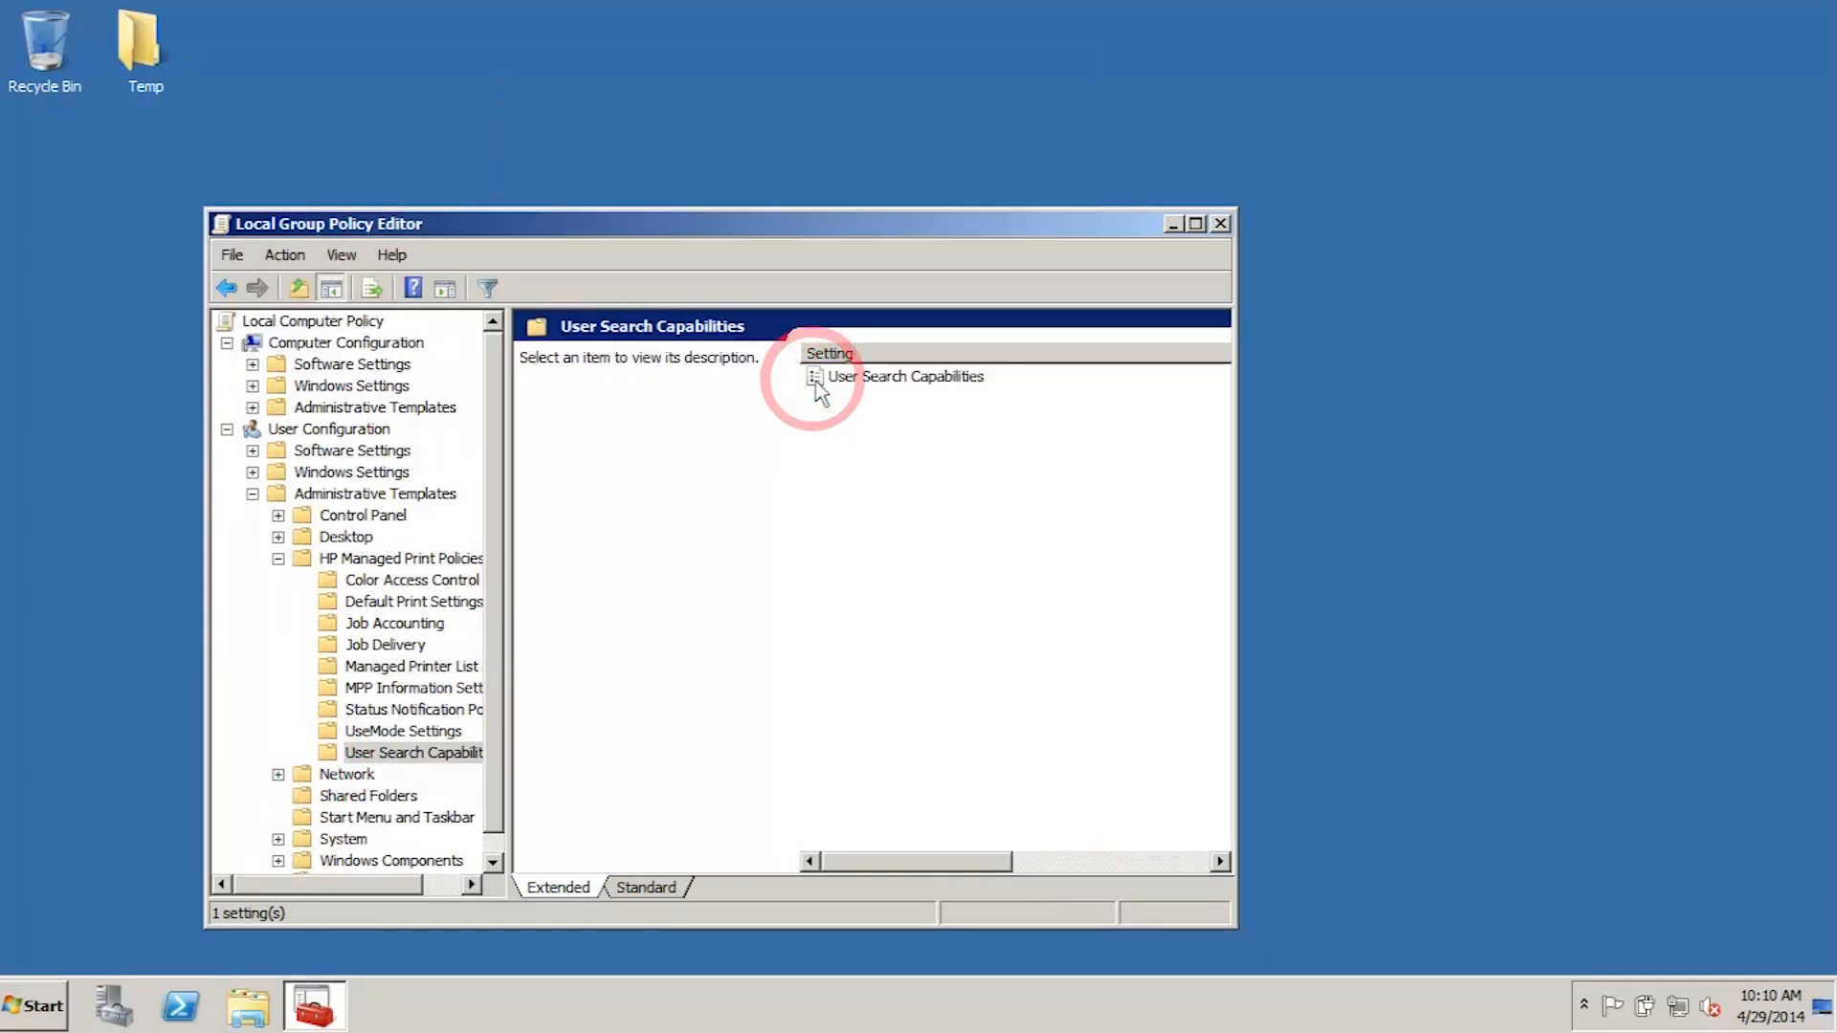
double_click(907, 376)
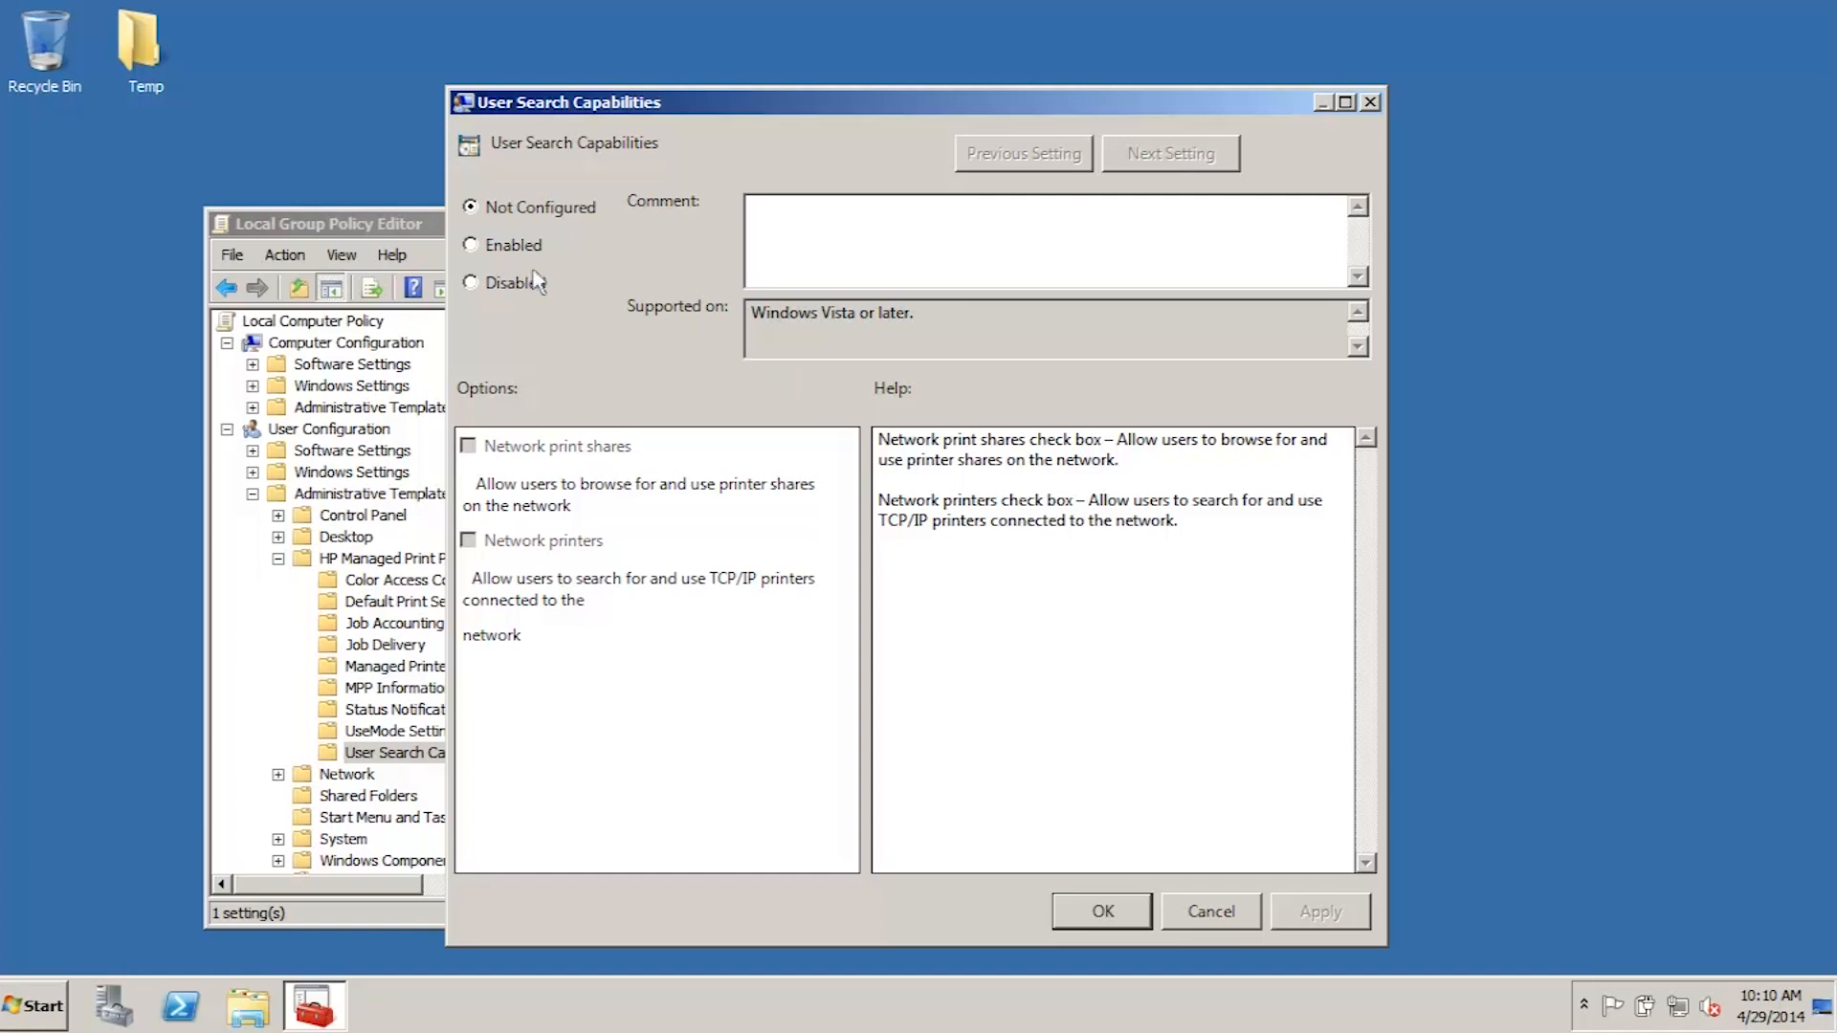
left_click(469, 245)
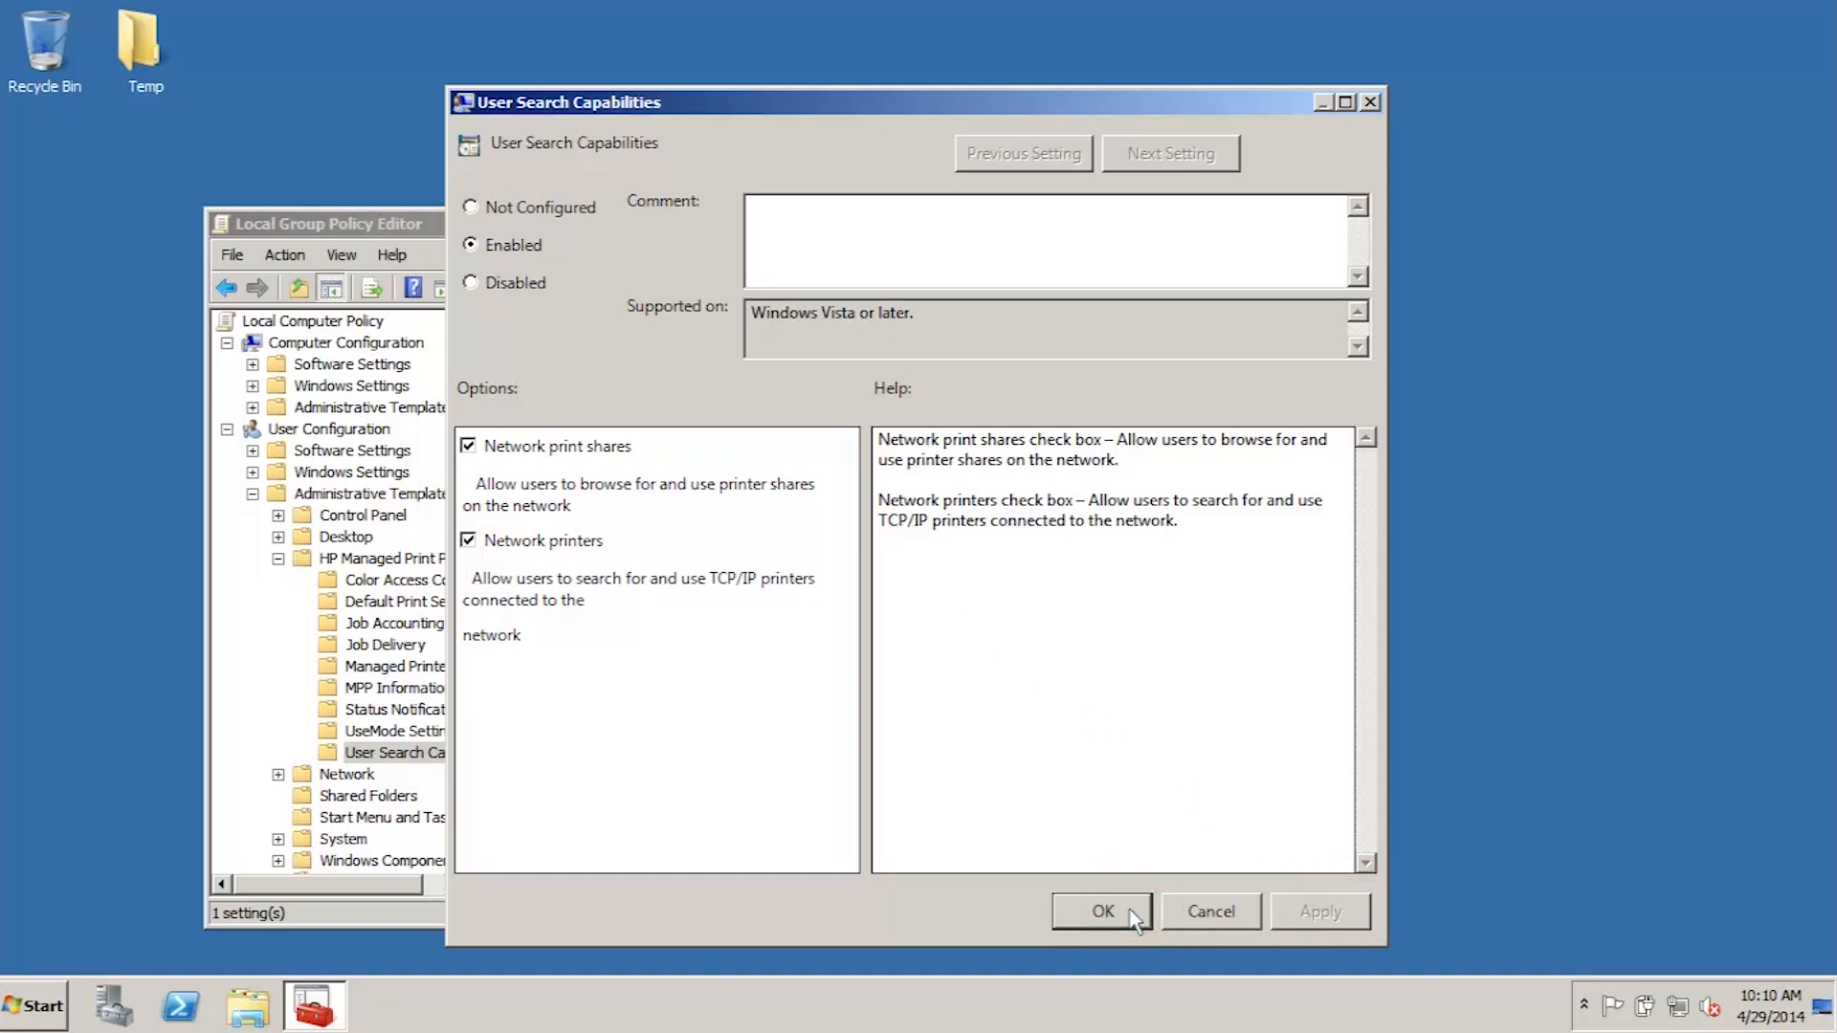
left_click(1101, 912)
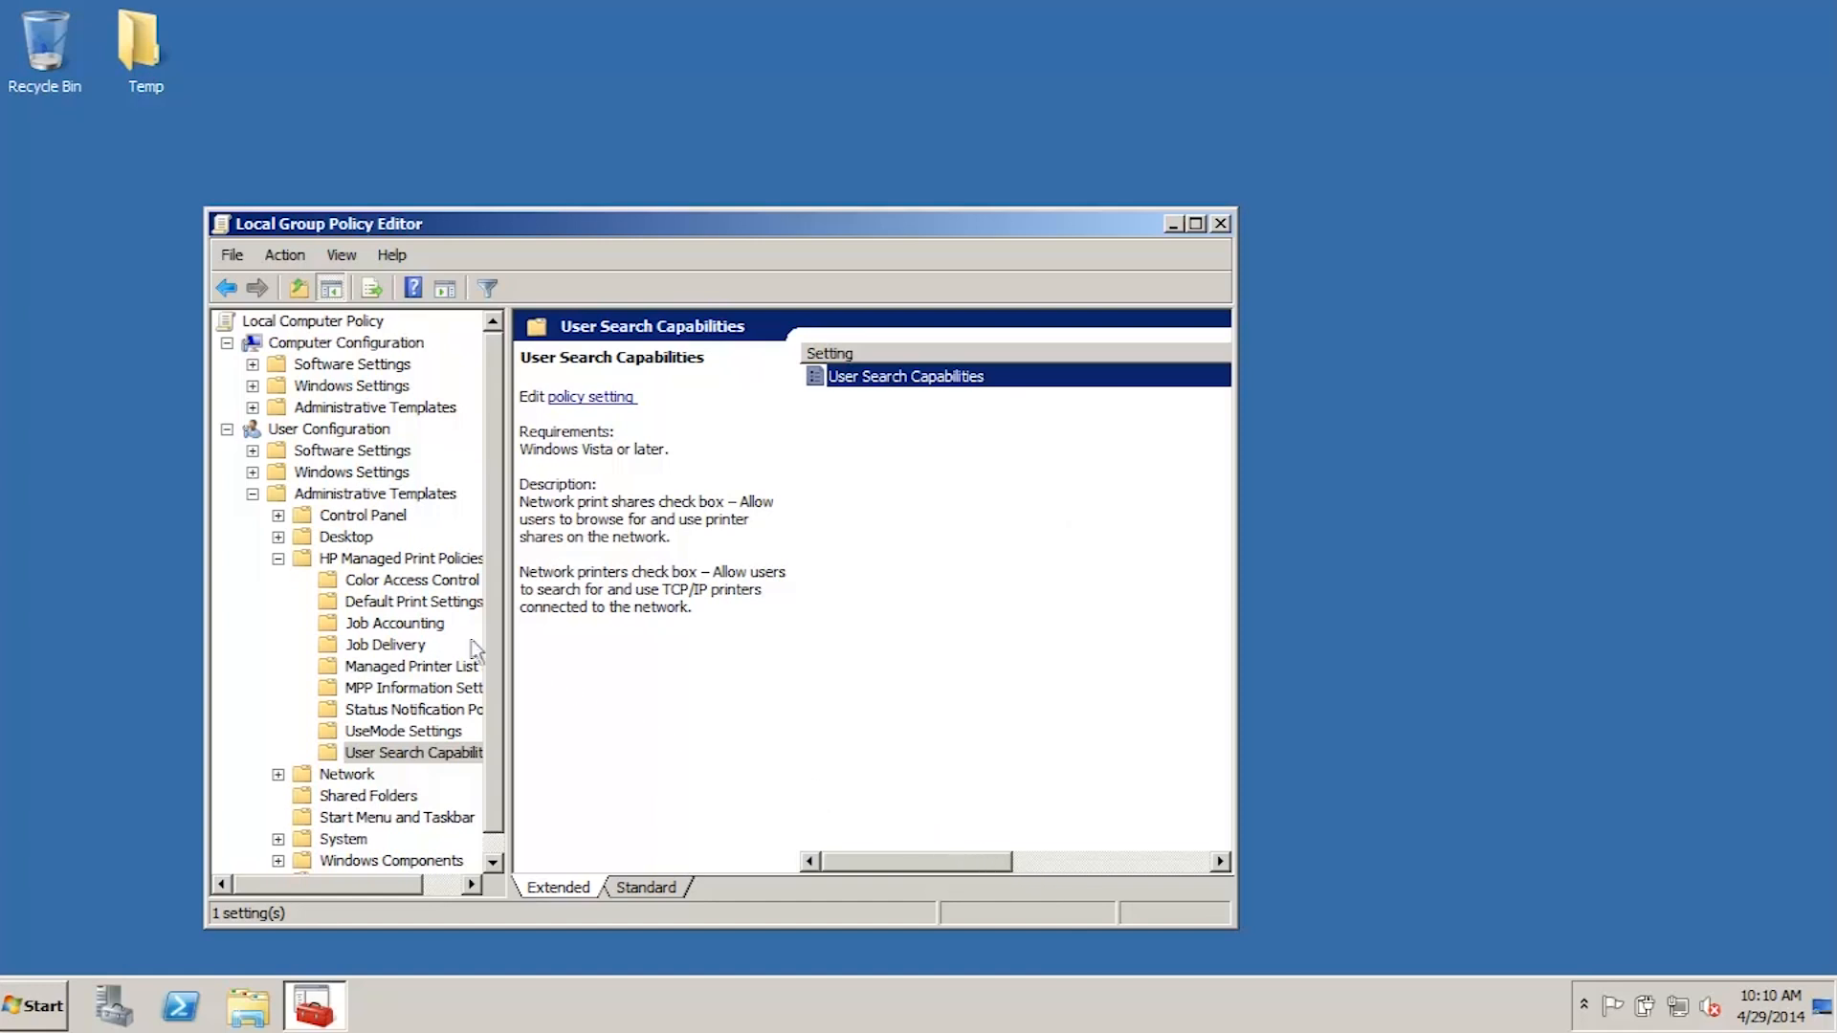
View Color Access Control's Application Filtering and Time of Day Restriction, closing both unchanged.
left_click(411, 580)
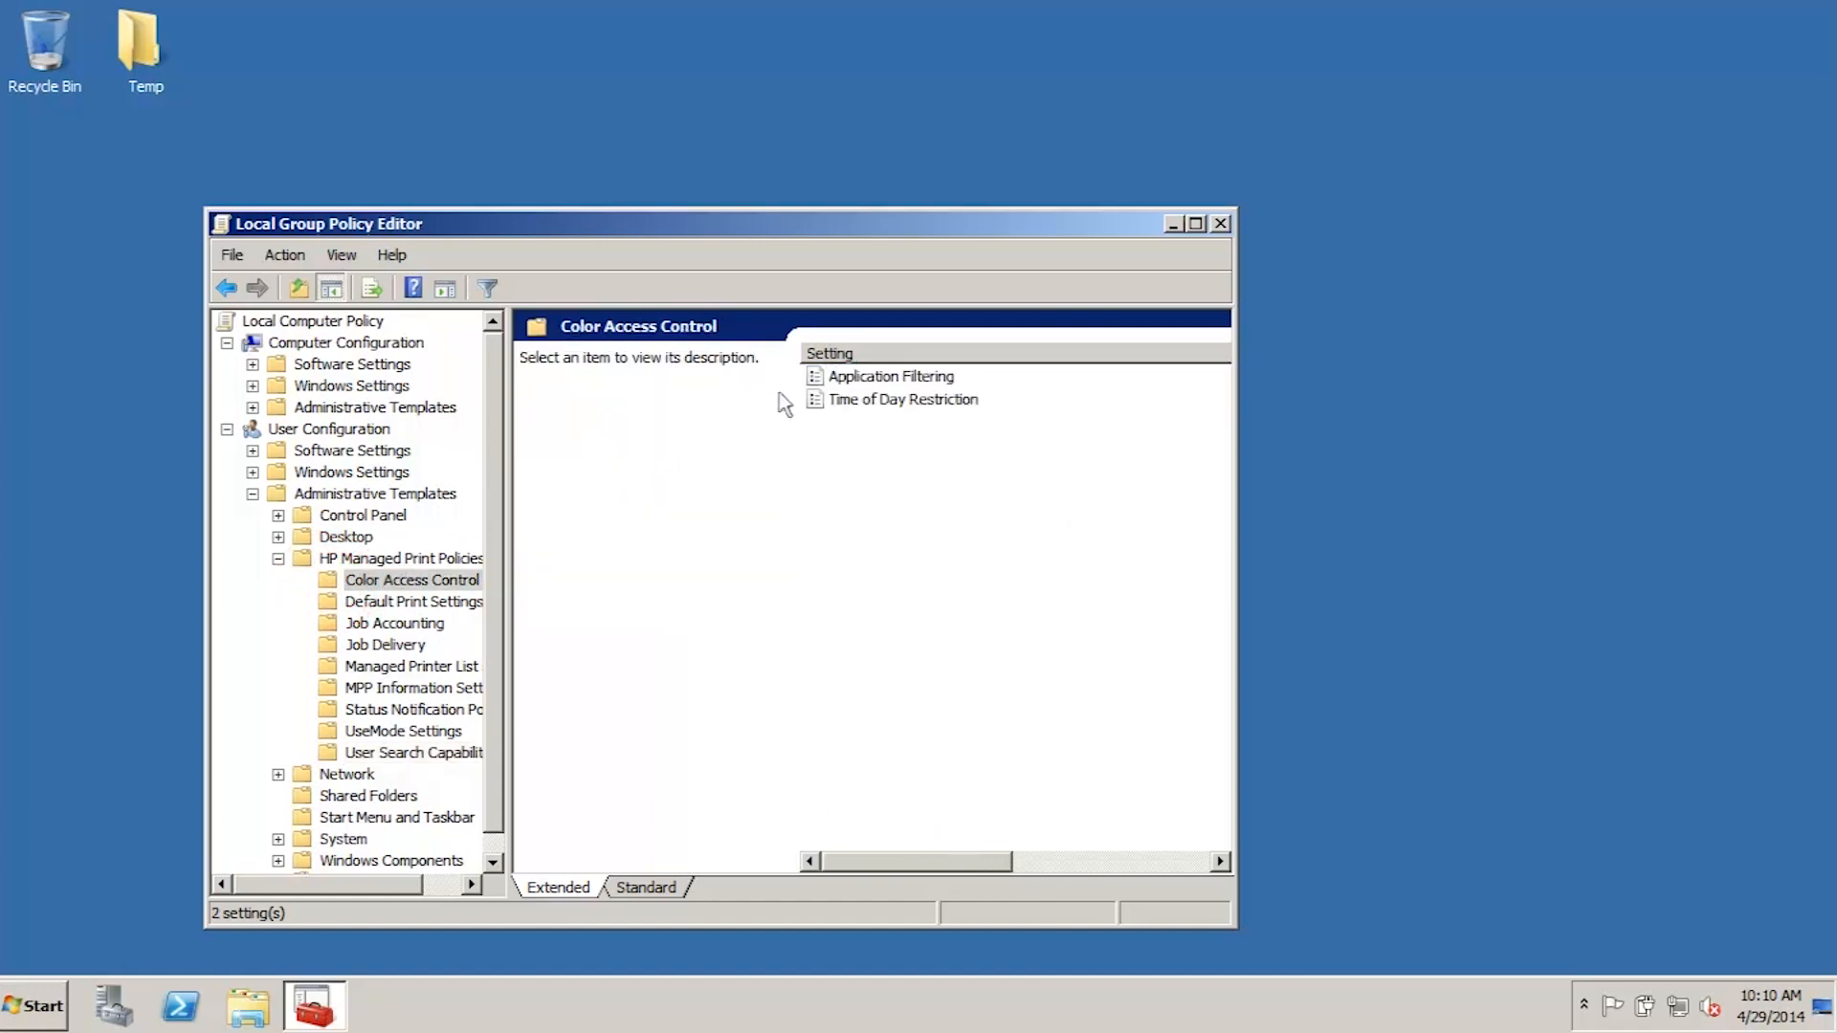
double_click(891, 376)
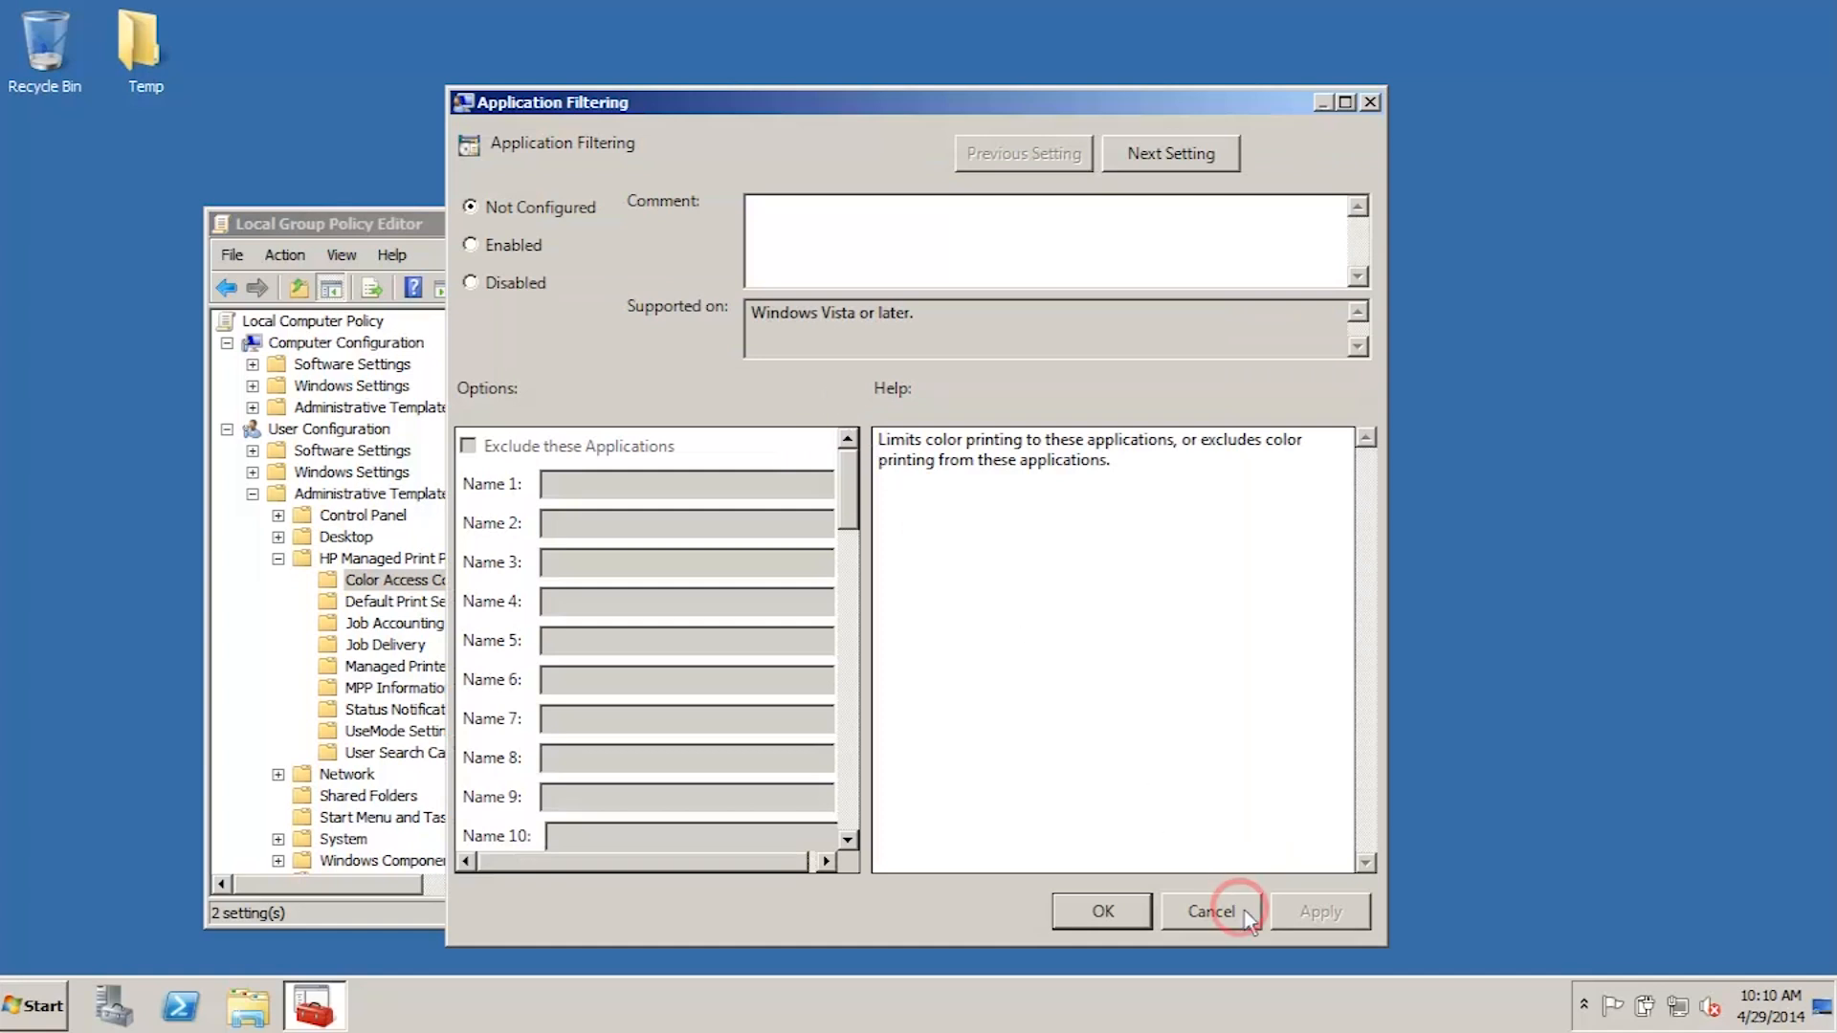
left_click(1210, 912)
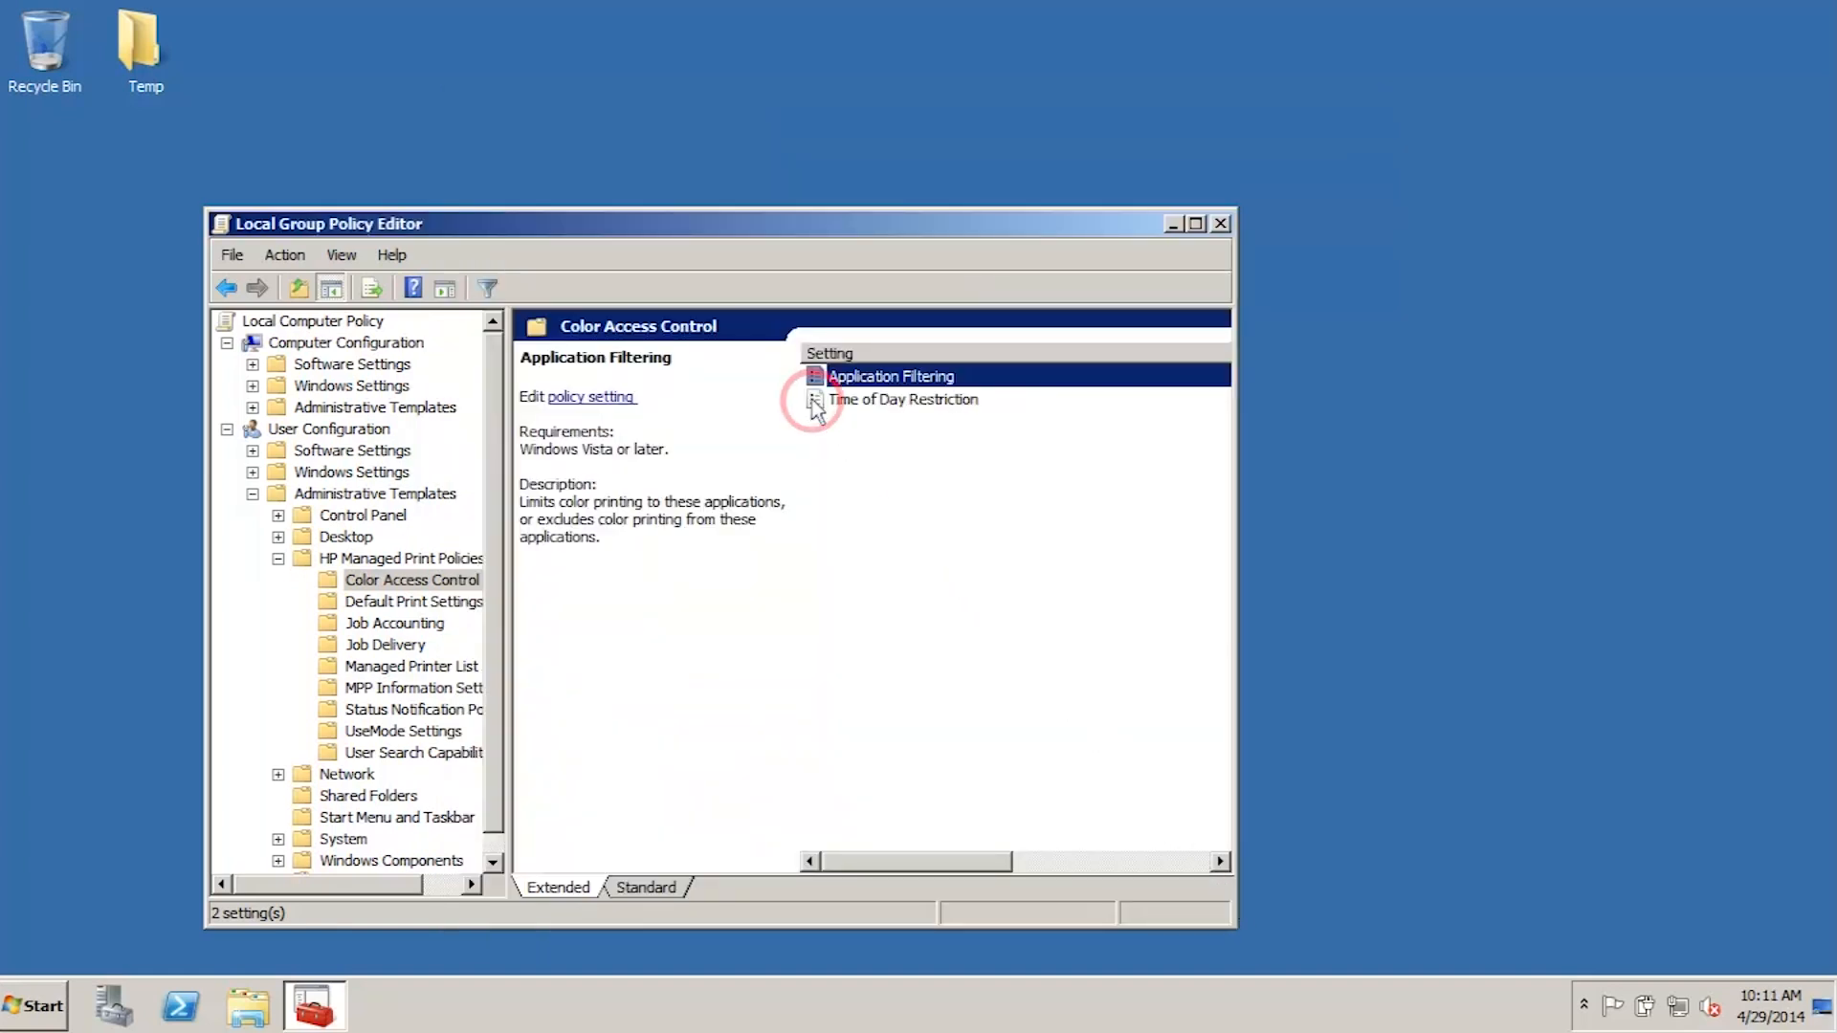
double_click(902, 399)
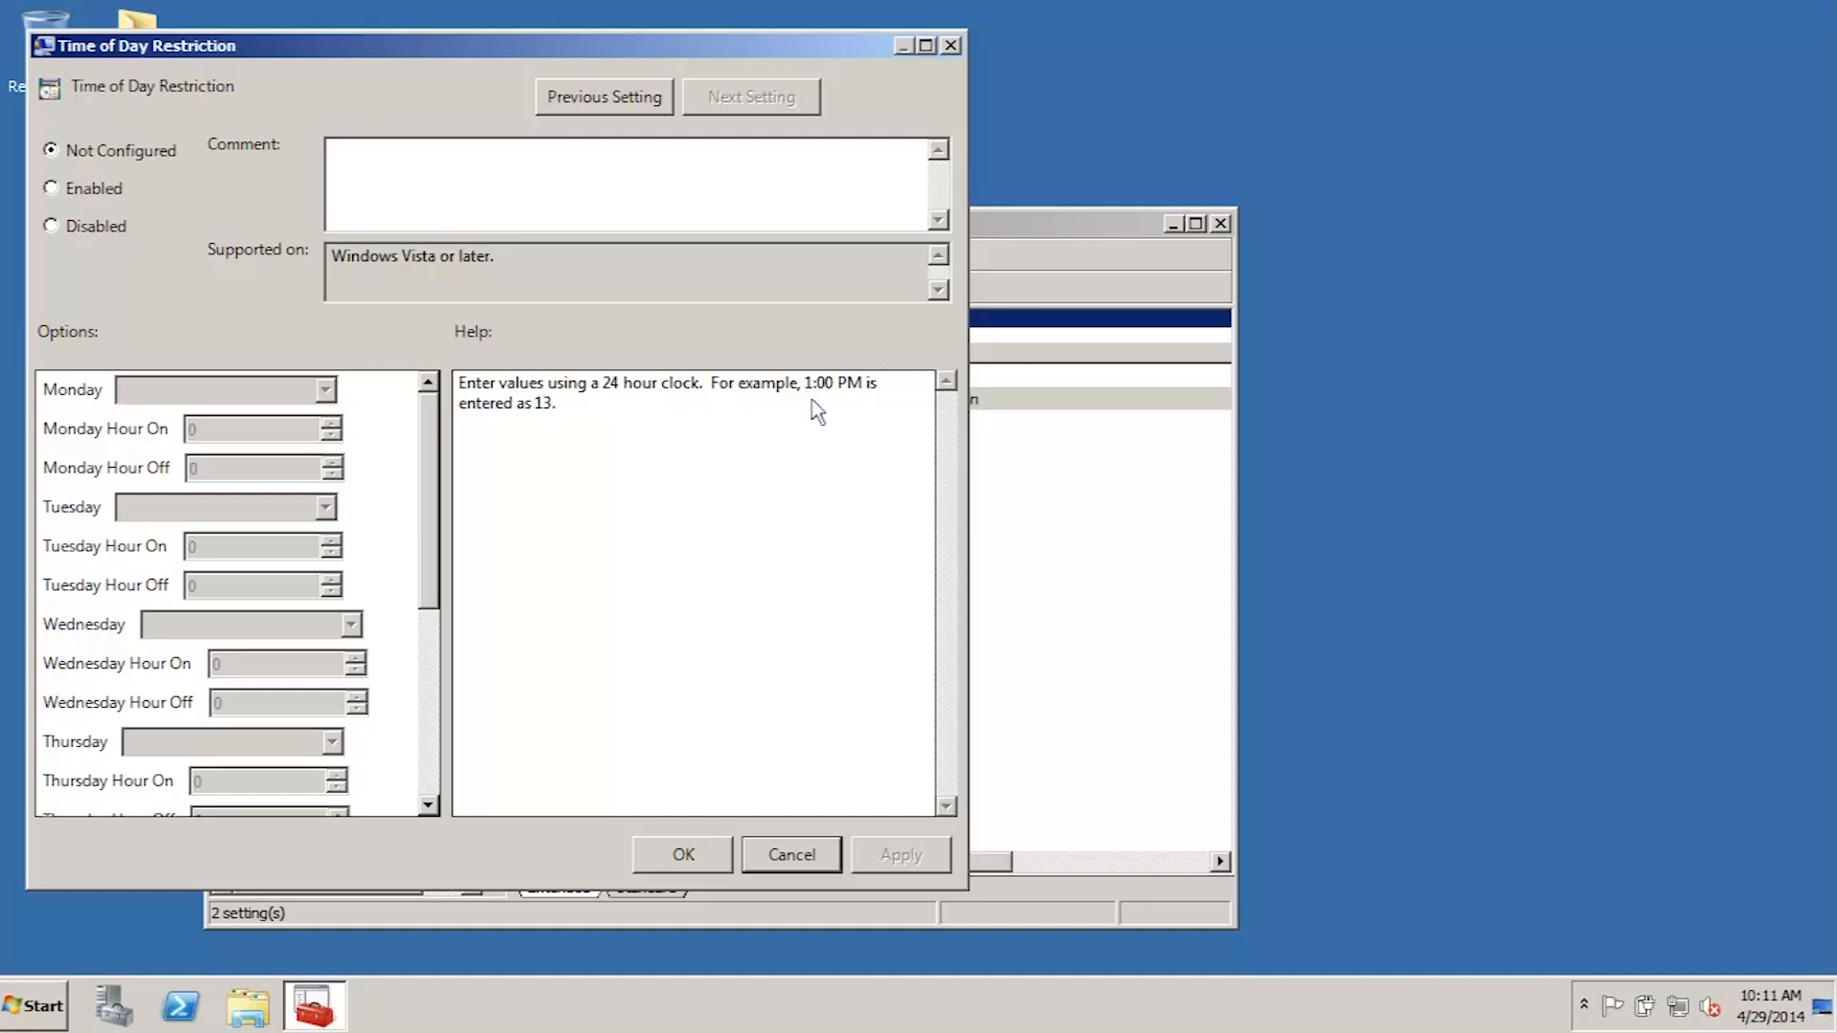
mouse_move(824, 758)
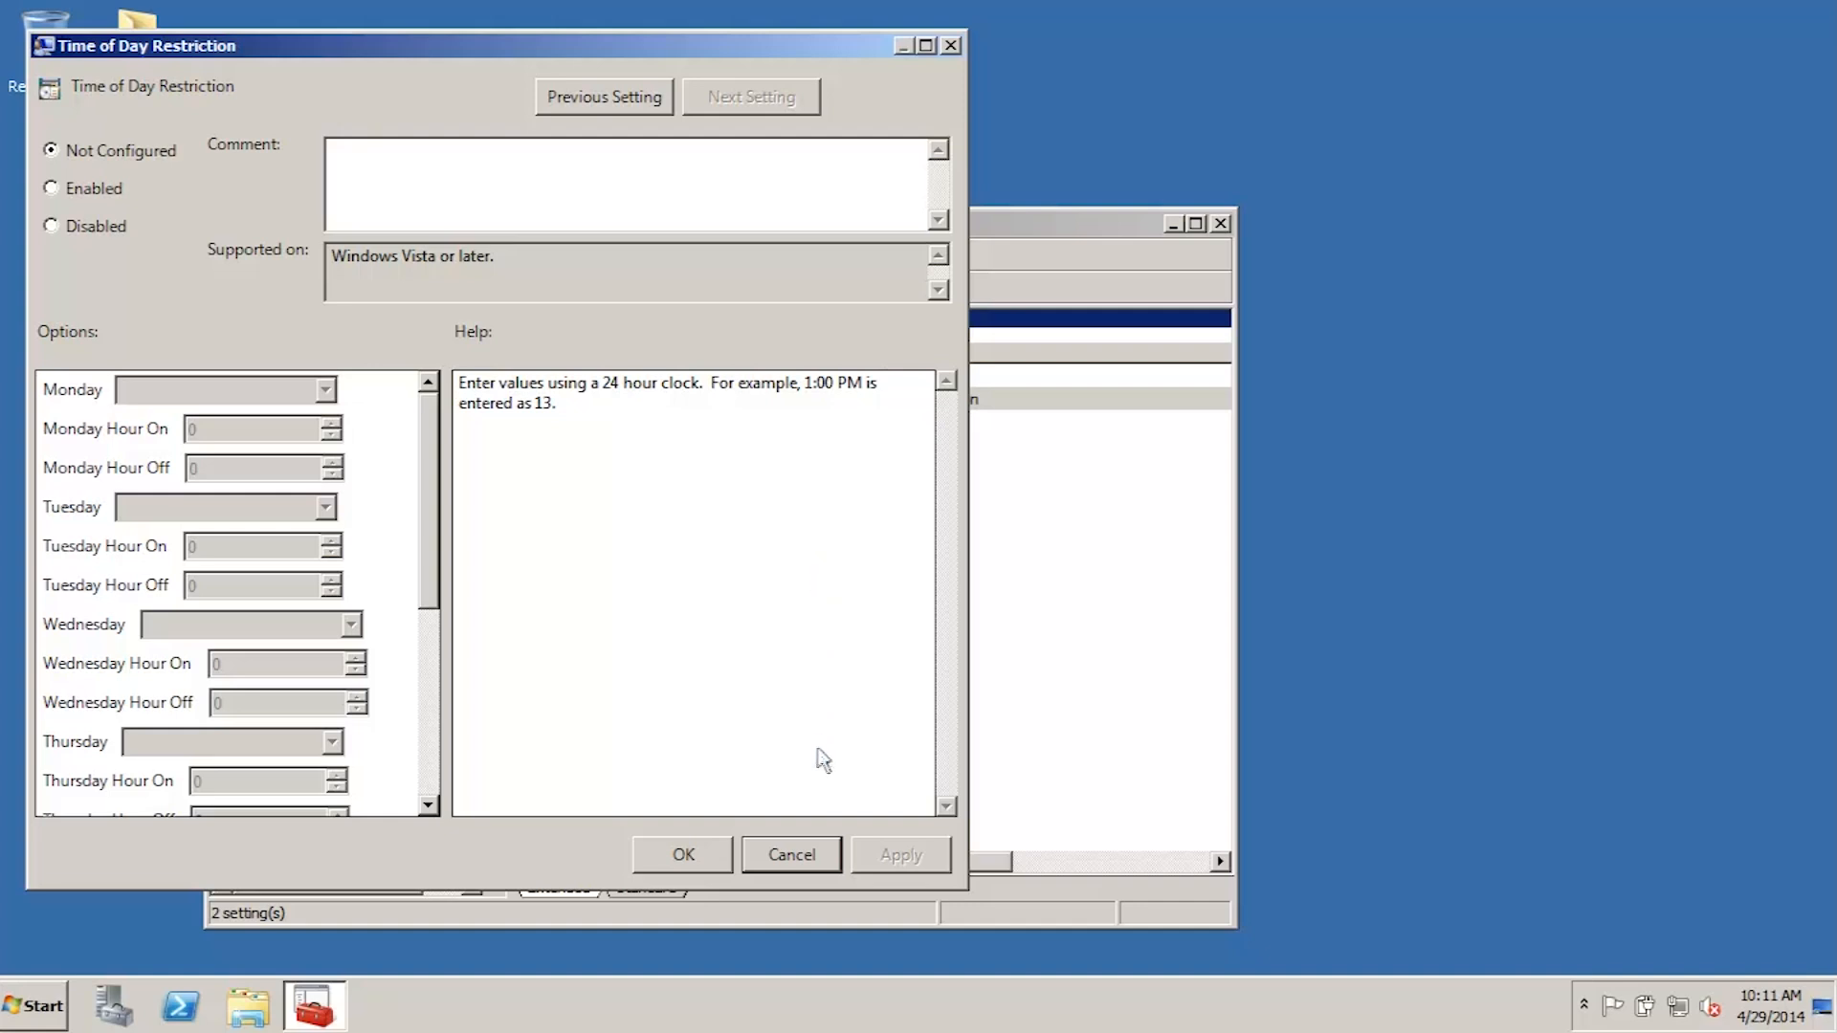
left_click(789, 855)
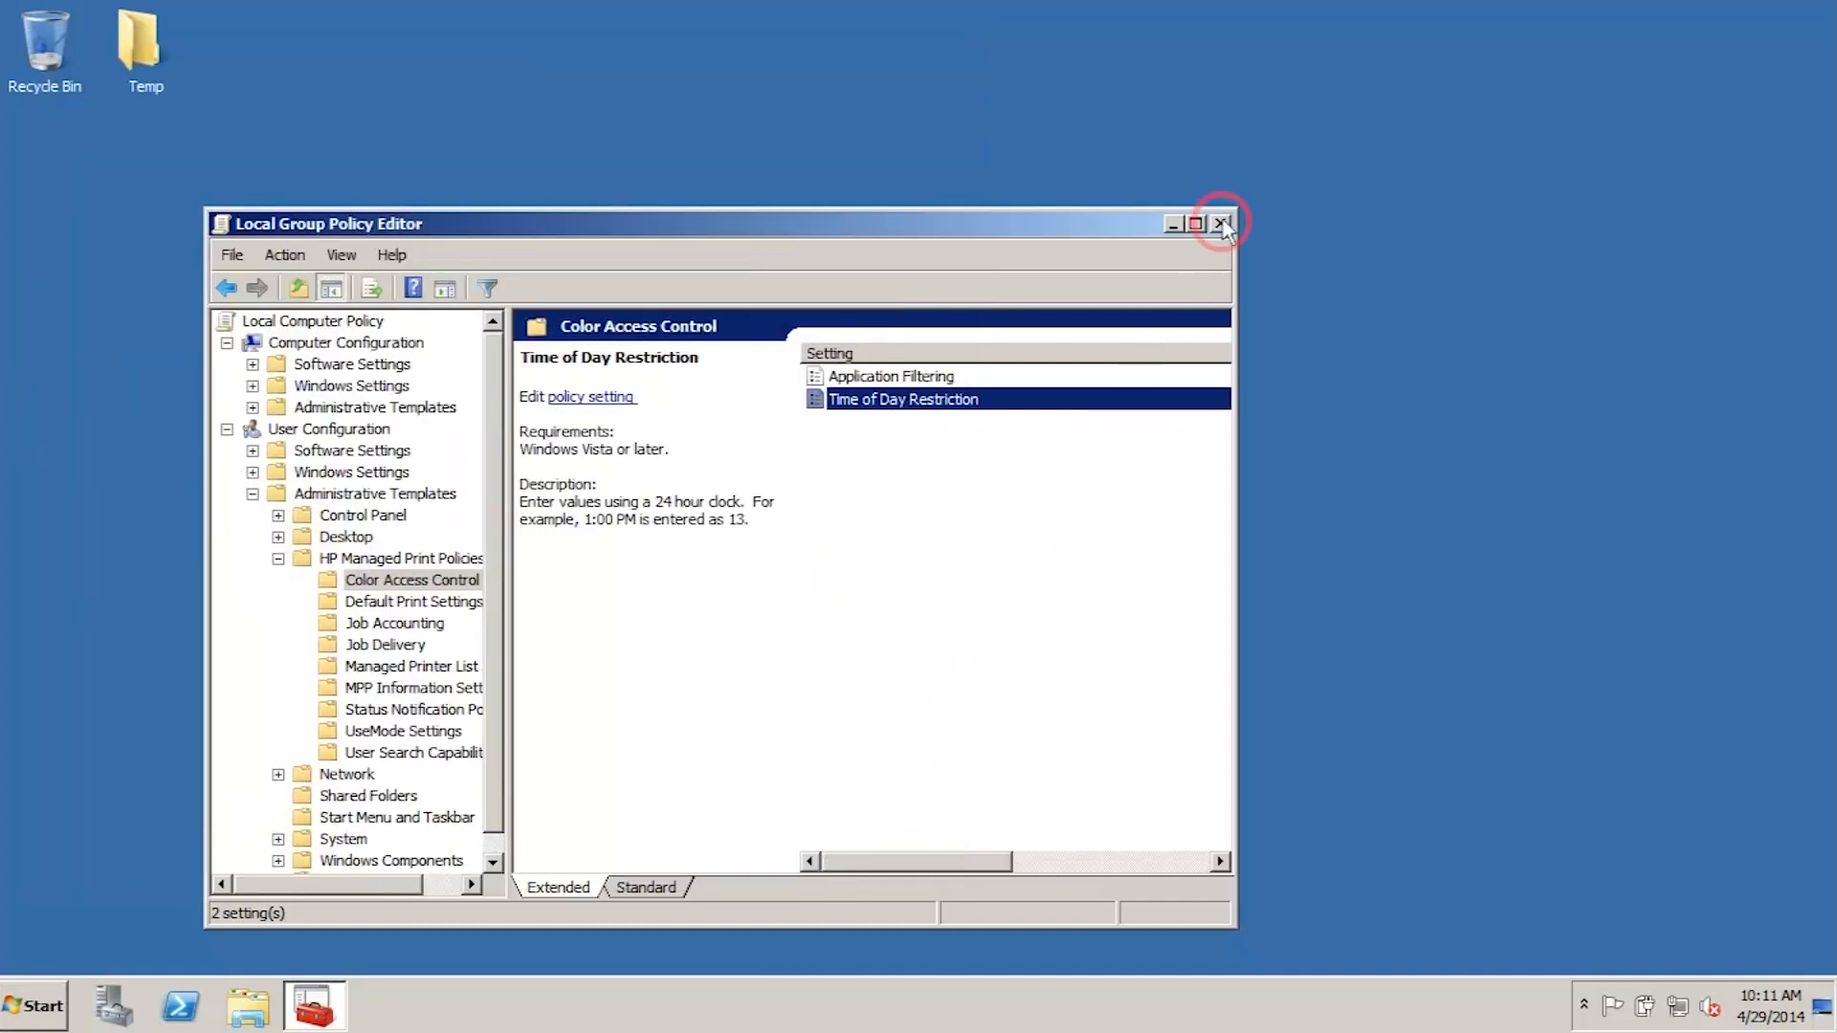
Close the policy editor, go to Devices and Printers, and show the HP Universal Printing PCL 6 context menu.
left_click(1221, 223)
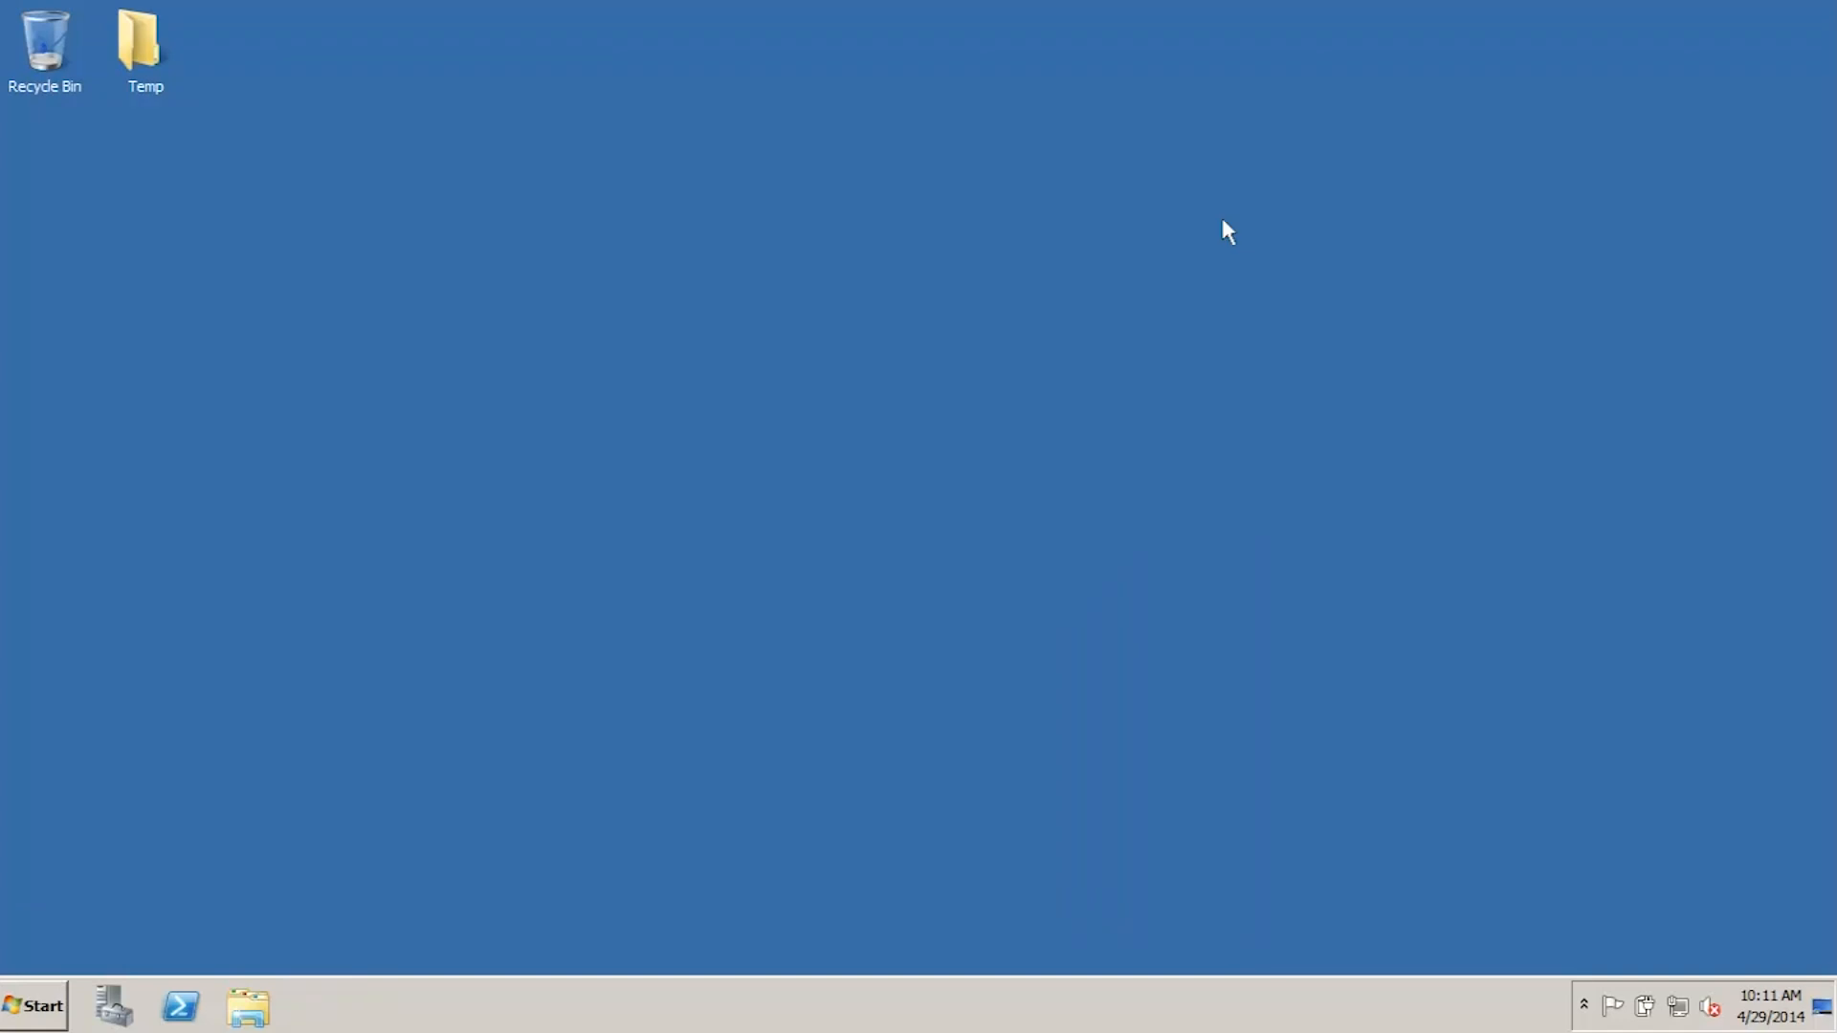
mouse_move(1095, 319)
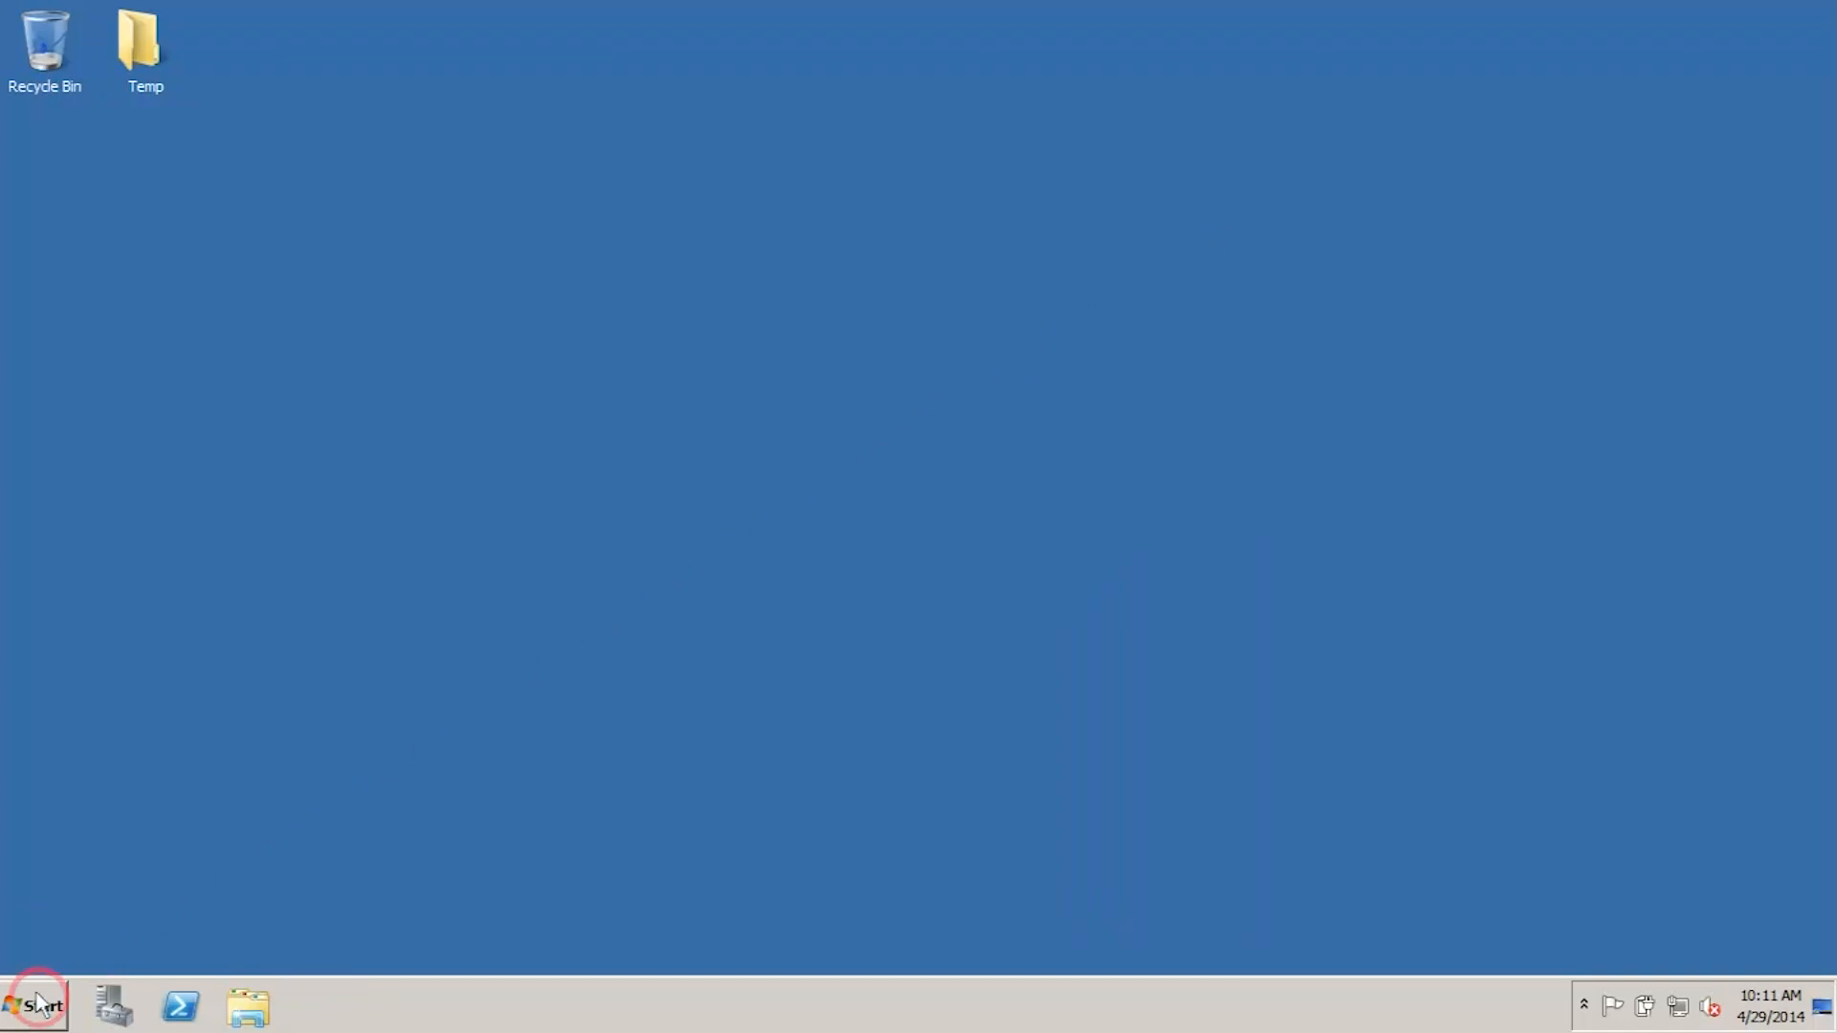
left_click(35, 1005)
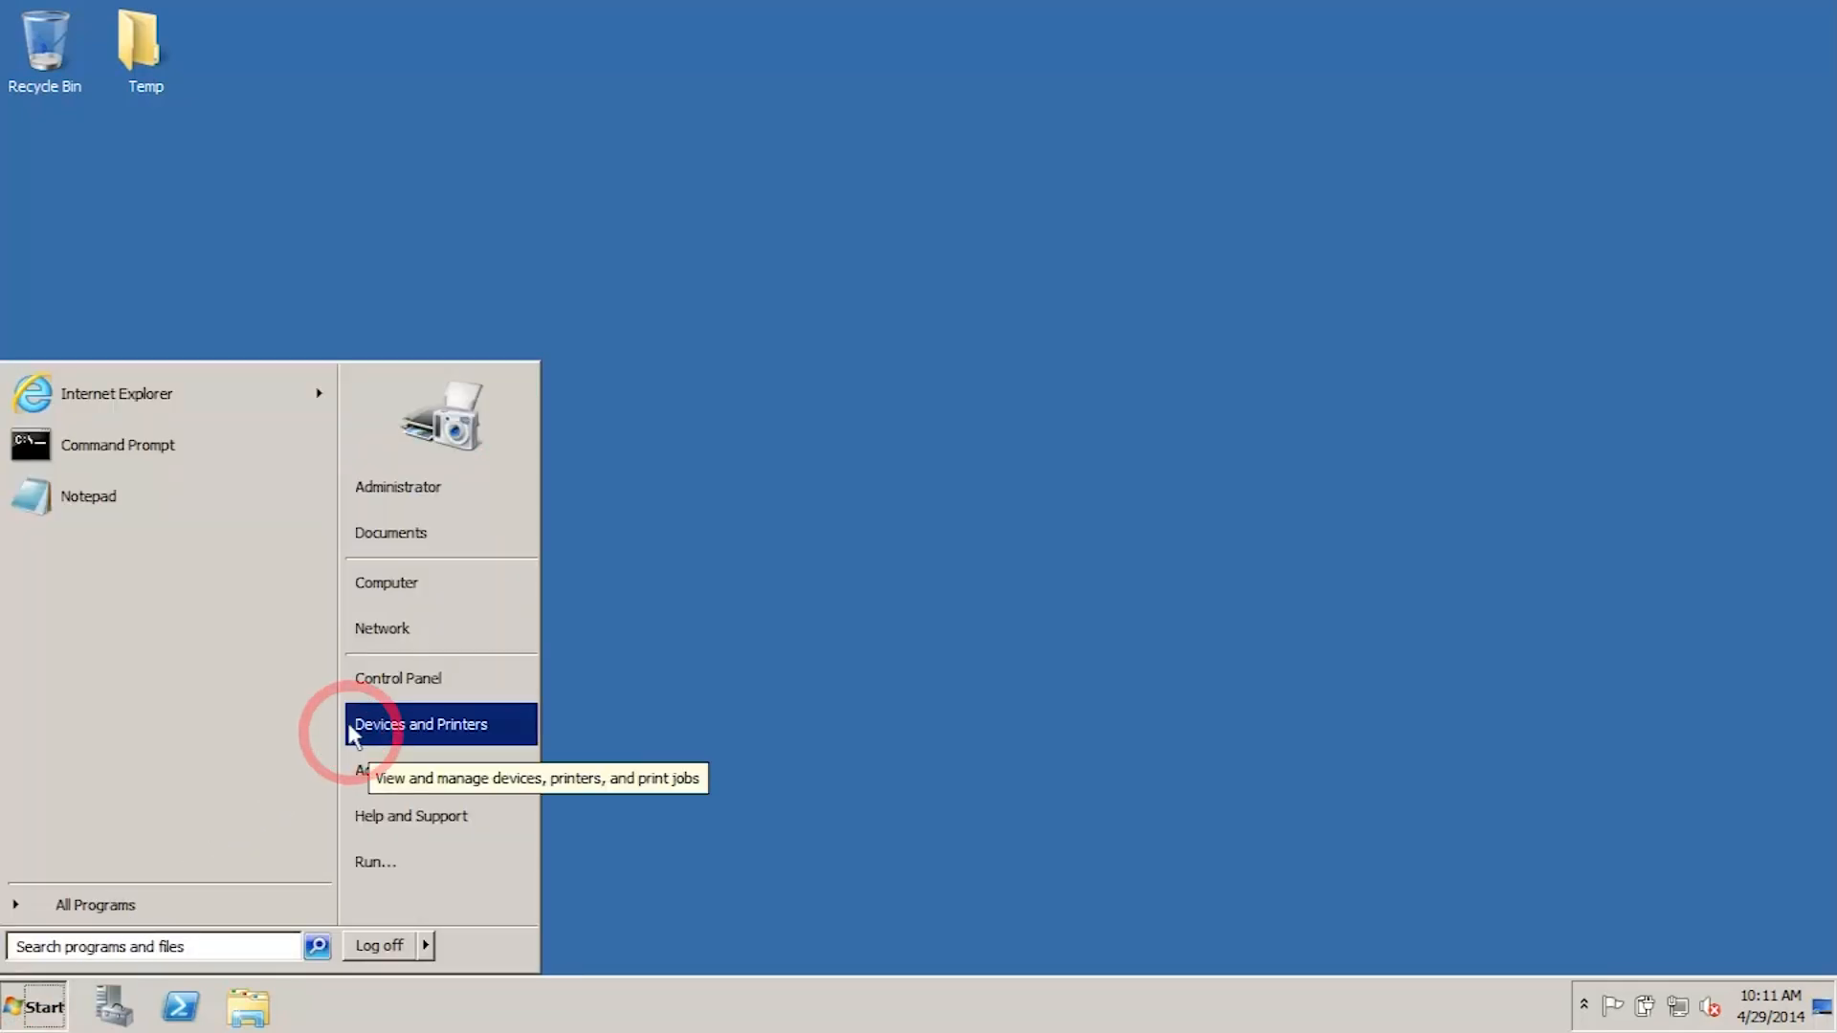
left_click(421, 724)
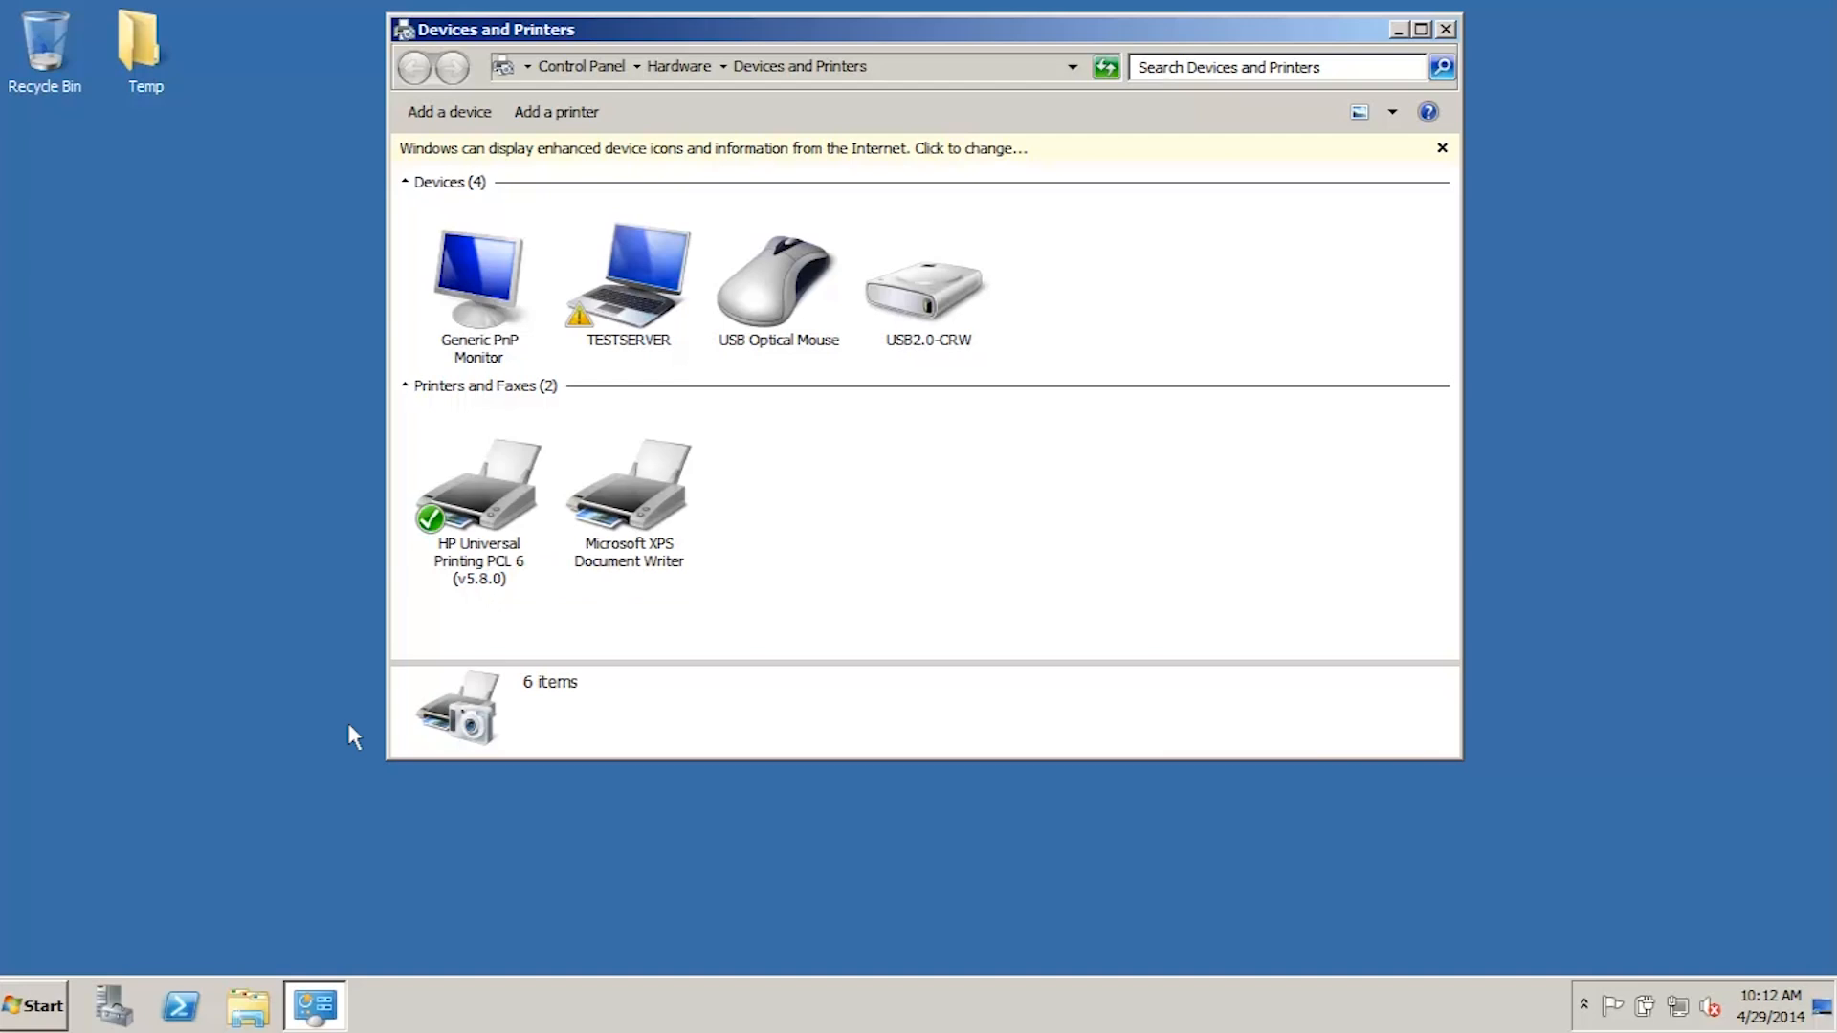
left_click(422, 478)
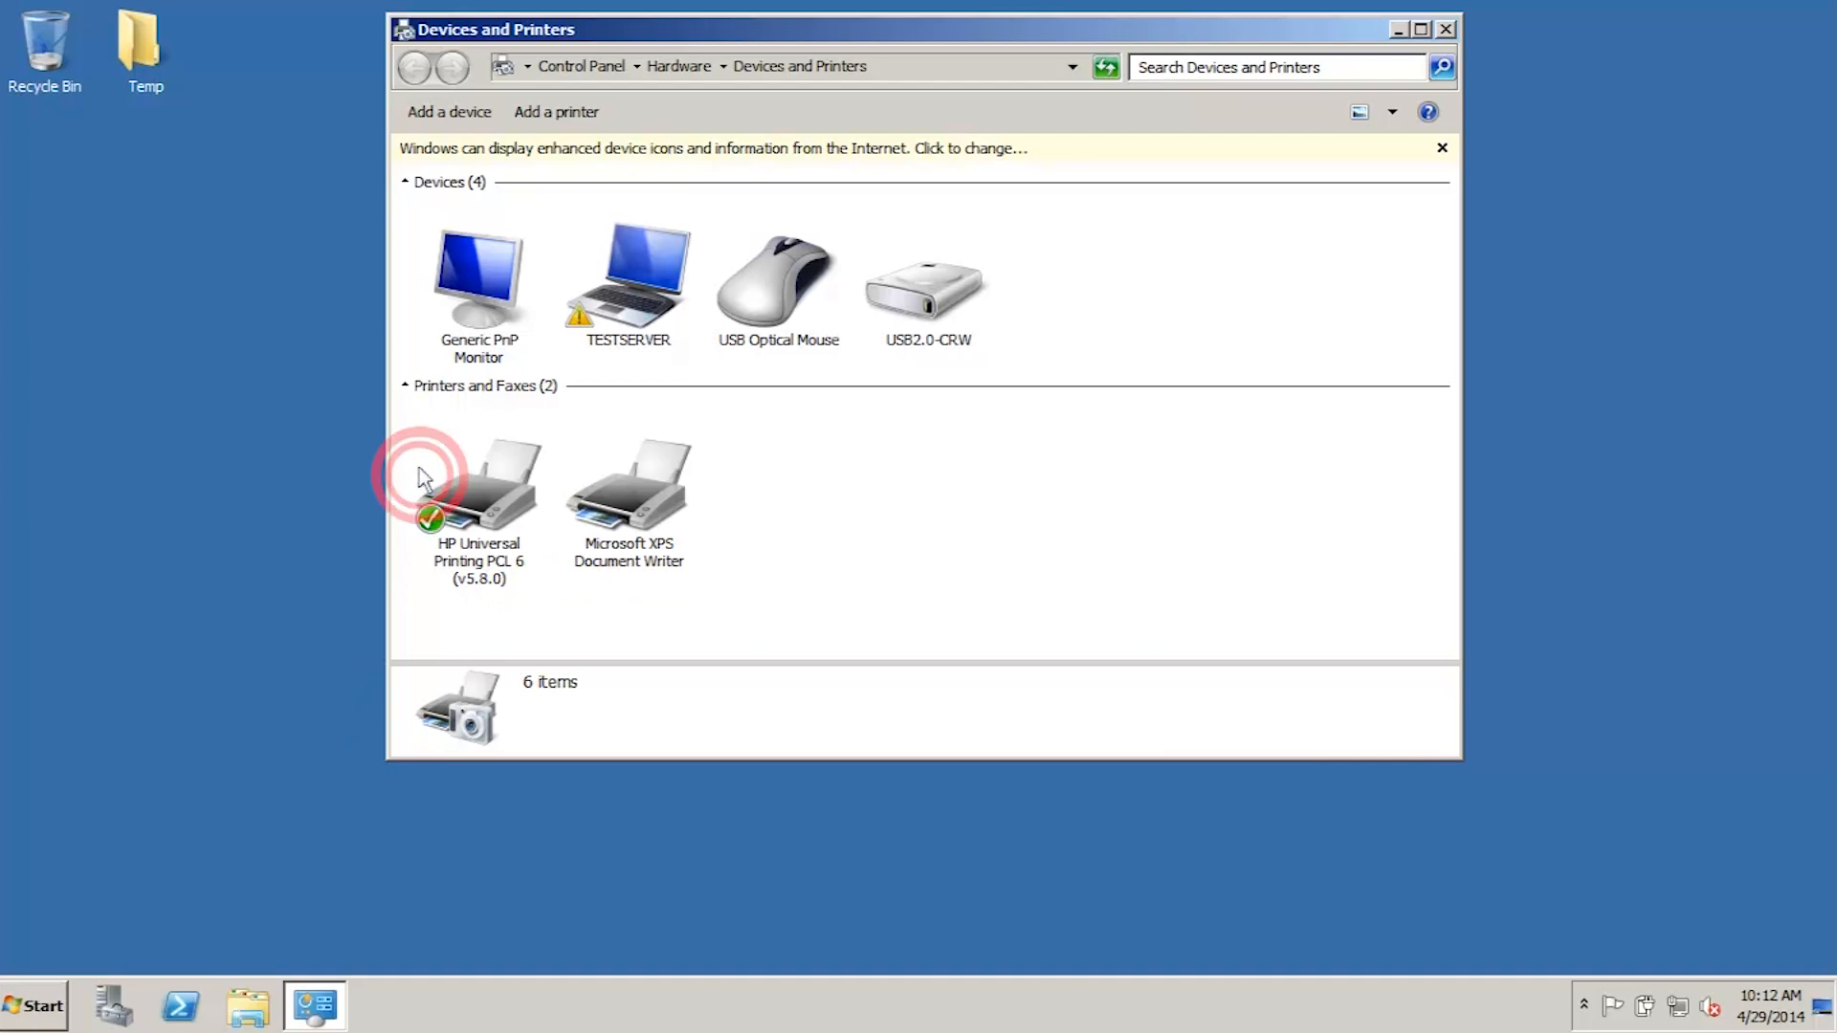
right_click(478, 480)
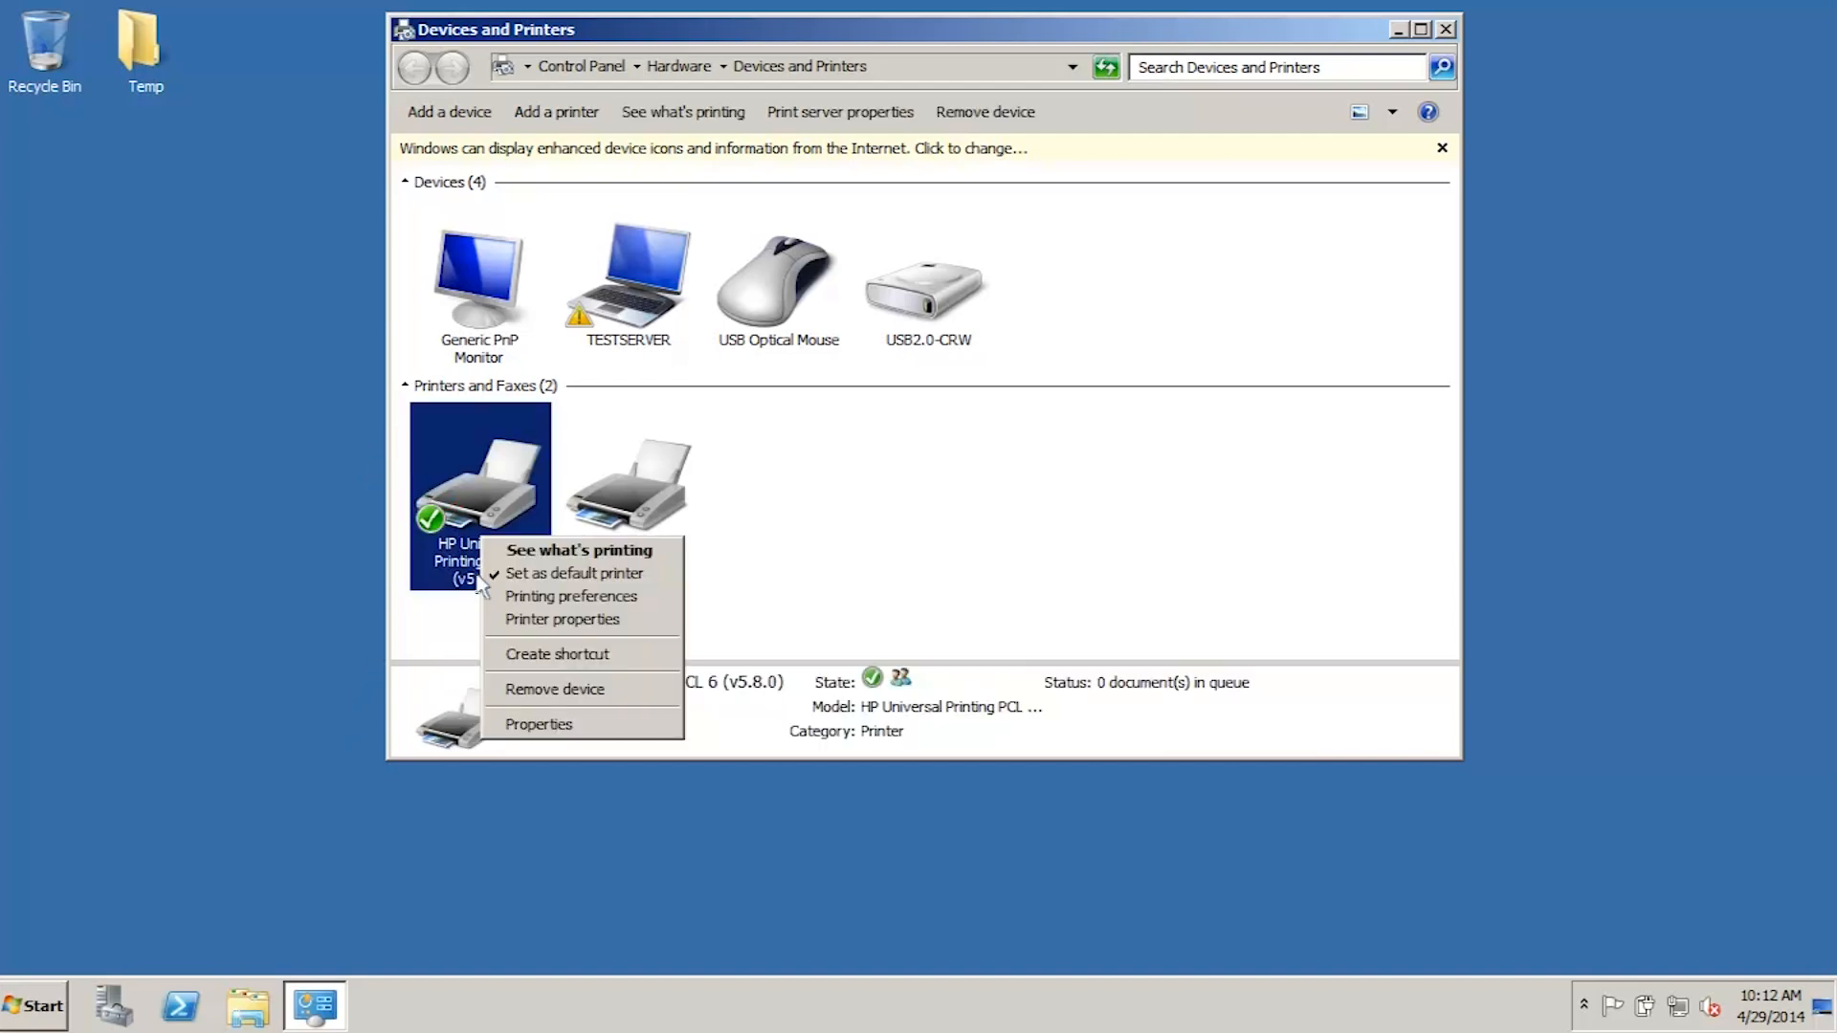
Confirm grayscale on Color, PIN personal job storage, and two-sided Finishing in Printing Preferences, then close.
left_click(570, 596)
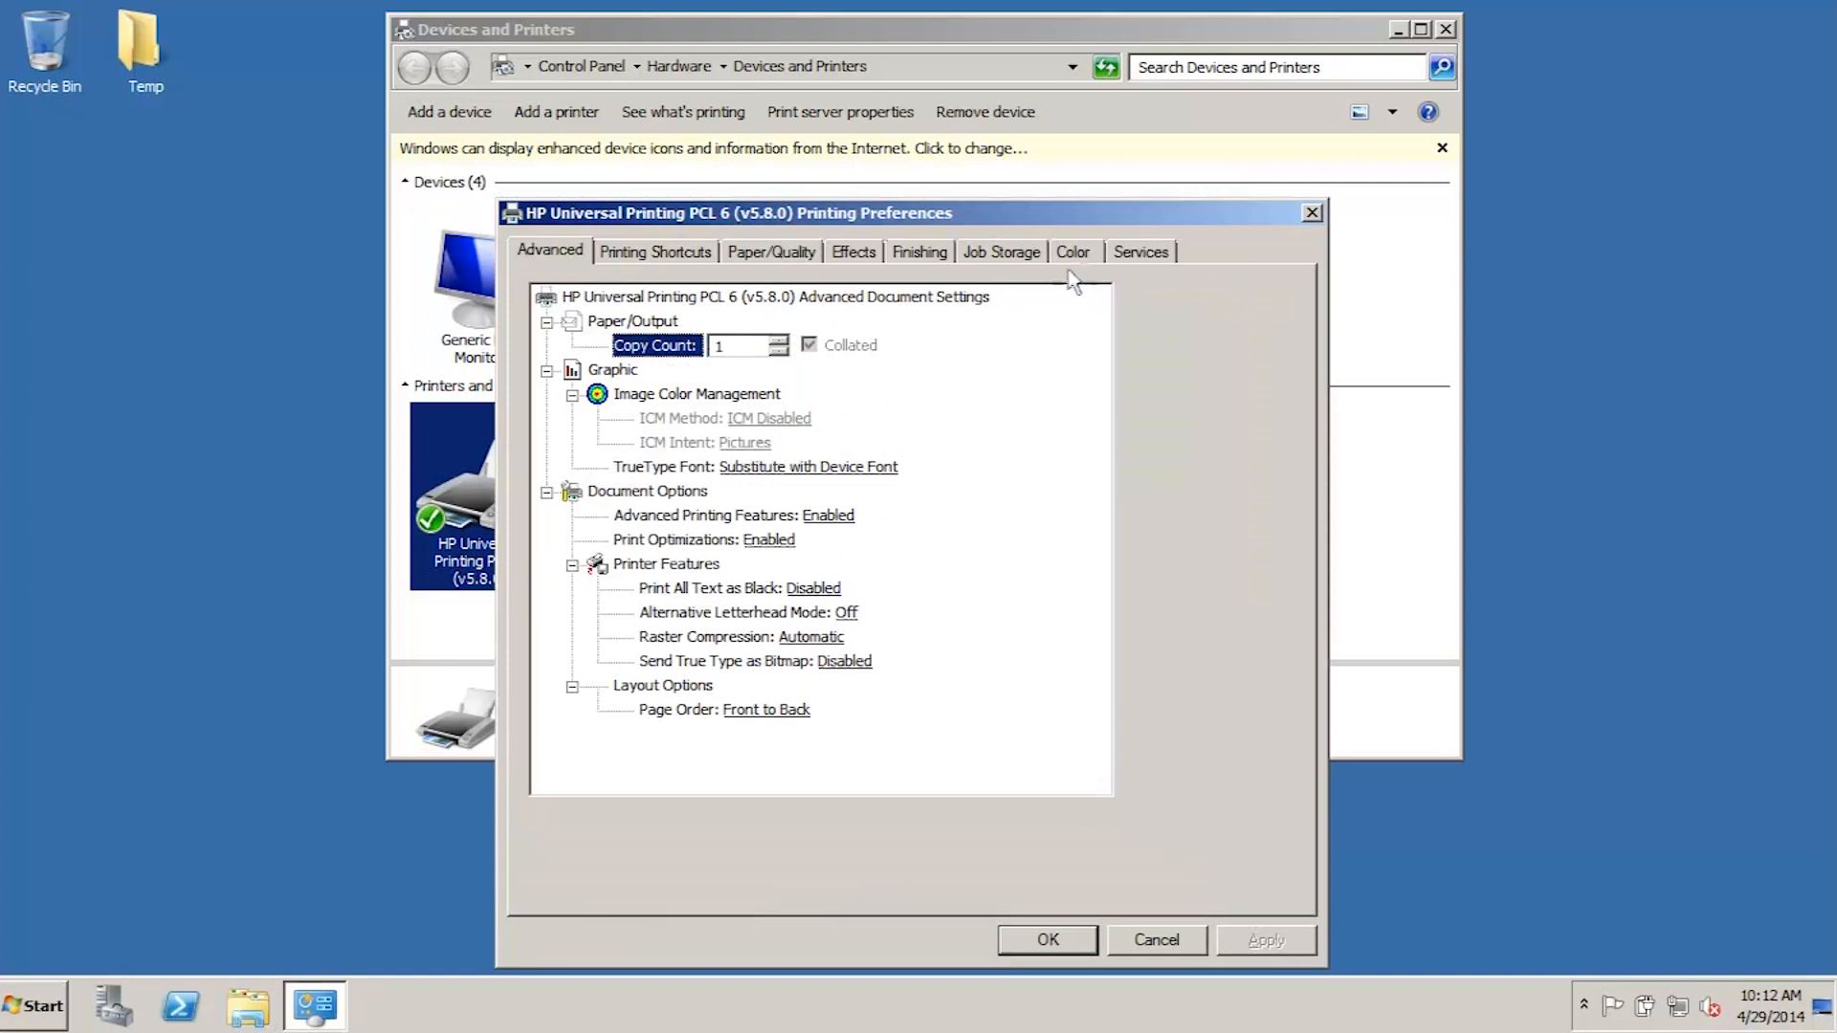
left_click(1071, 250)
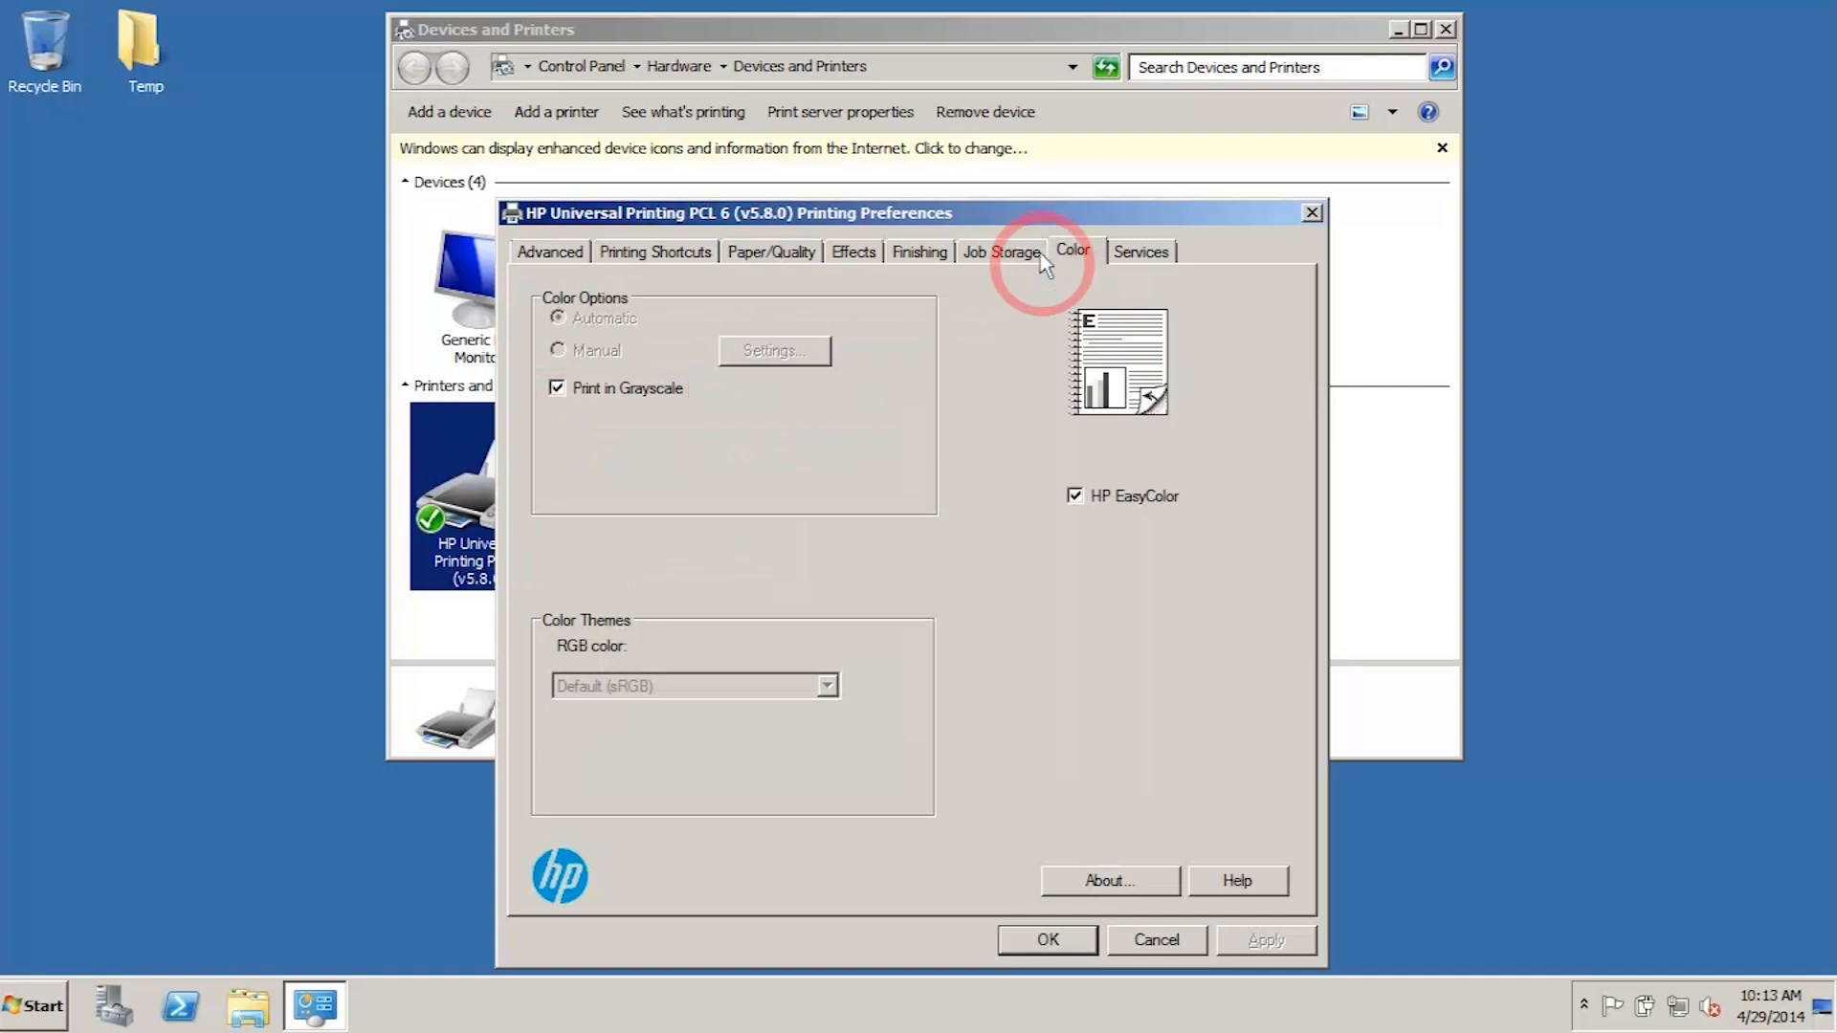
left_click(1000, 251)
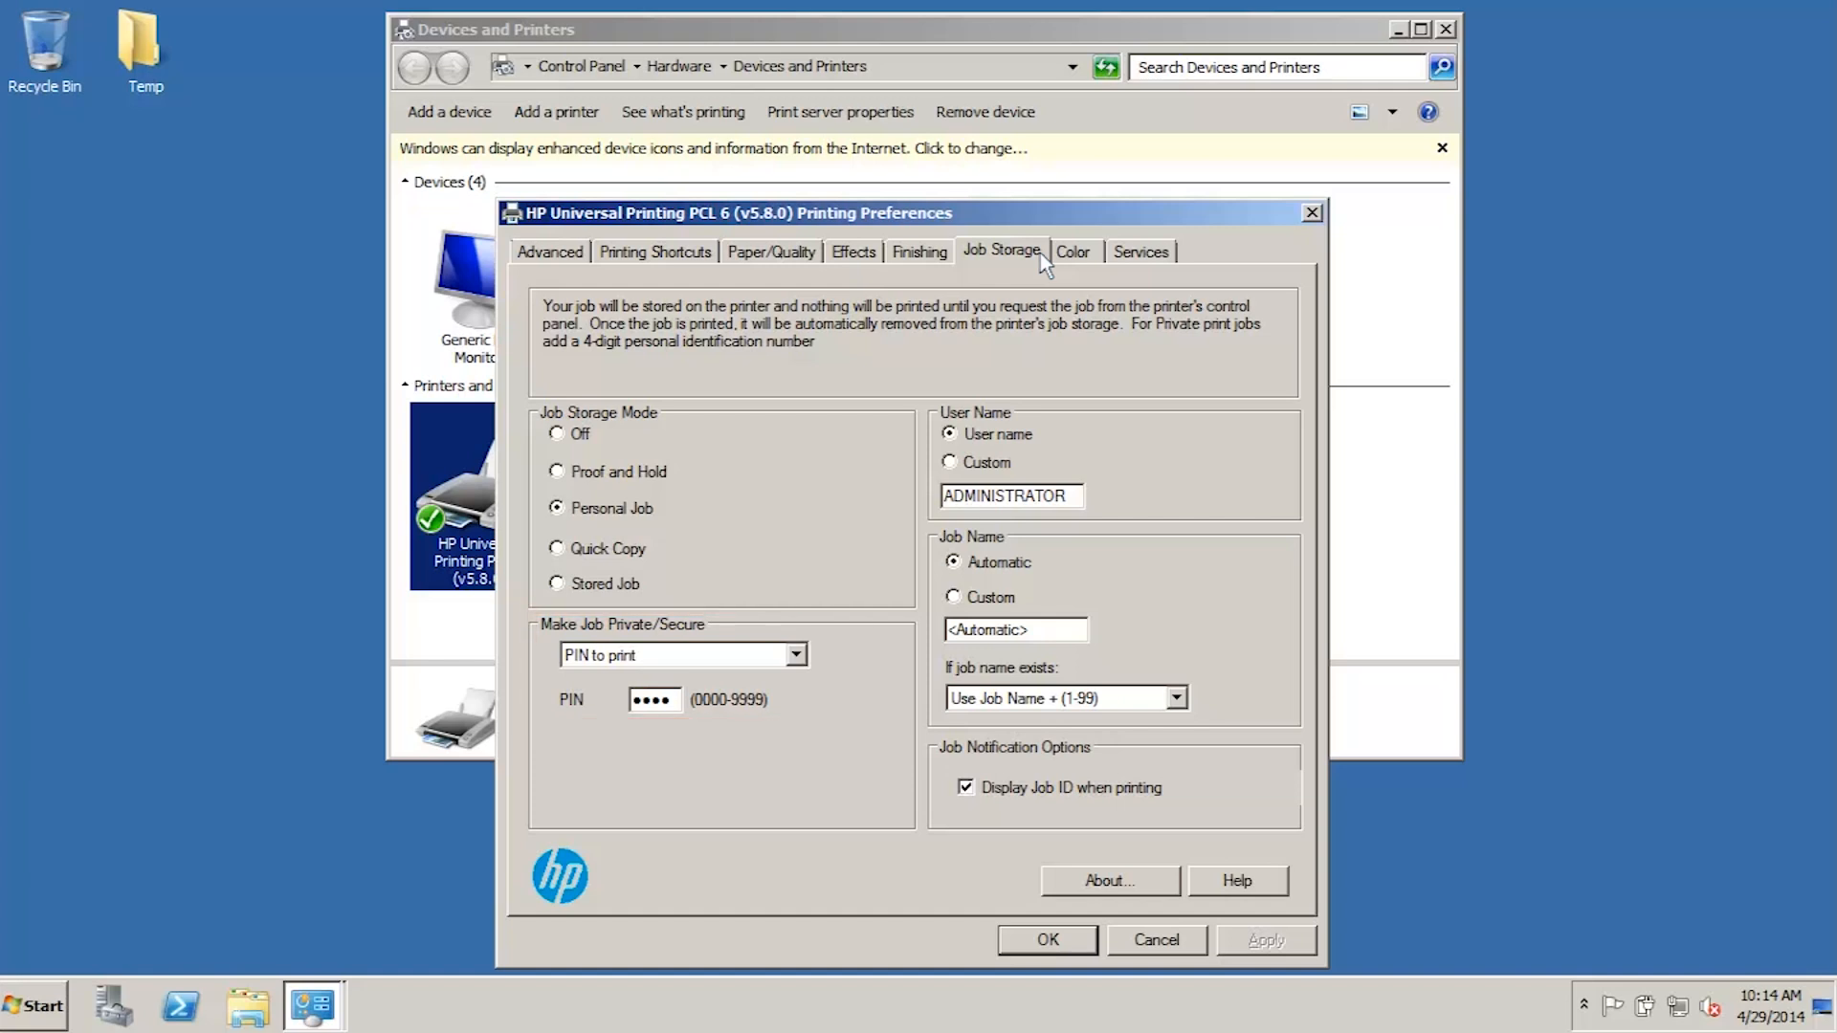
left_click(950, 260)
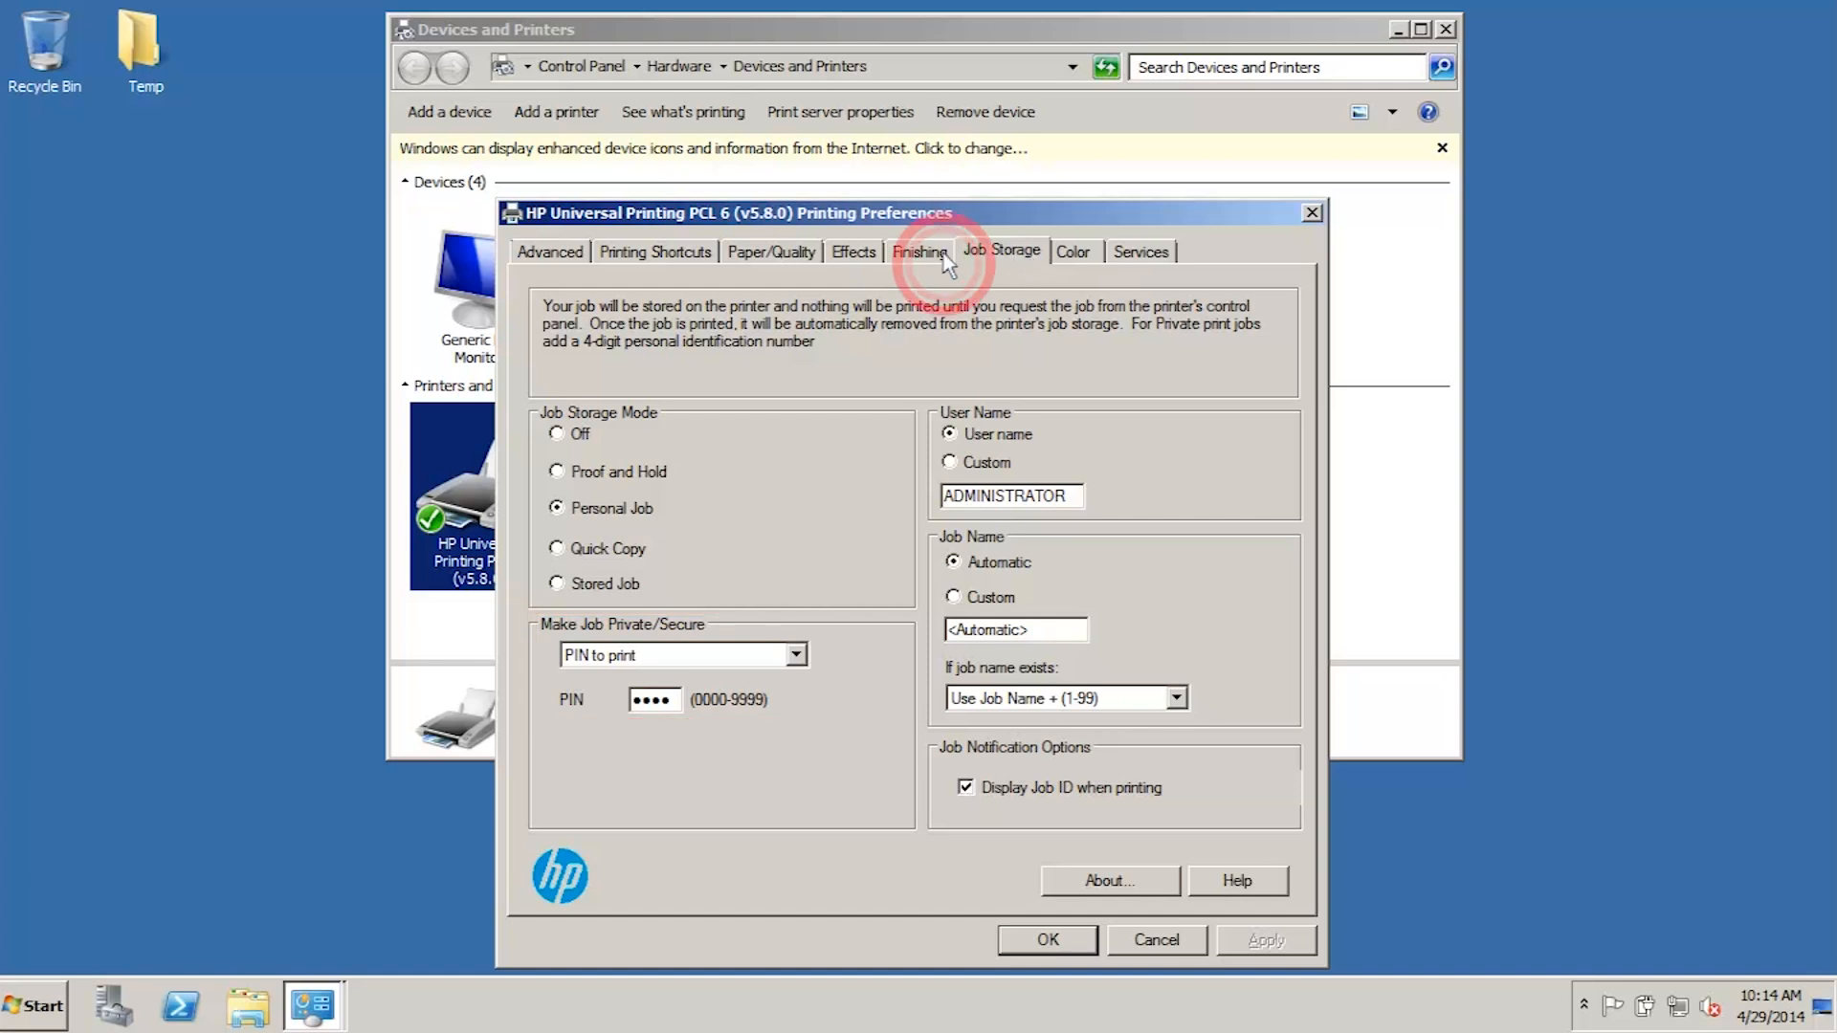
left_click(919, 251)
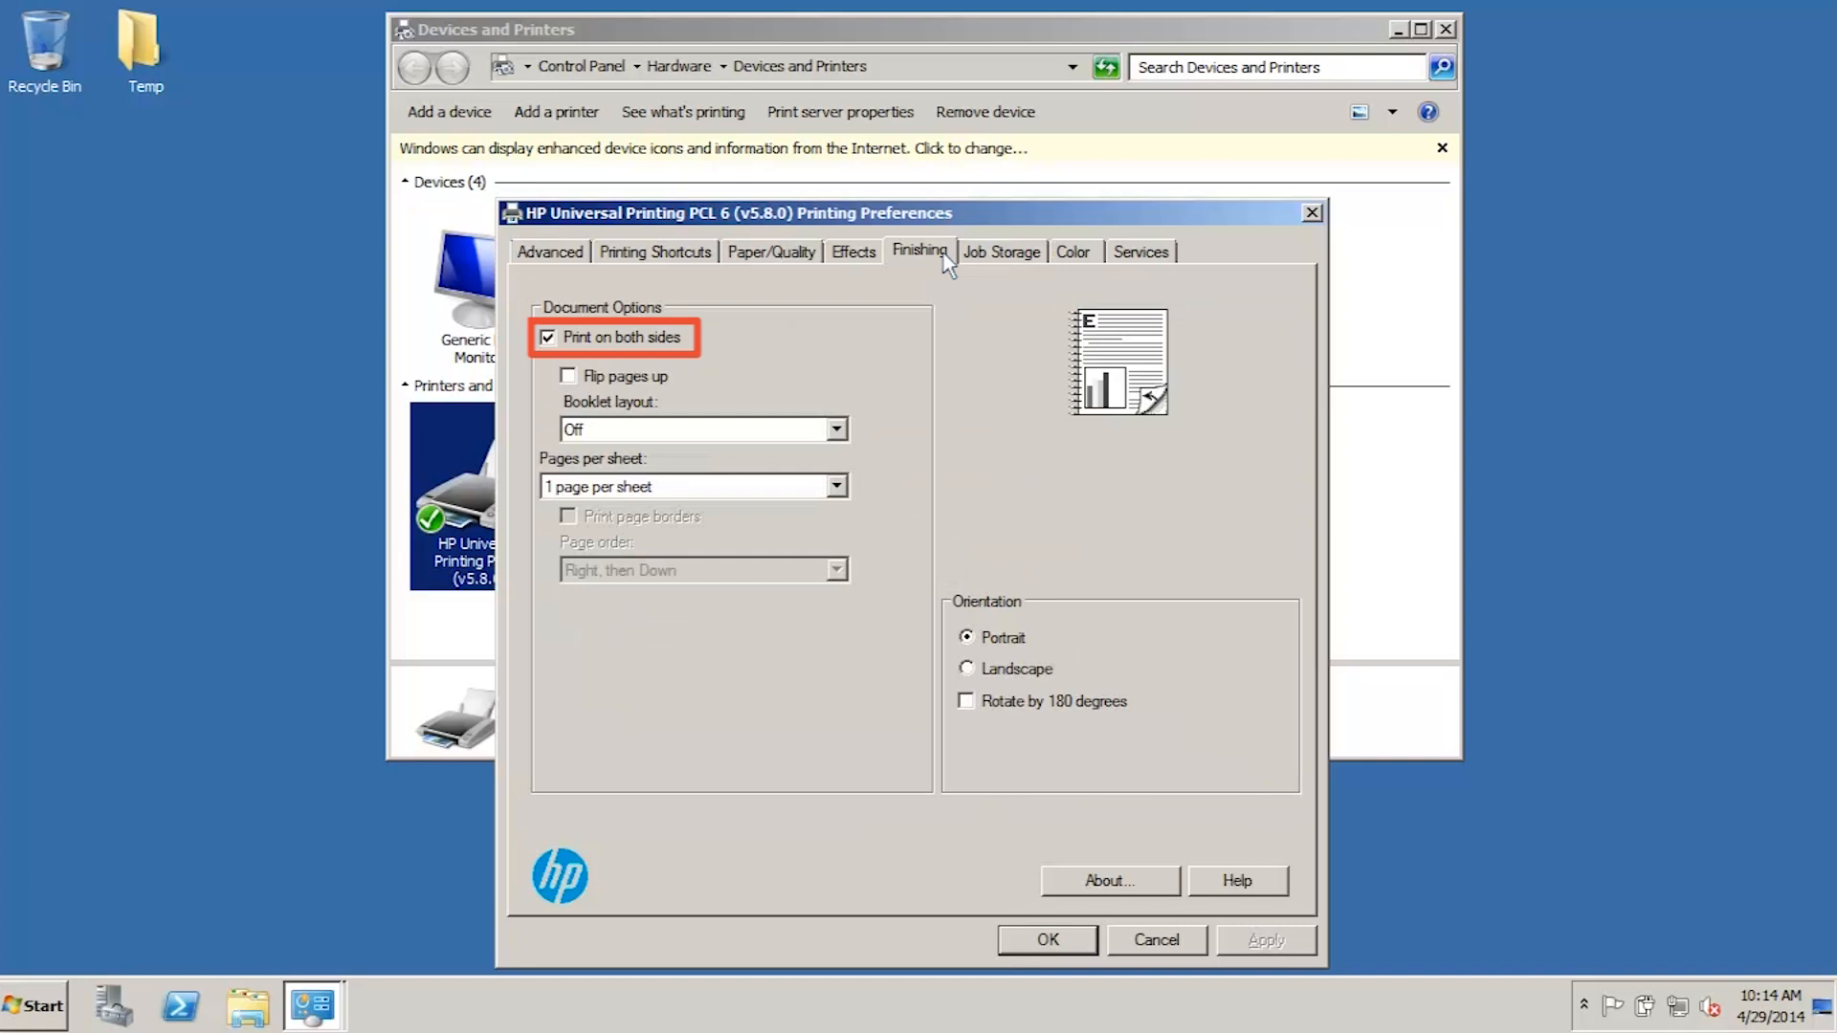
mouse_move(1035, 720)
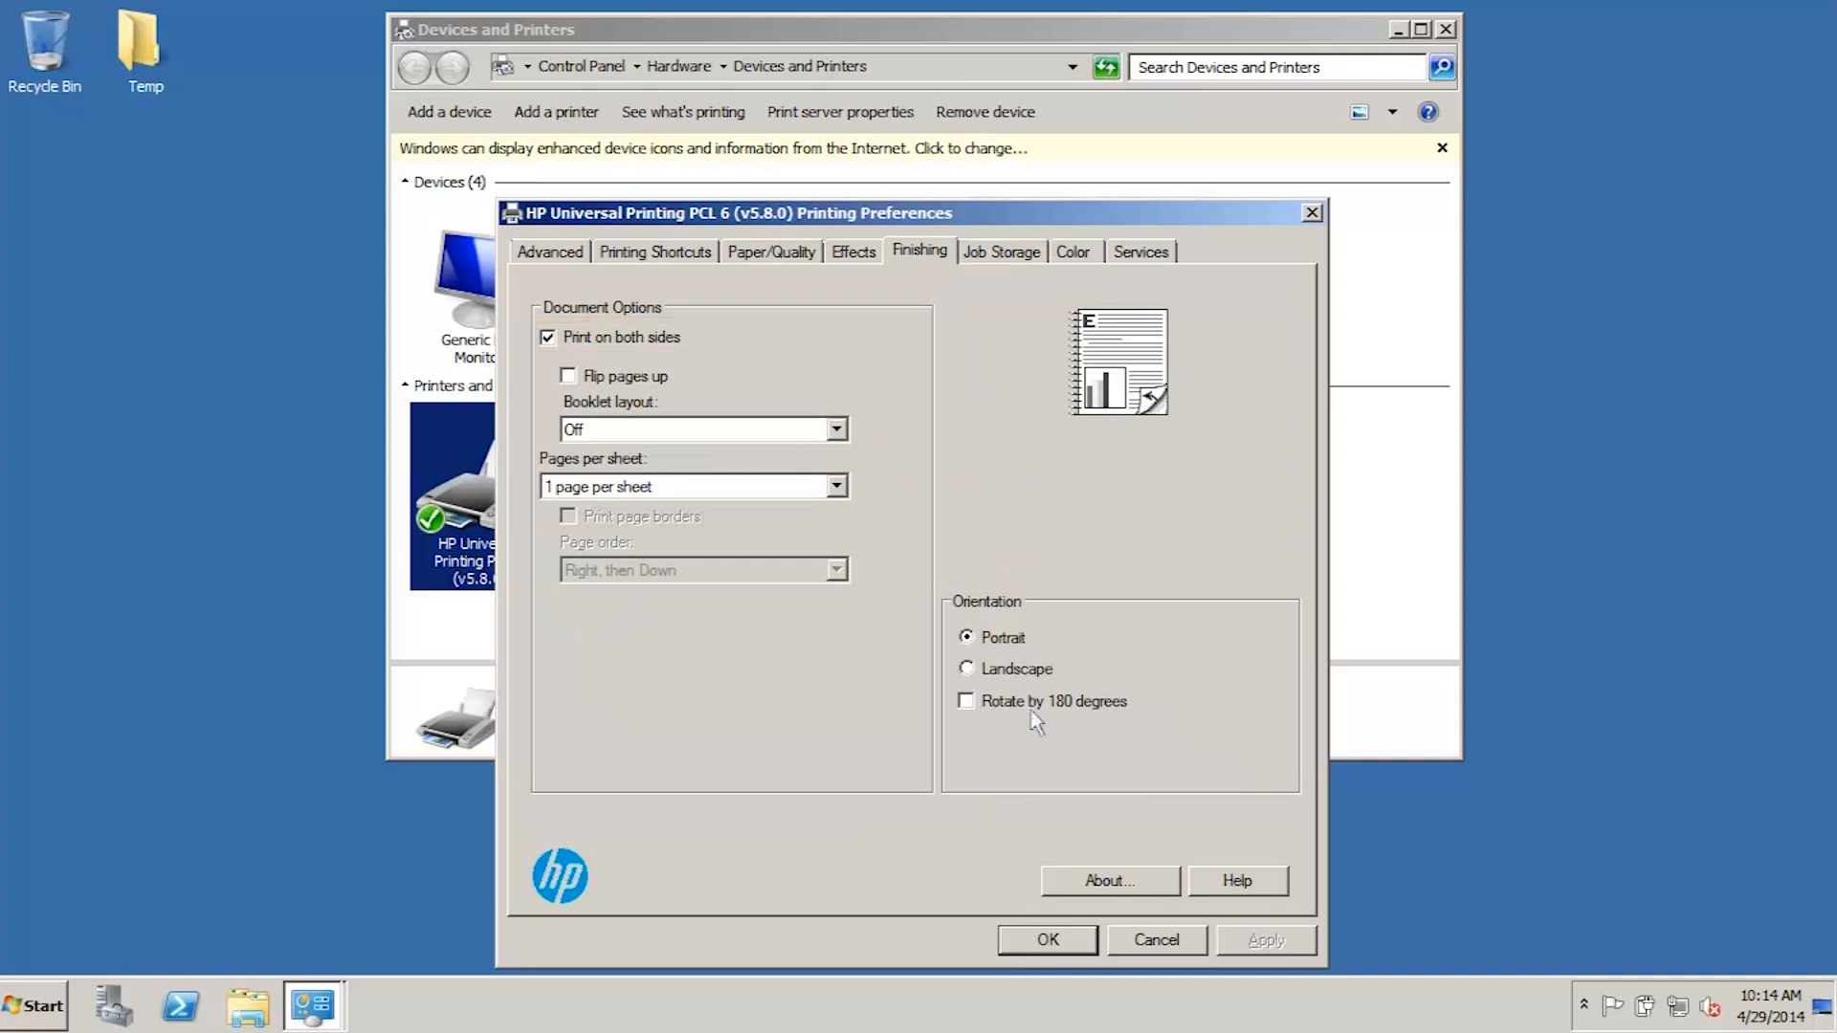
left_click(1046, 939)
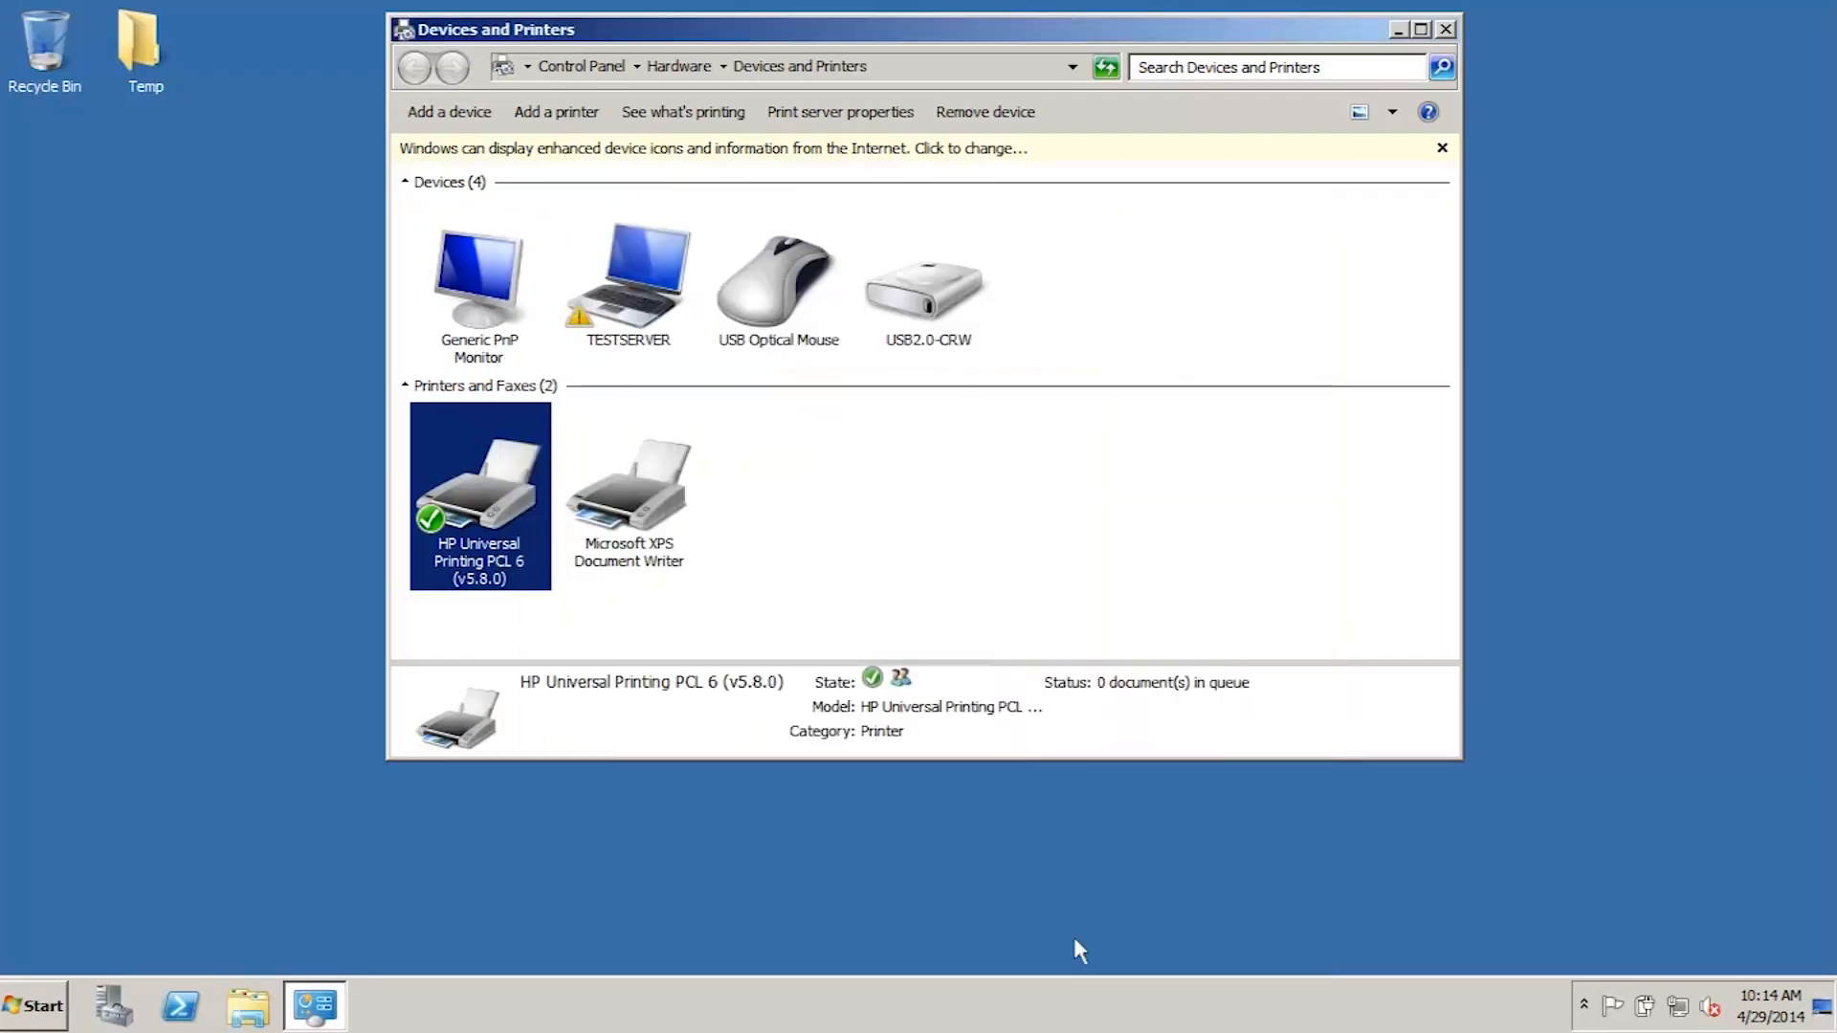